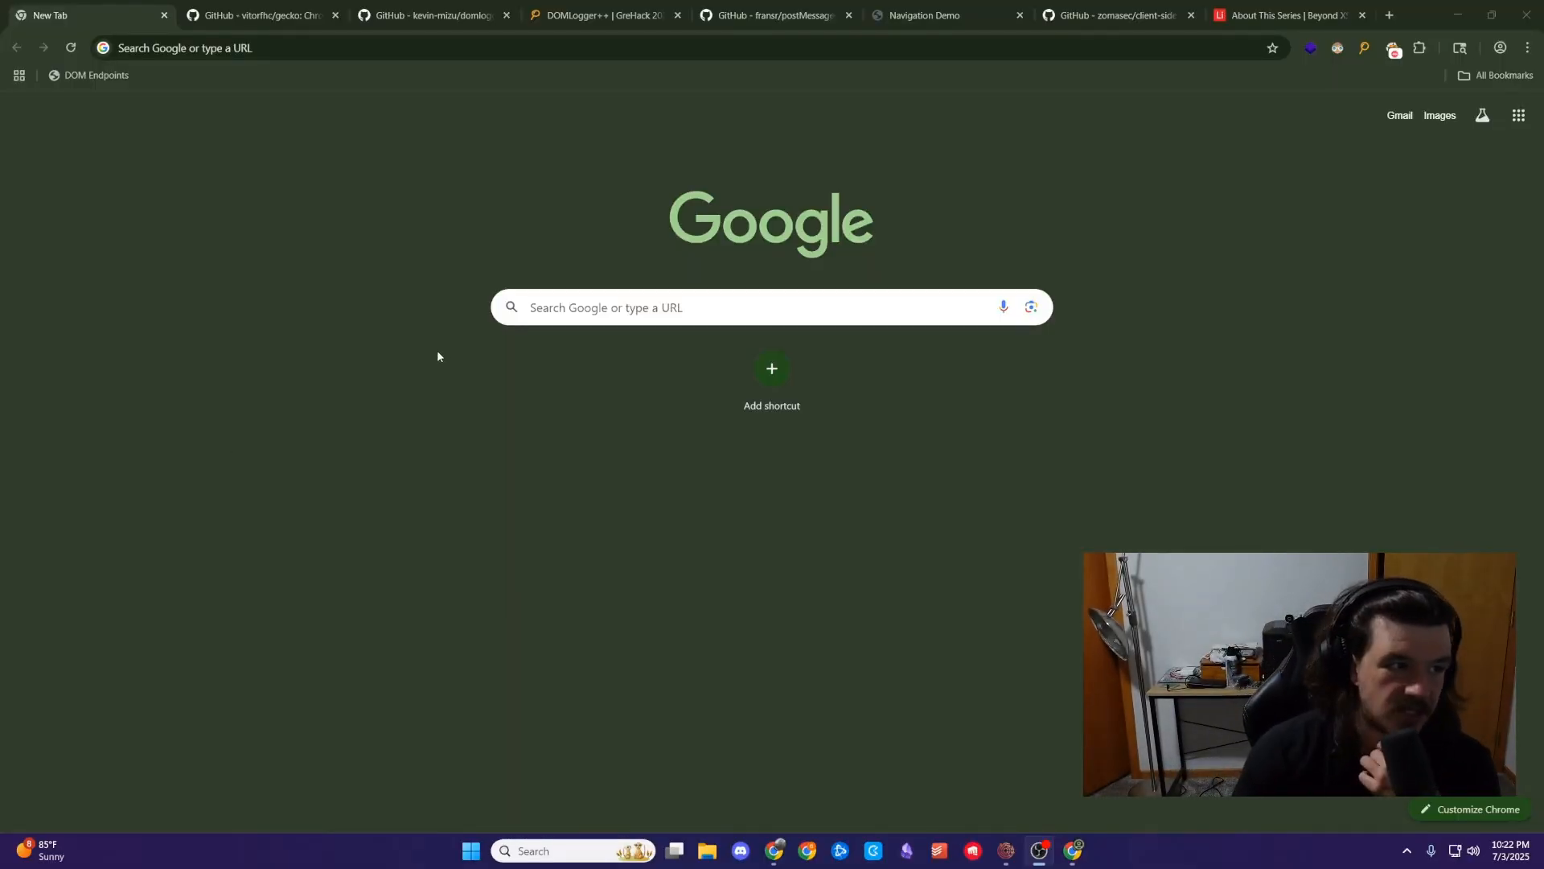
pyautogui.moveTo(735, 334)
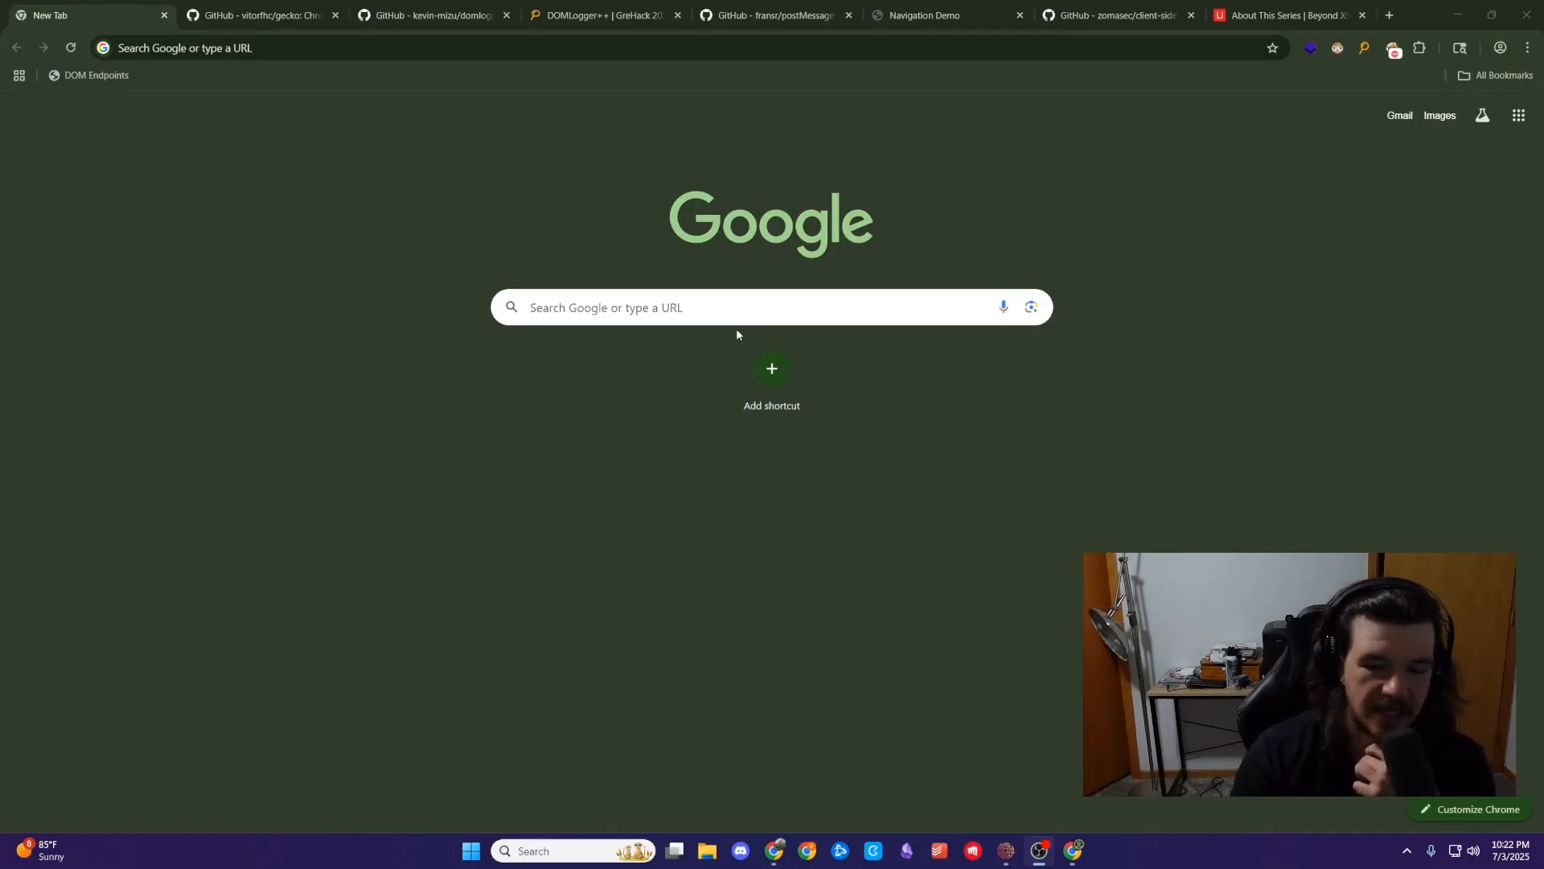
pyautogui.moveTo(360, 158)
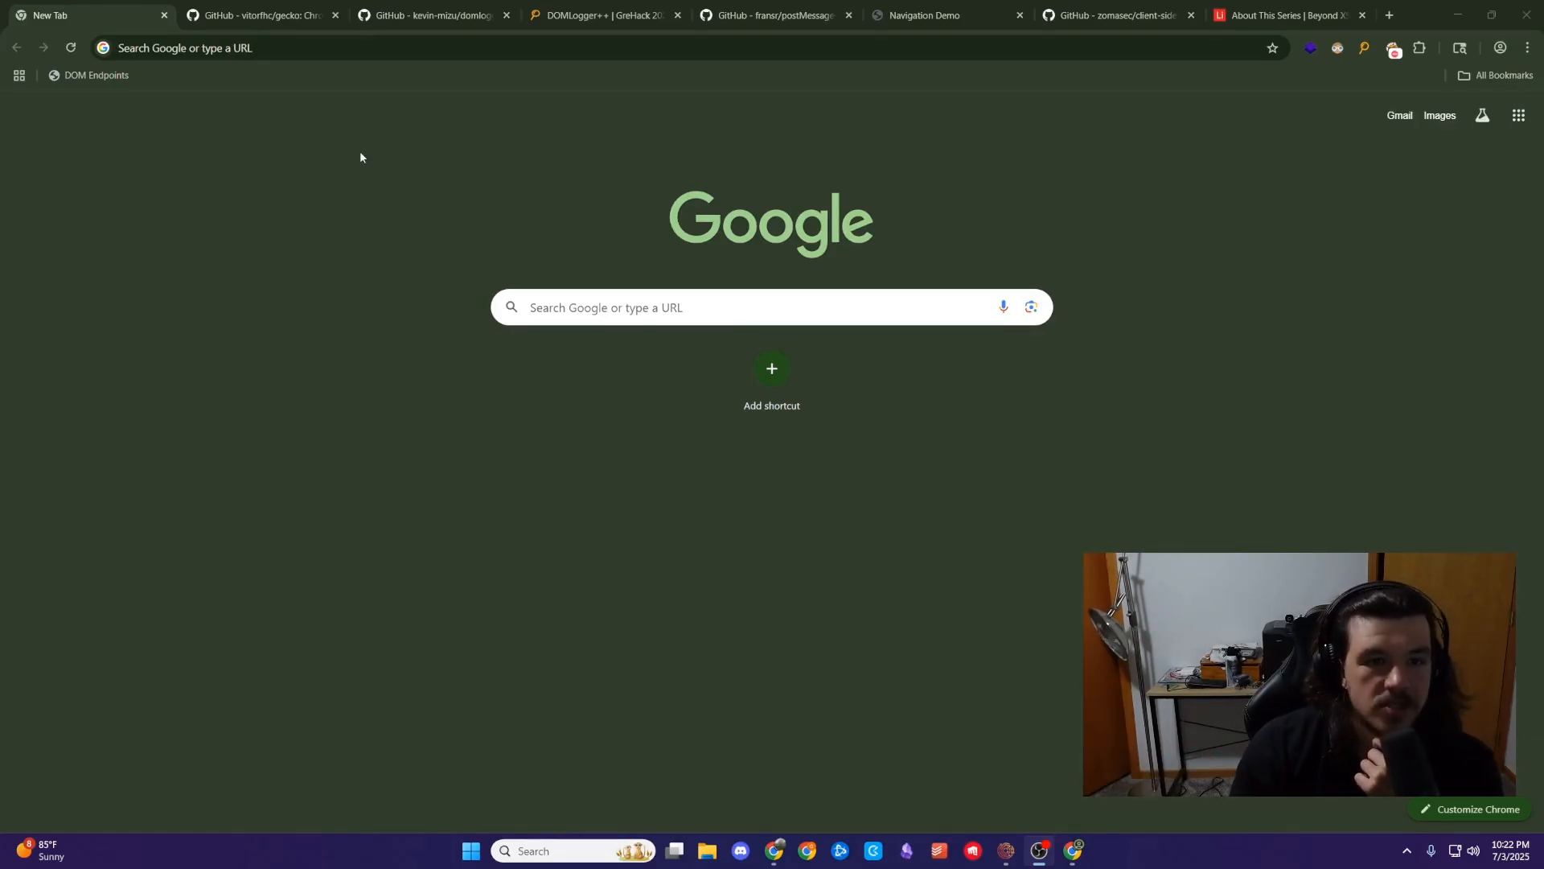
pyautogui.moveTo(335, 160)
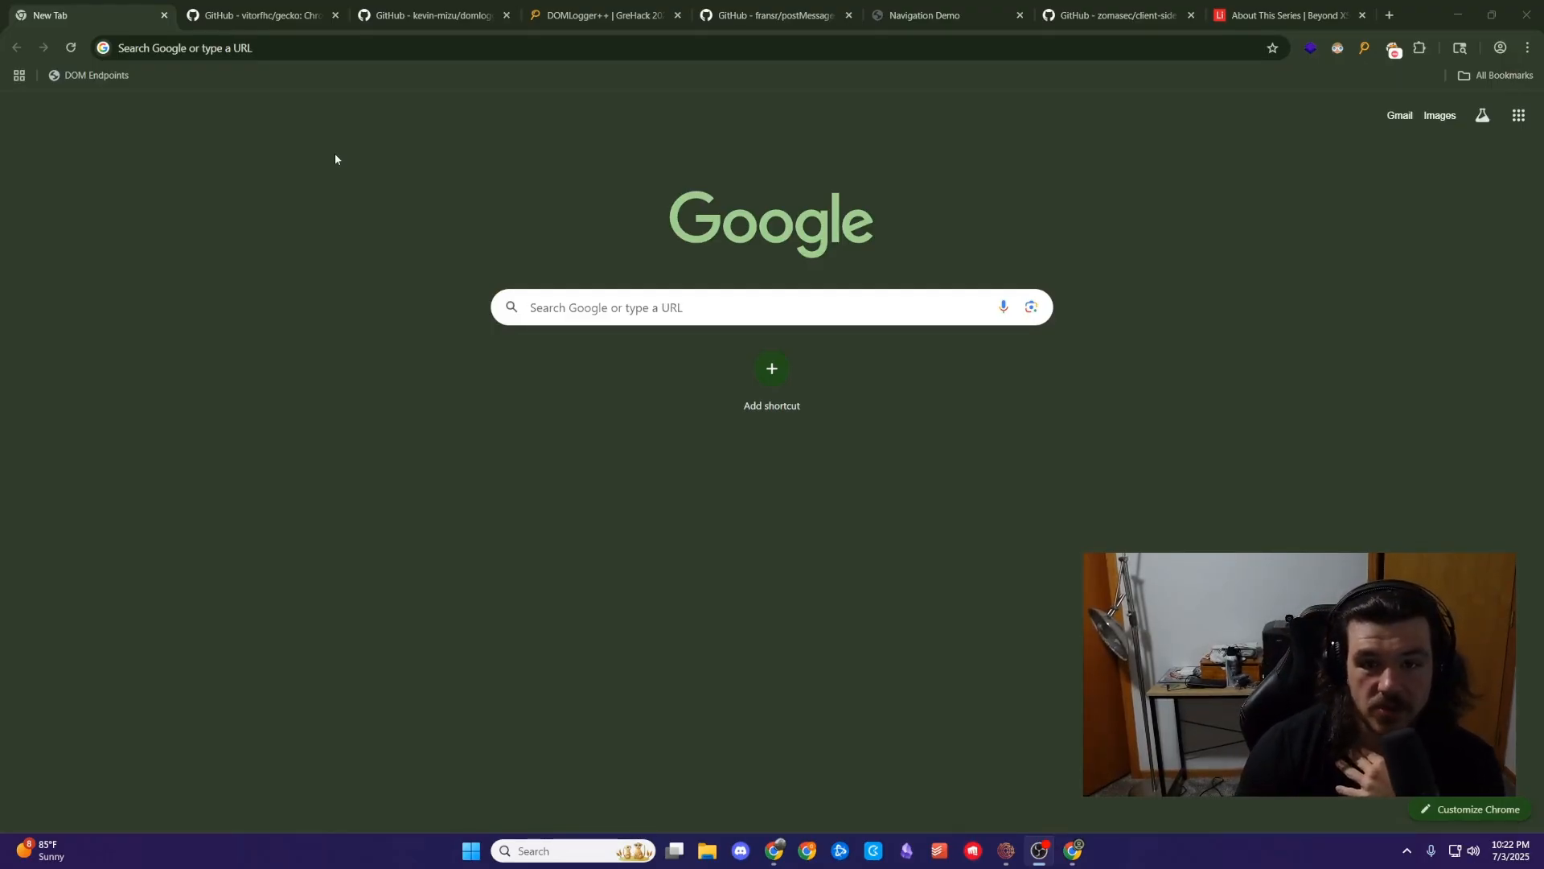
# - Review the vitorfhc/gecko README: findings screenshot, features list and installation prerequisites
pyautogui.click(251, 15)
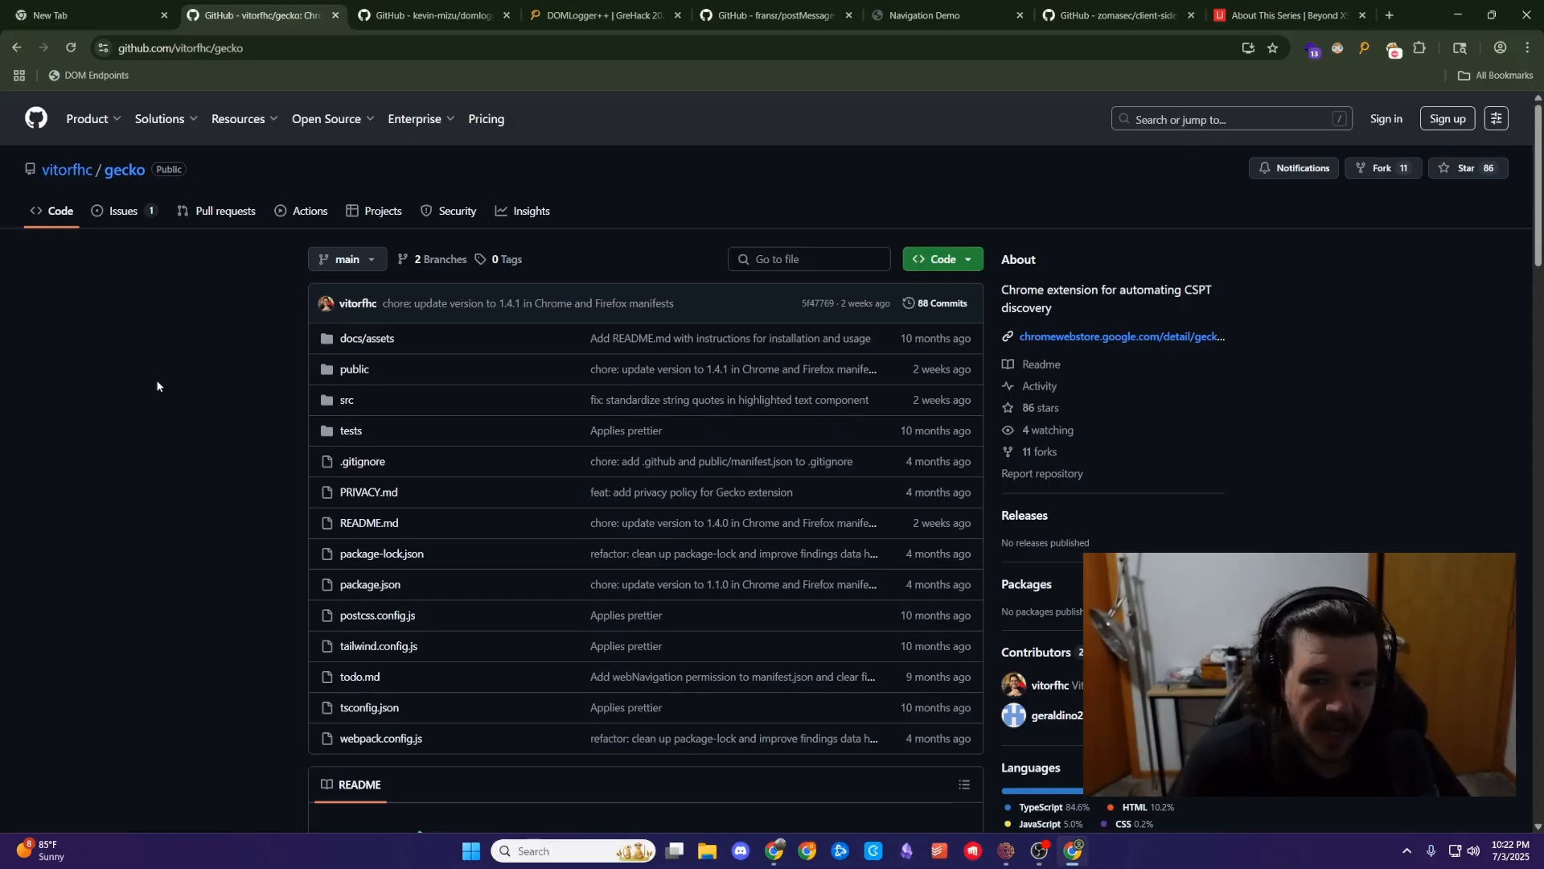
pyautogui.moveTo(1062, 307)
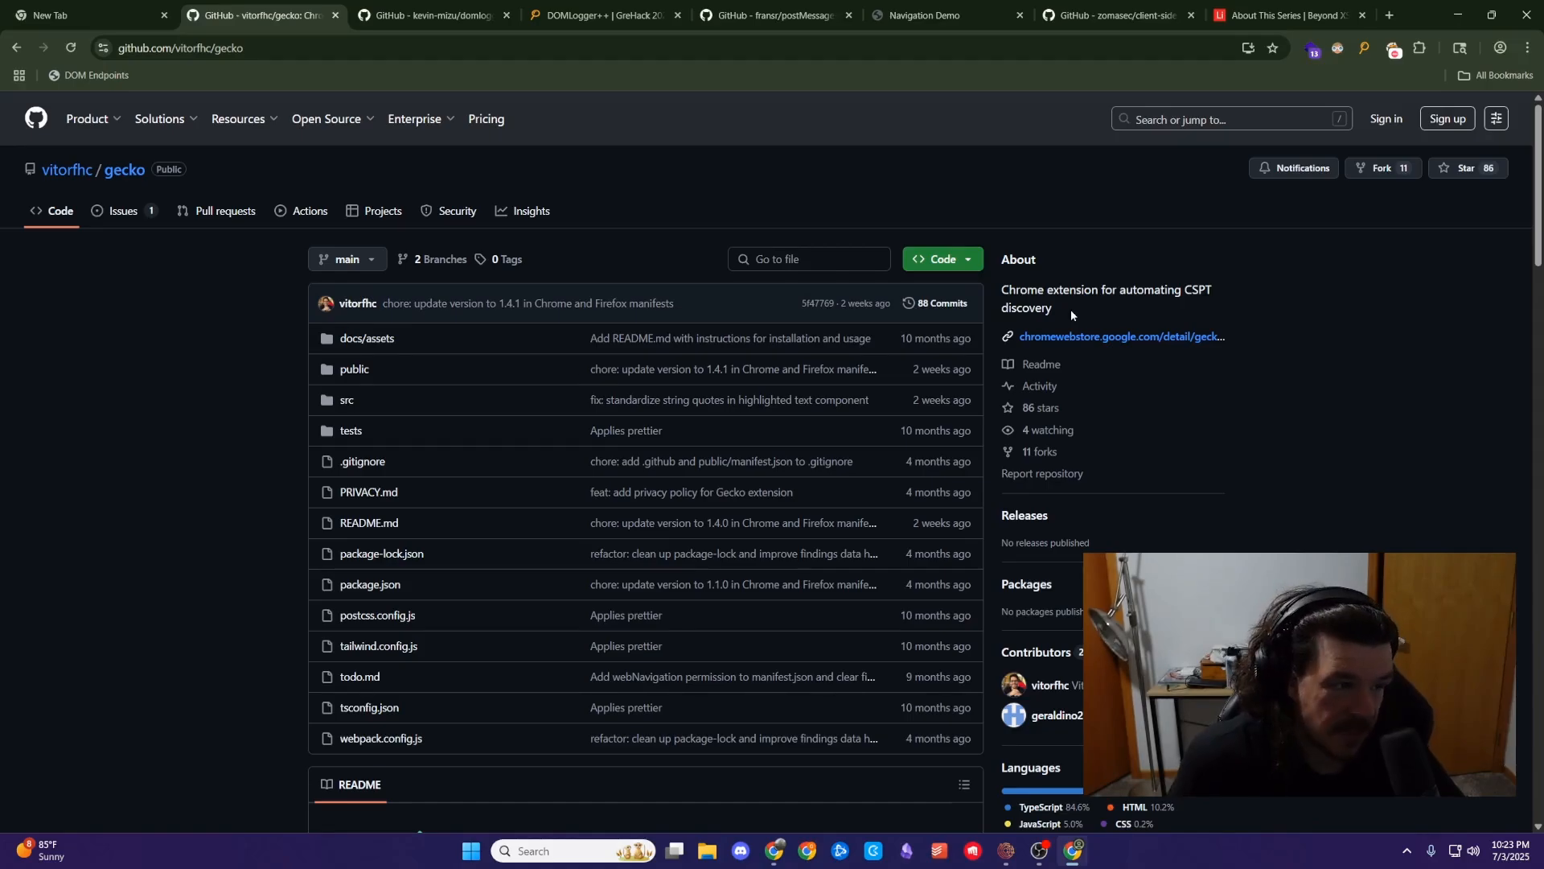
pyautogui.scroll(-3)
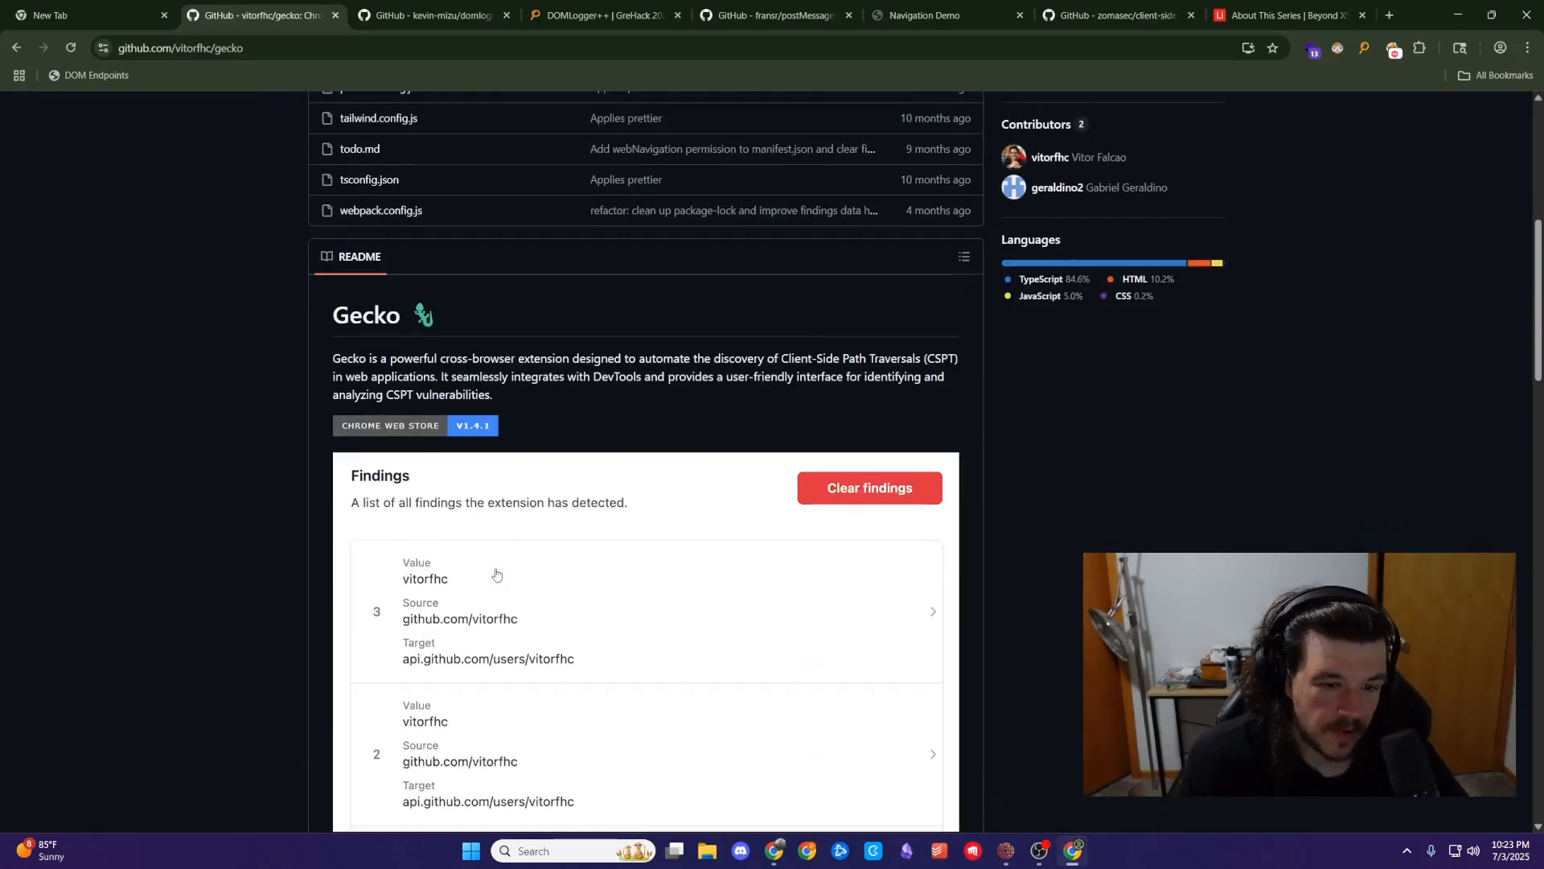
pyautogui.scroll(-3)
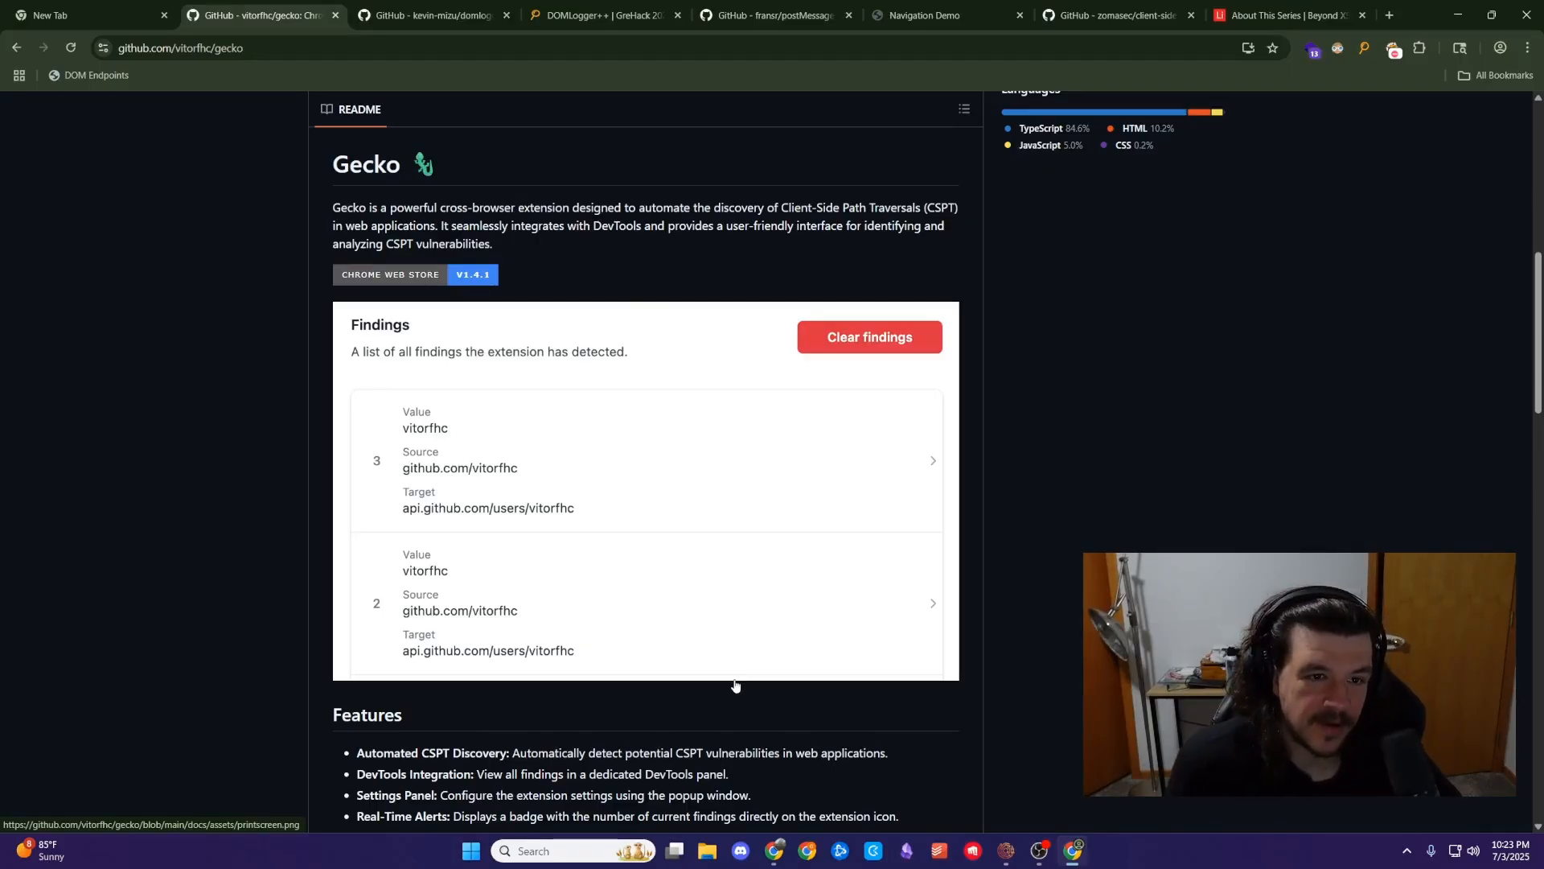
pyautogui.scroll(-3)
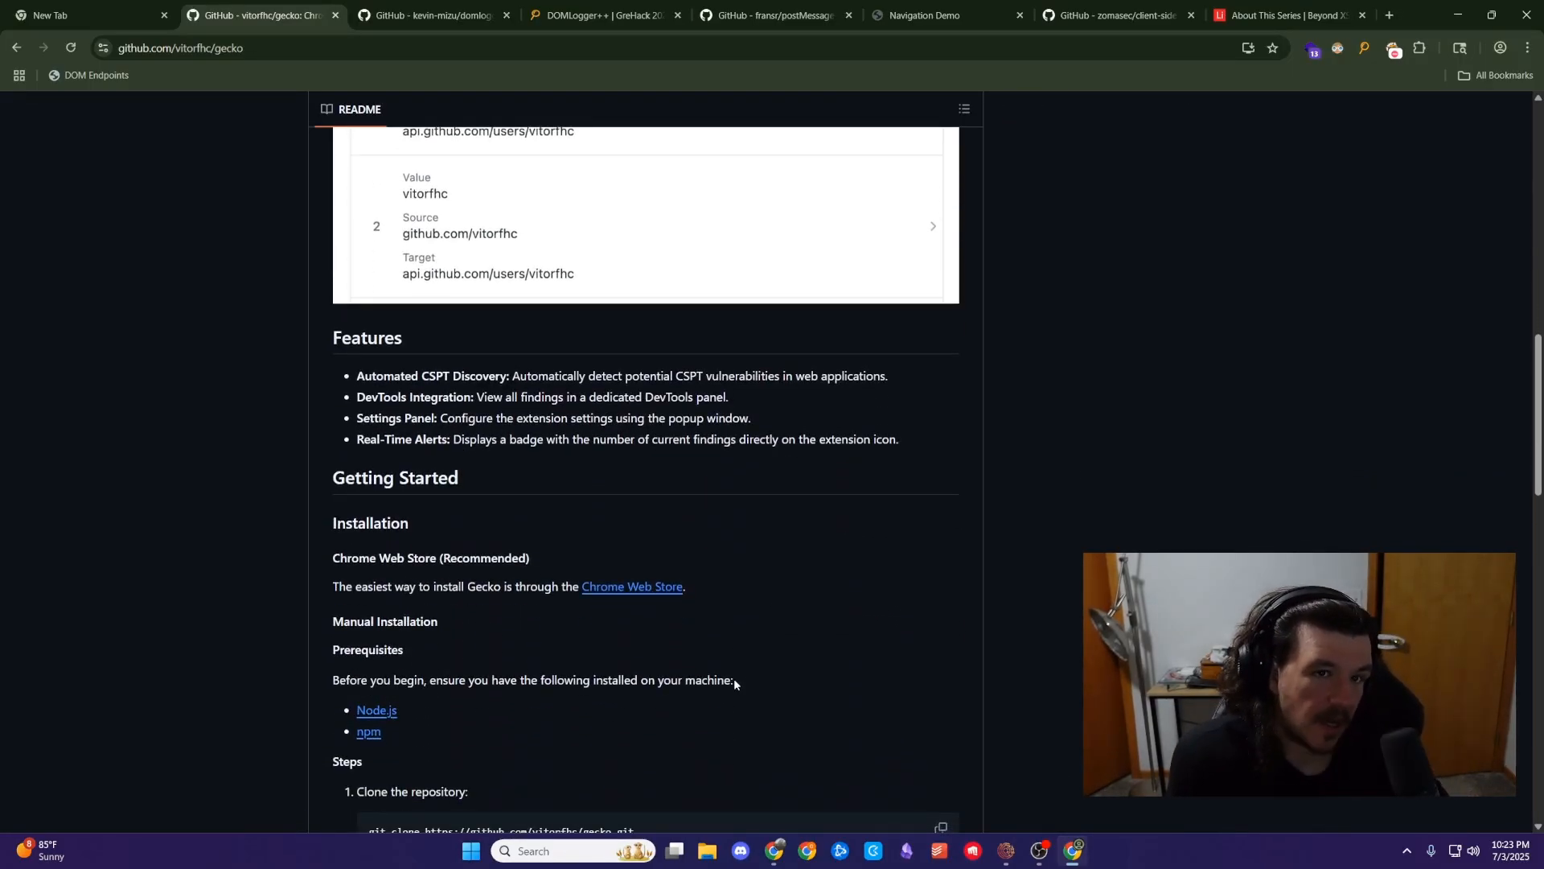
pyautogui.moveTo(1123, 200)
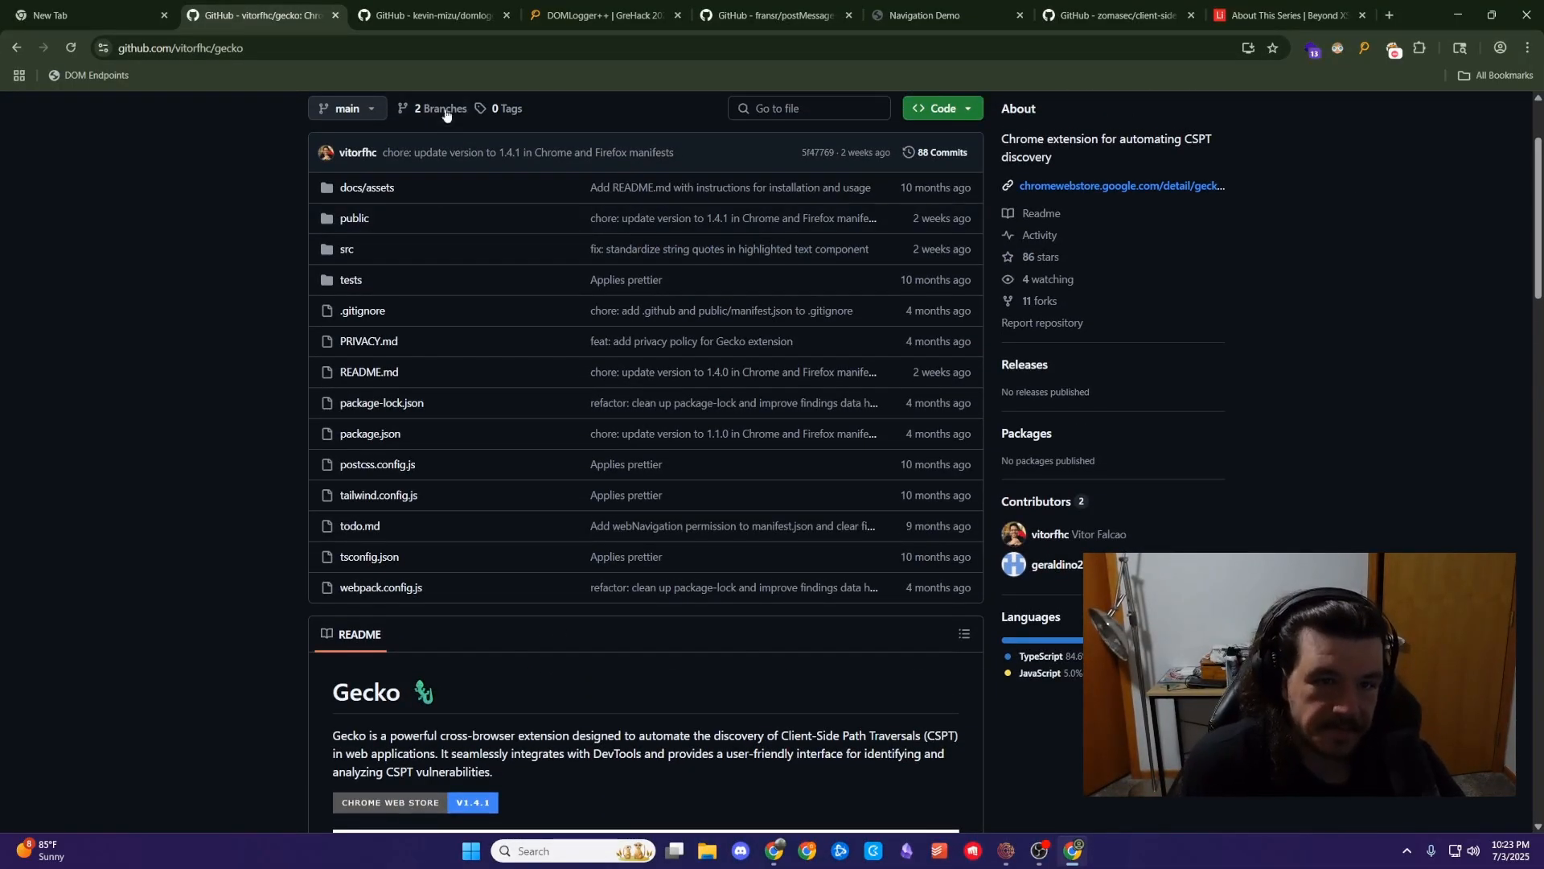
# - Review the kevin-mizu/domloggerpp README down to the DOMLogger++ extension-store installation links
pyautogui.click(428, 15)
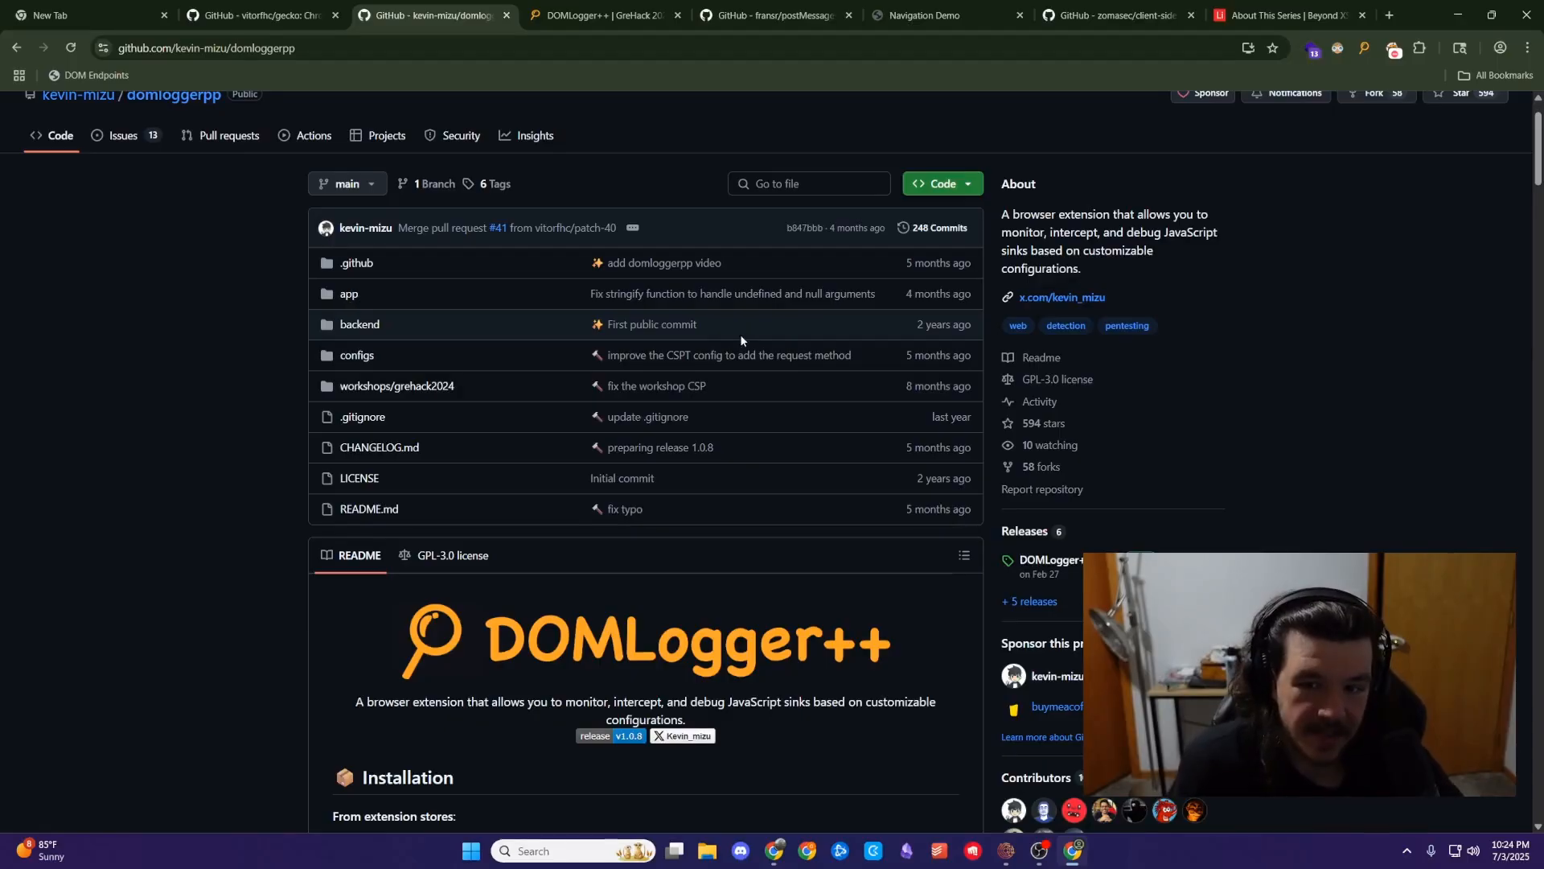
pyautogui.scroll(-3)
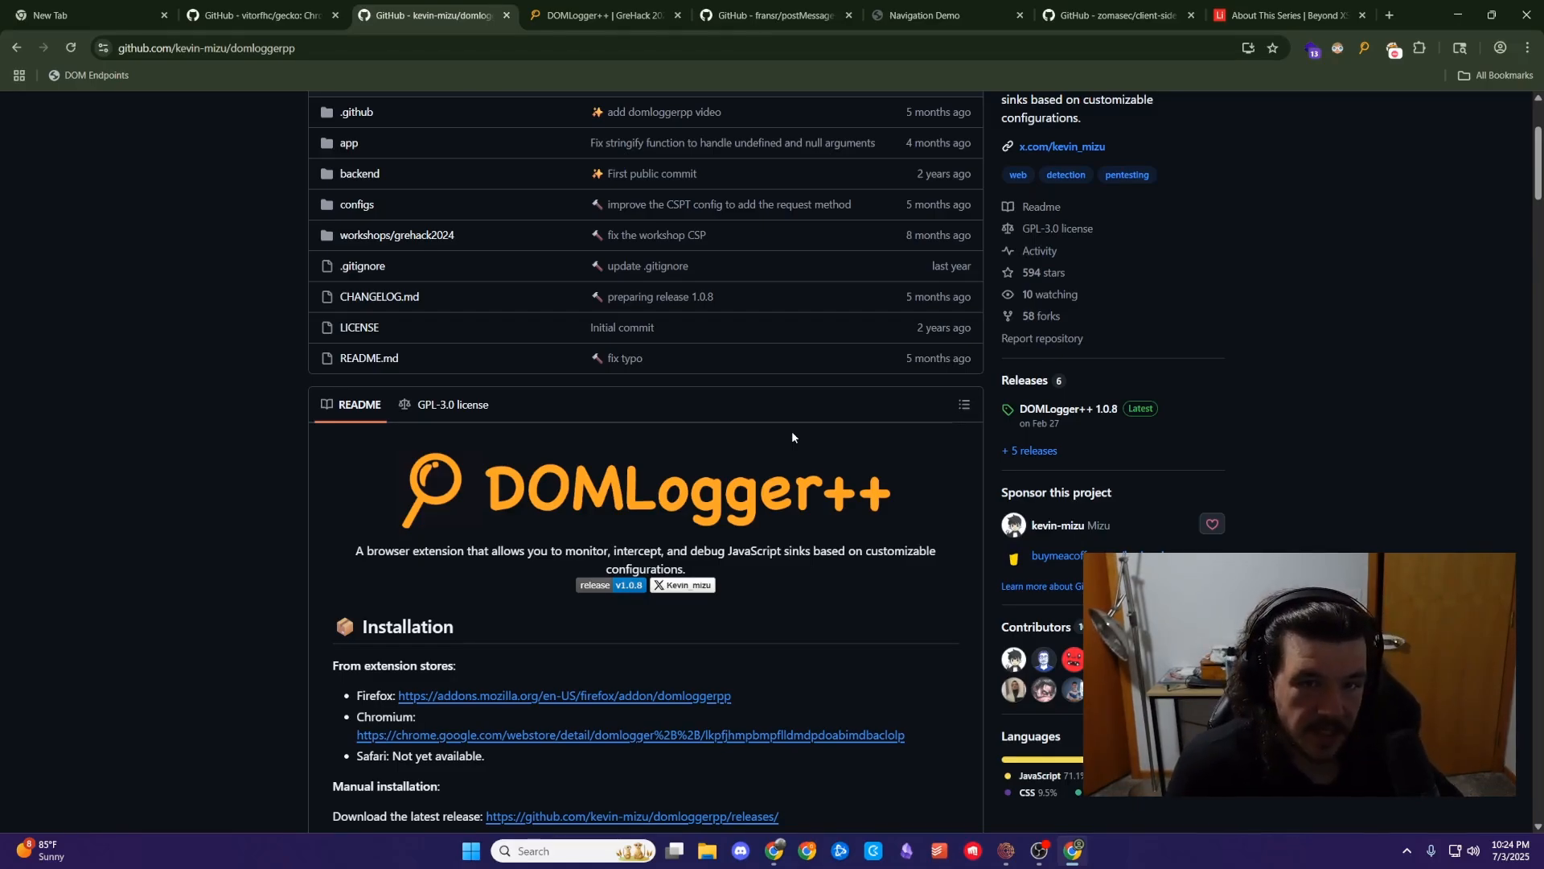
pyautogui.moveTo(818, 513)
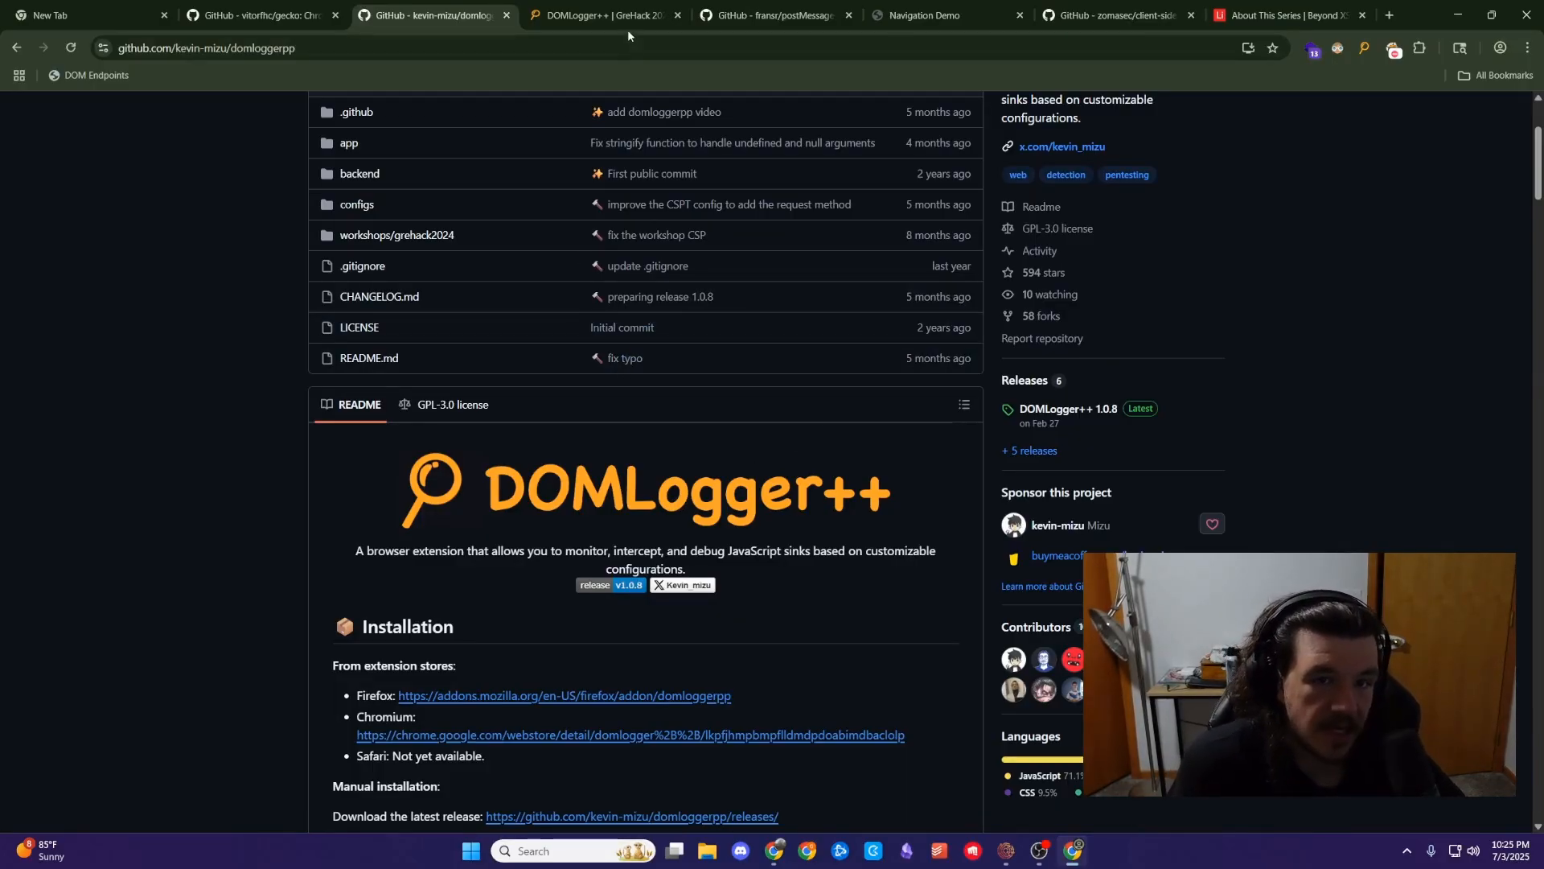
# - Browse the DOMLogger++ GreHack 2024 workshop's grid of solved and unsolved challenge cards
pyautogui.click(600, 14)
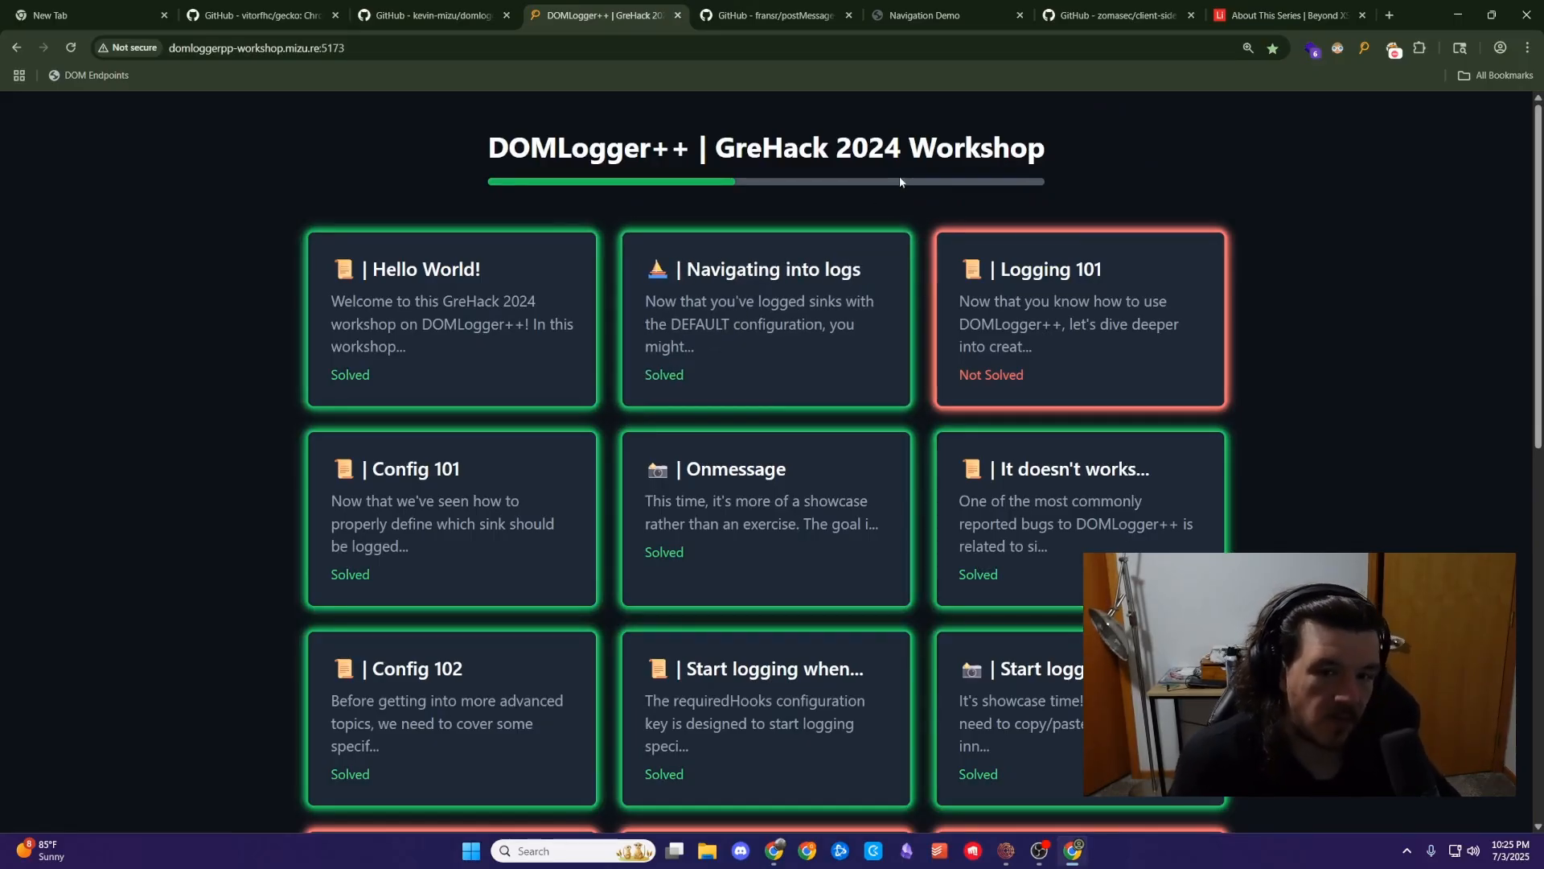
pyautogui.scroll(-3)
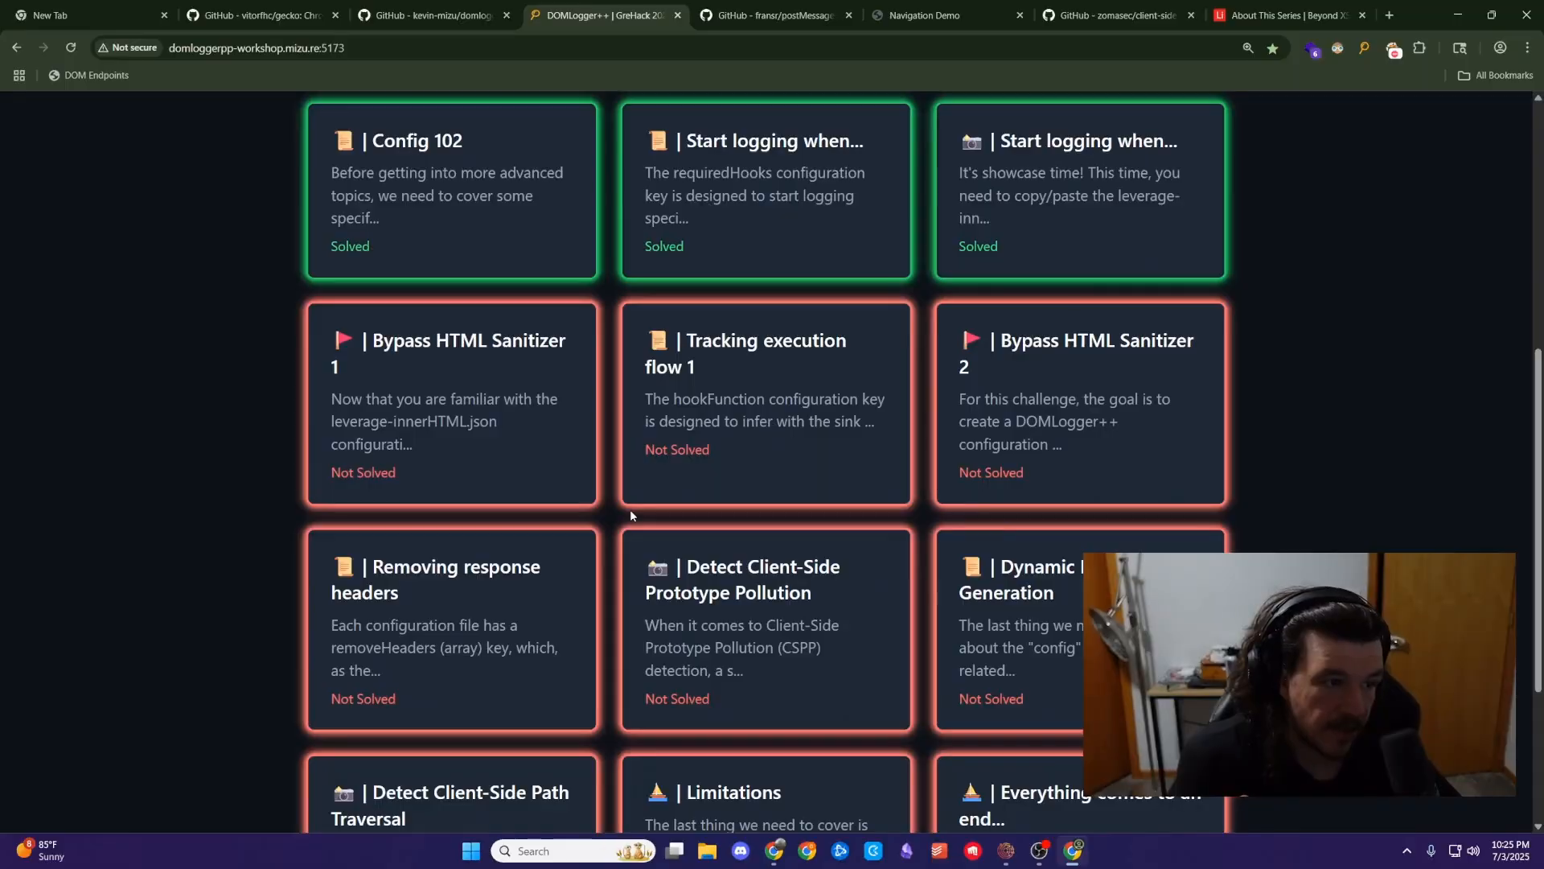
pyautogui.scroll(3)
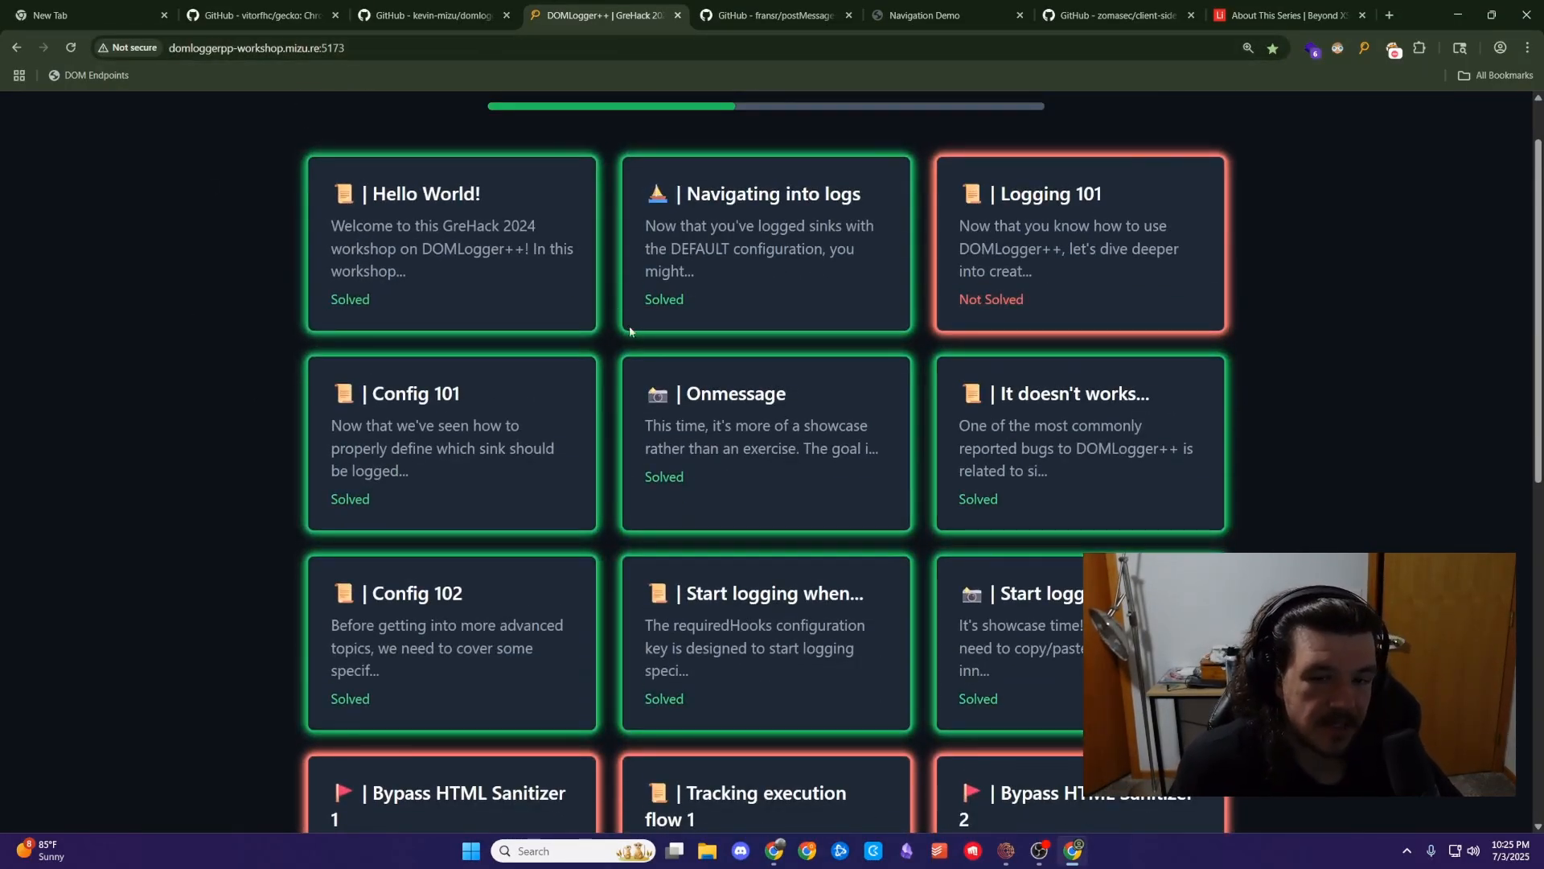
pyautogui.scroll(-3)
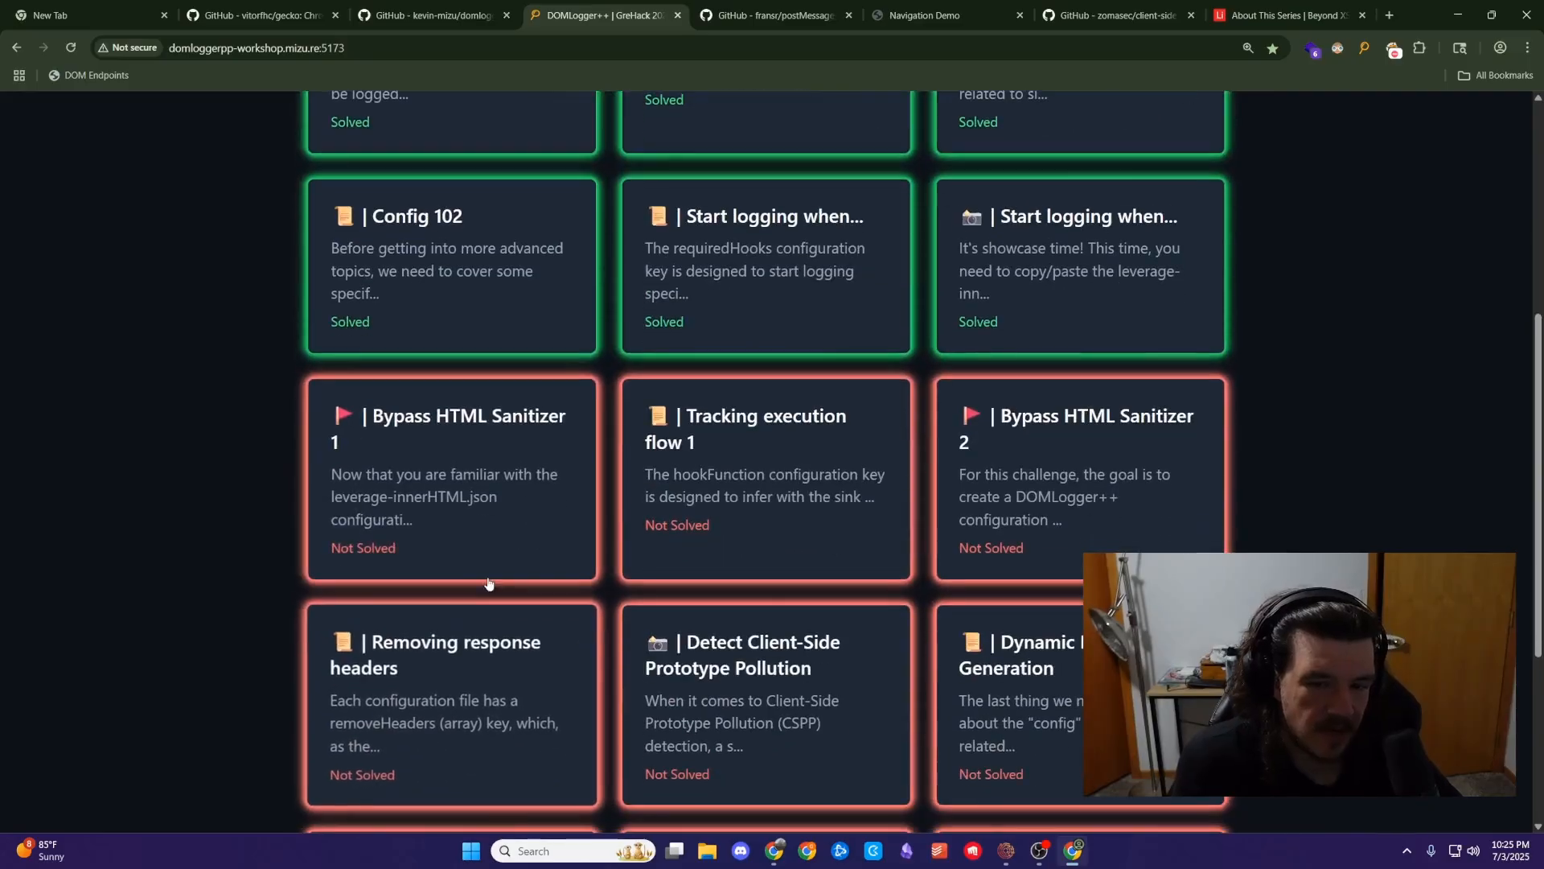
pyautogui.scroll(-3)
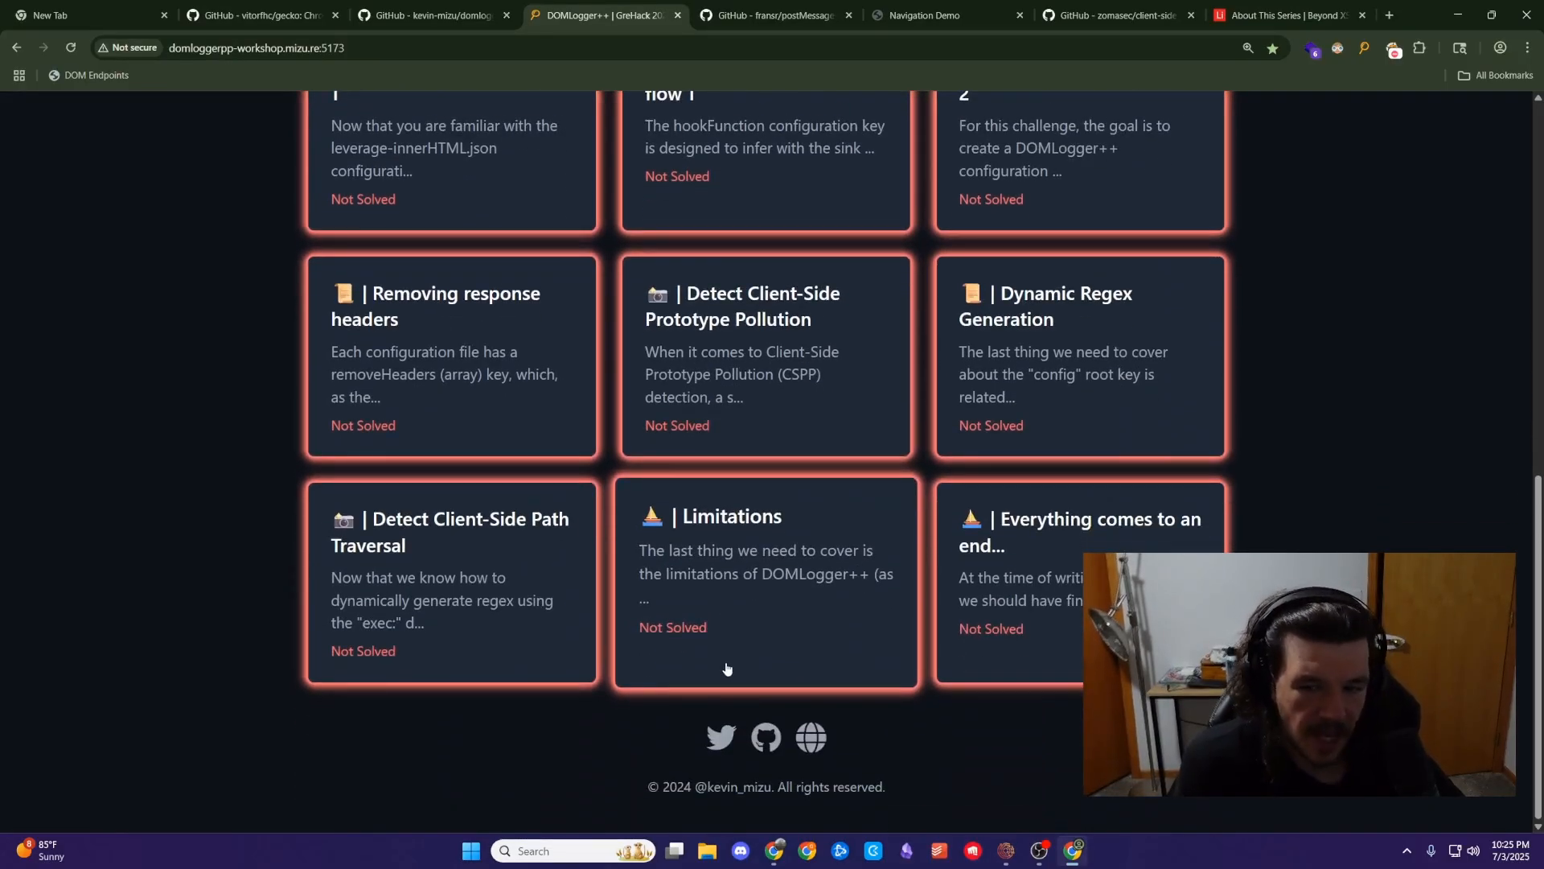
pyautogui.scroll(3)
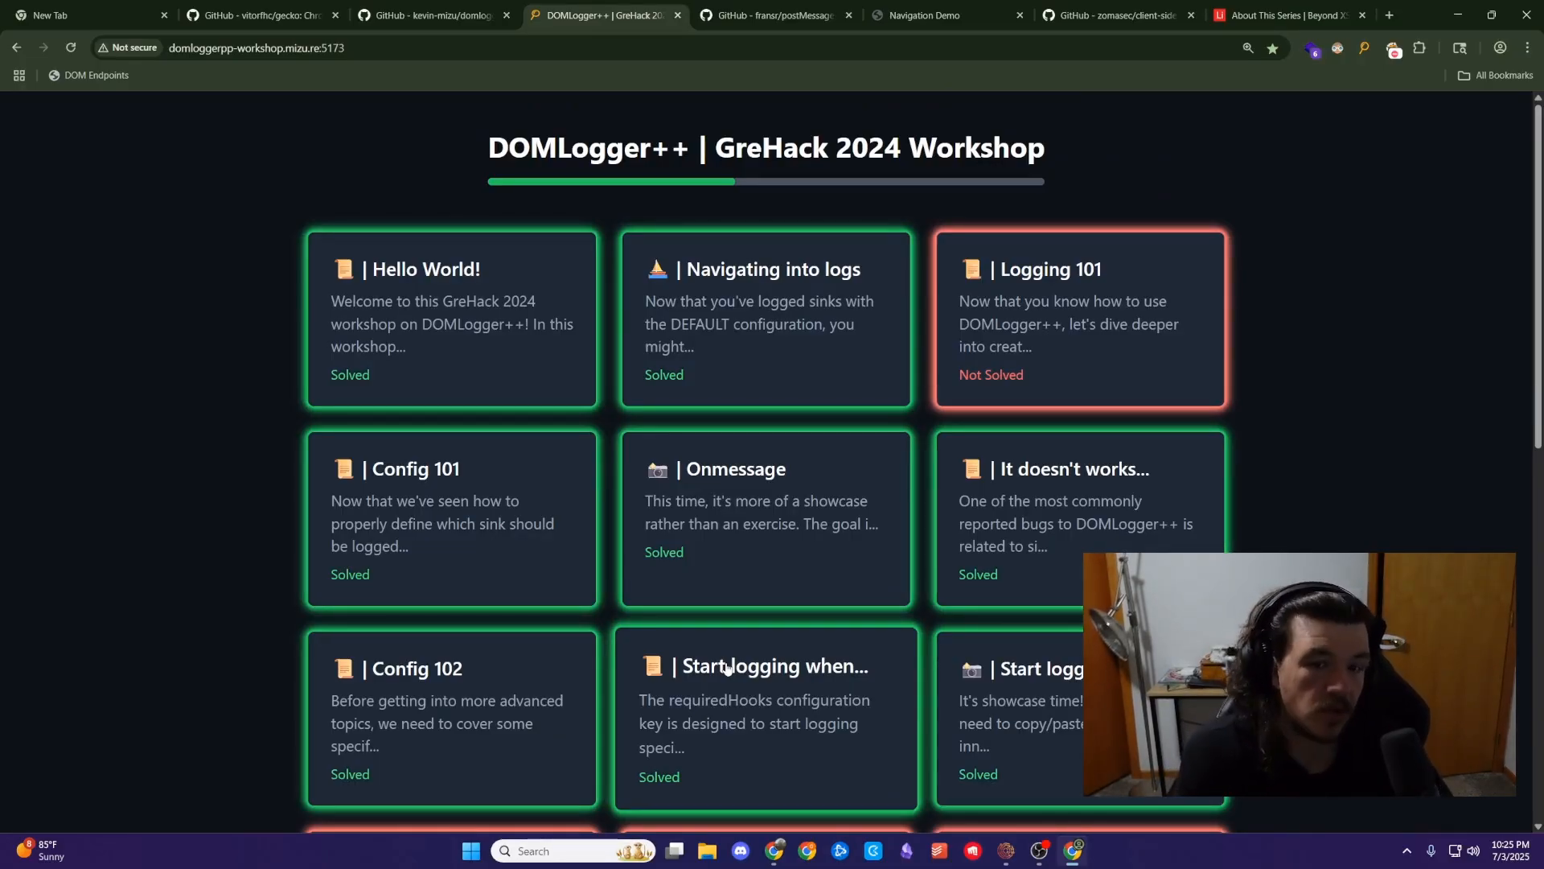
pyautogui.scroll(-3)
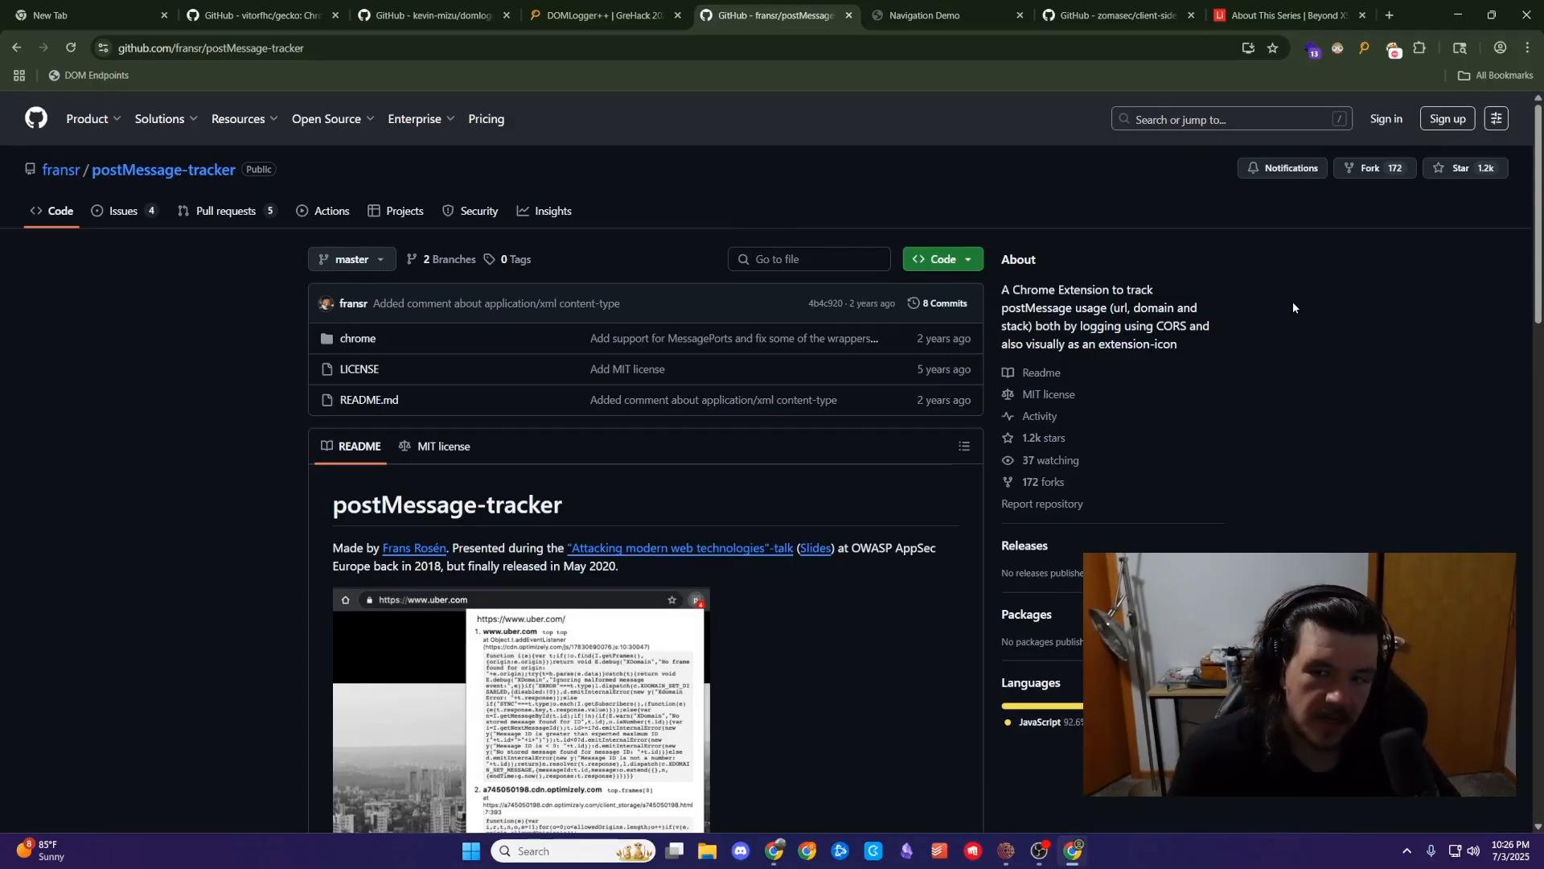
# - Read down the fransr/postMessage-tracker README describing the postMessage-tracking Chrome extension
pyautogui.scroll(-3)
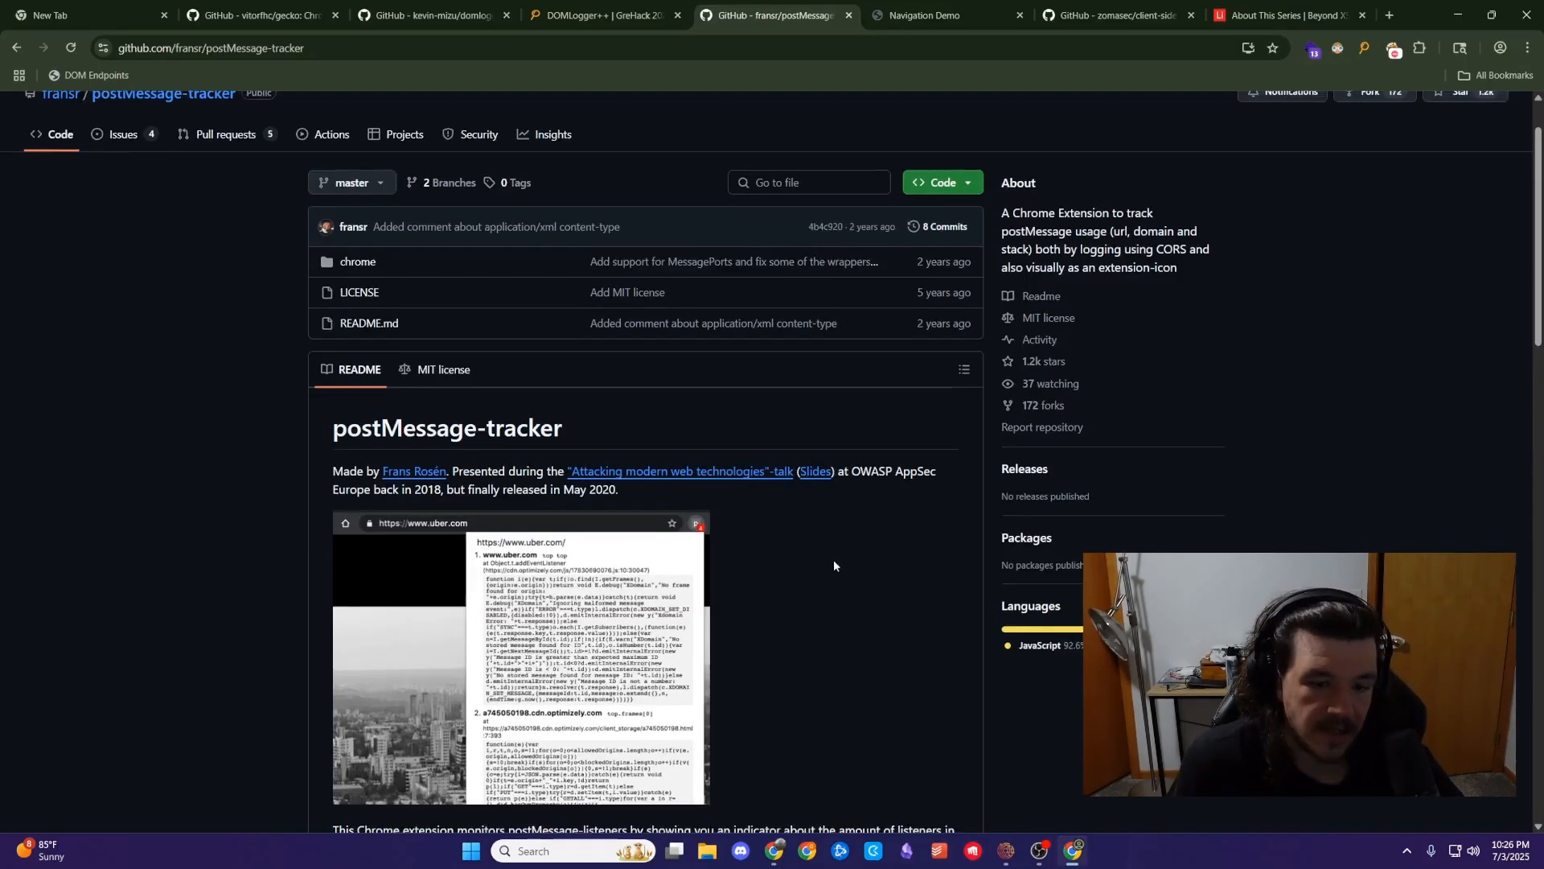
pyautogui.scroll(-3)
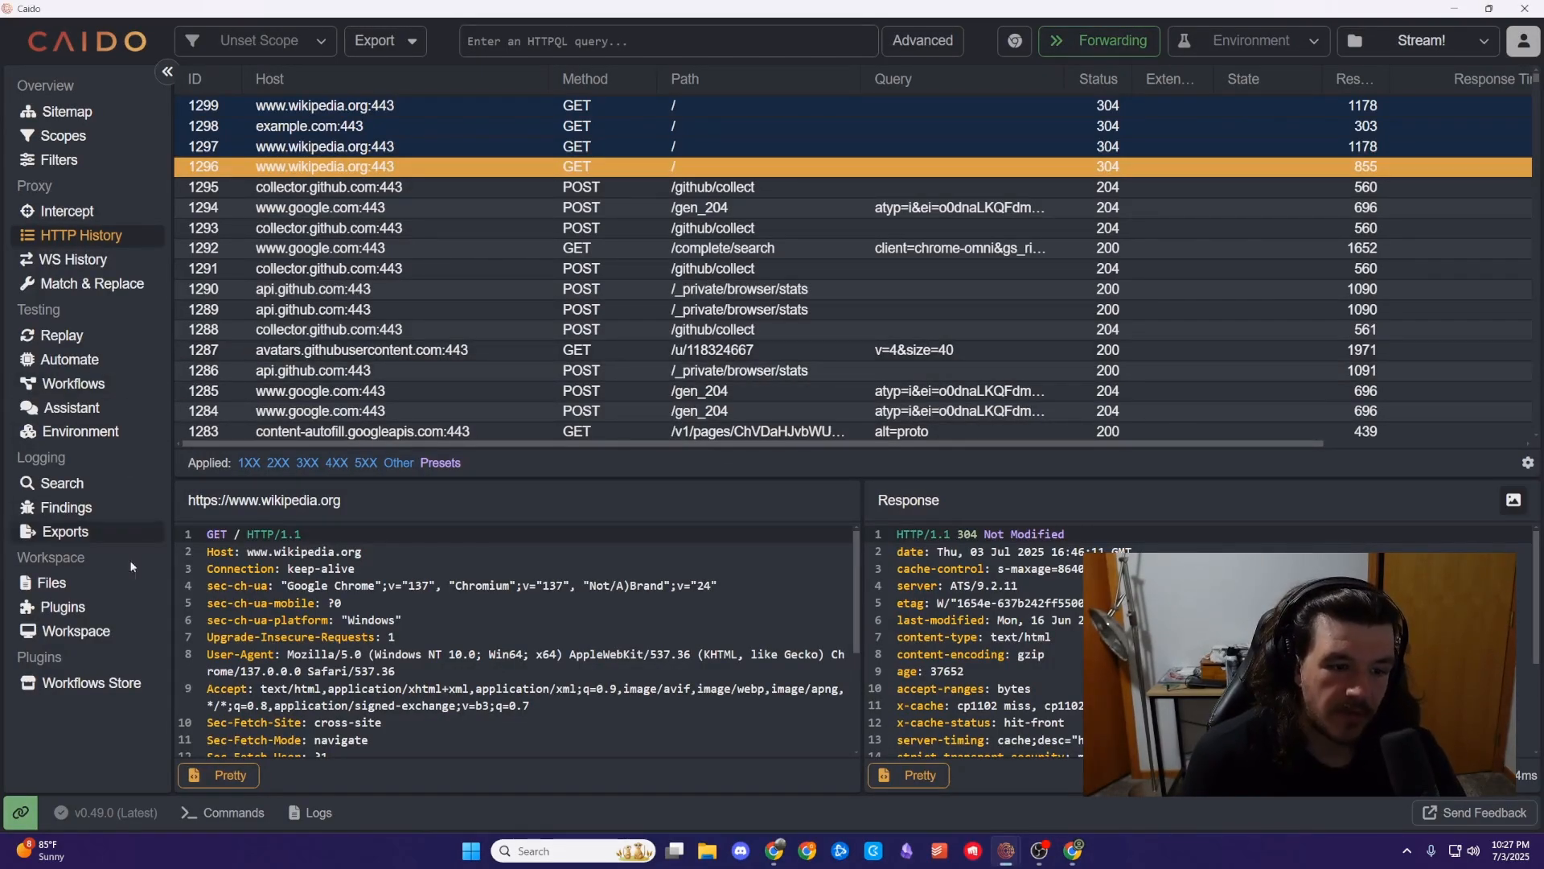
# - Browse Caido's Workflows Store catalogue down to Get Random UUID, then return to the browser
pyautogui.click(88, 682)
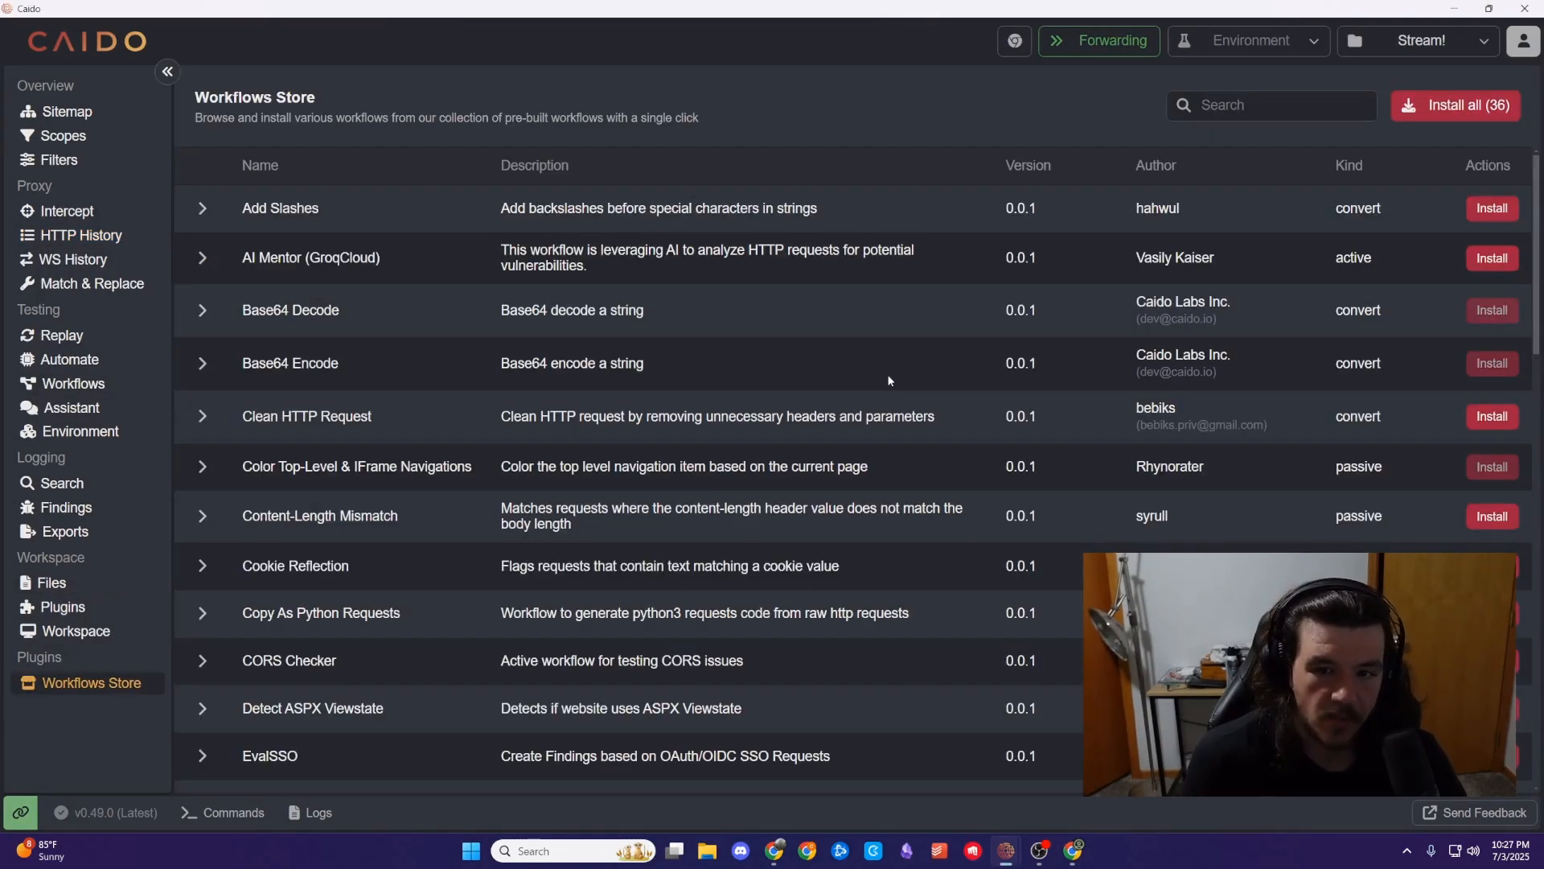
pyautogui.moveTo(724, 441)
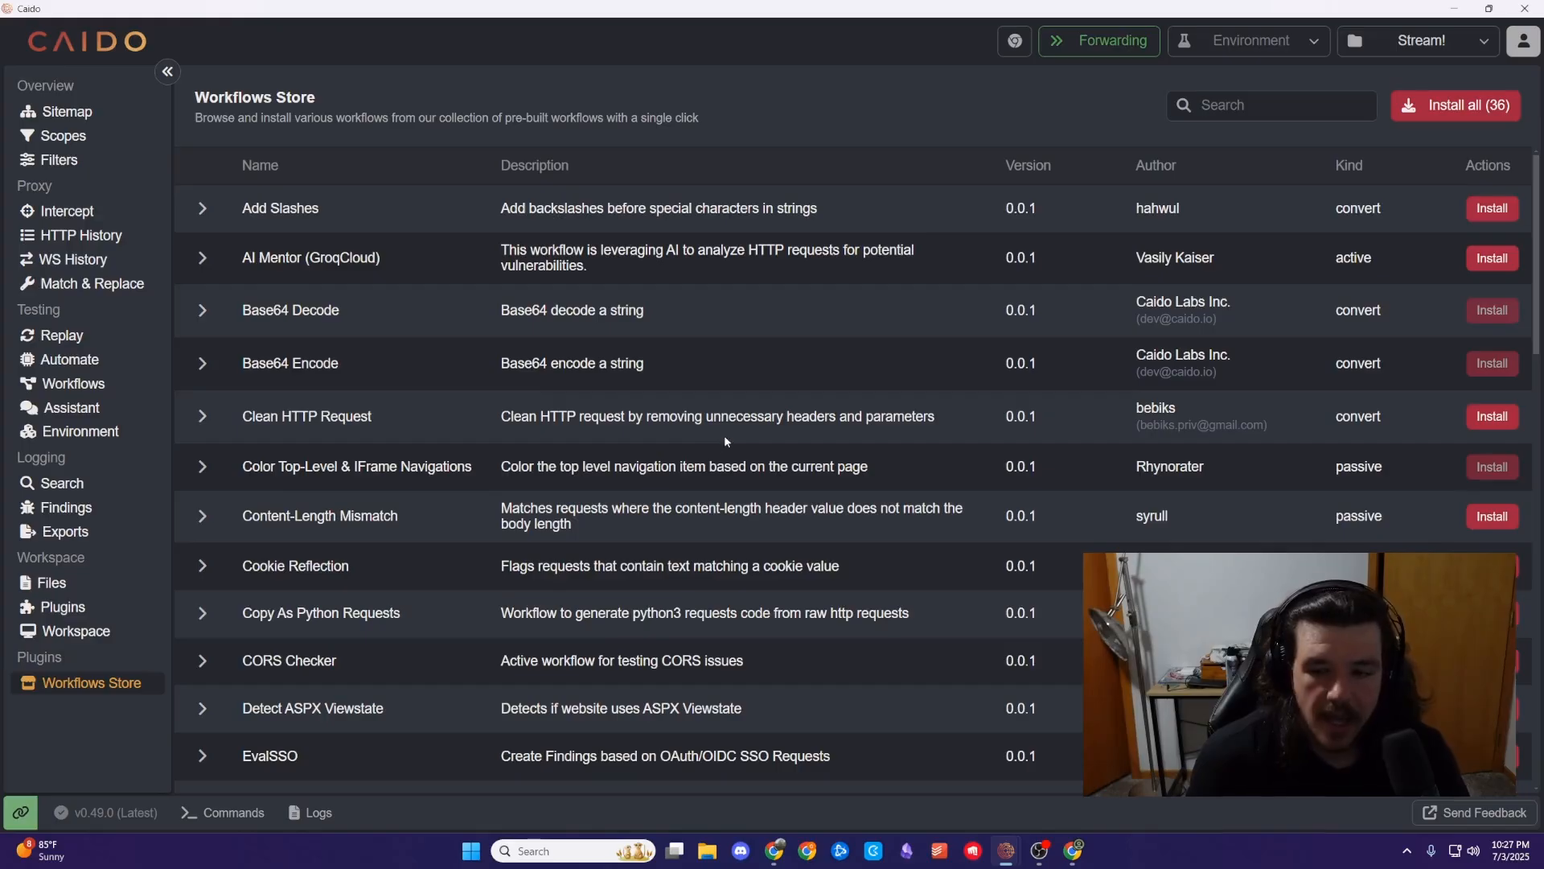
pyautogui.scroll(-3)
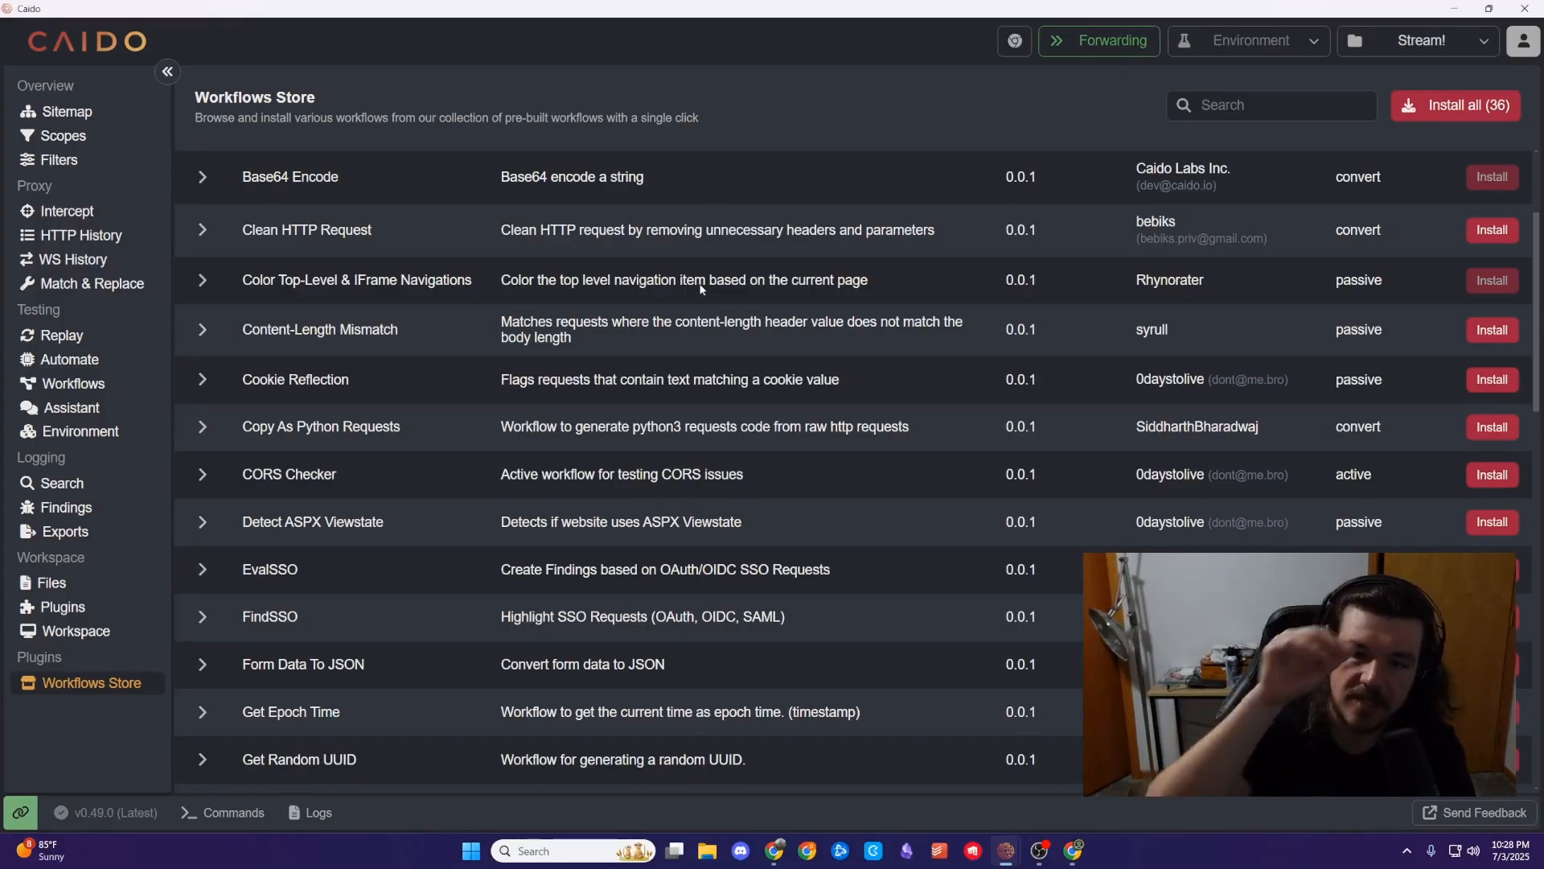
pyautogui.click(75, 235)
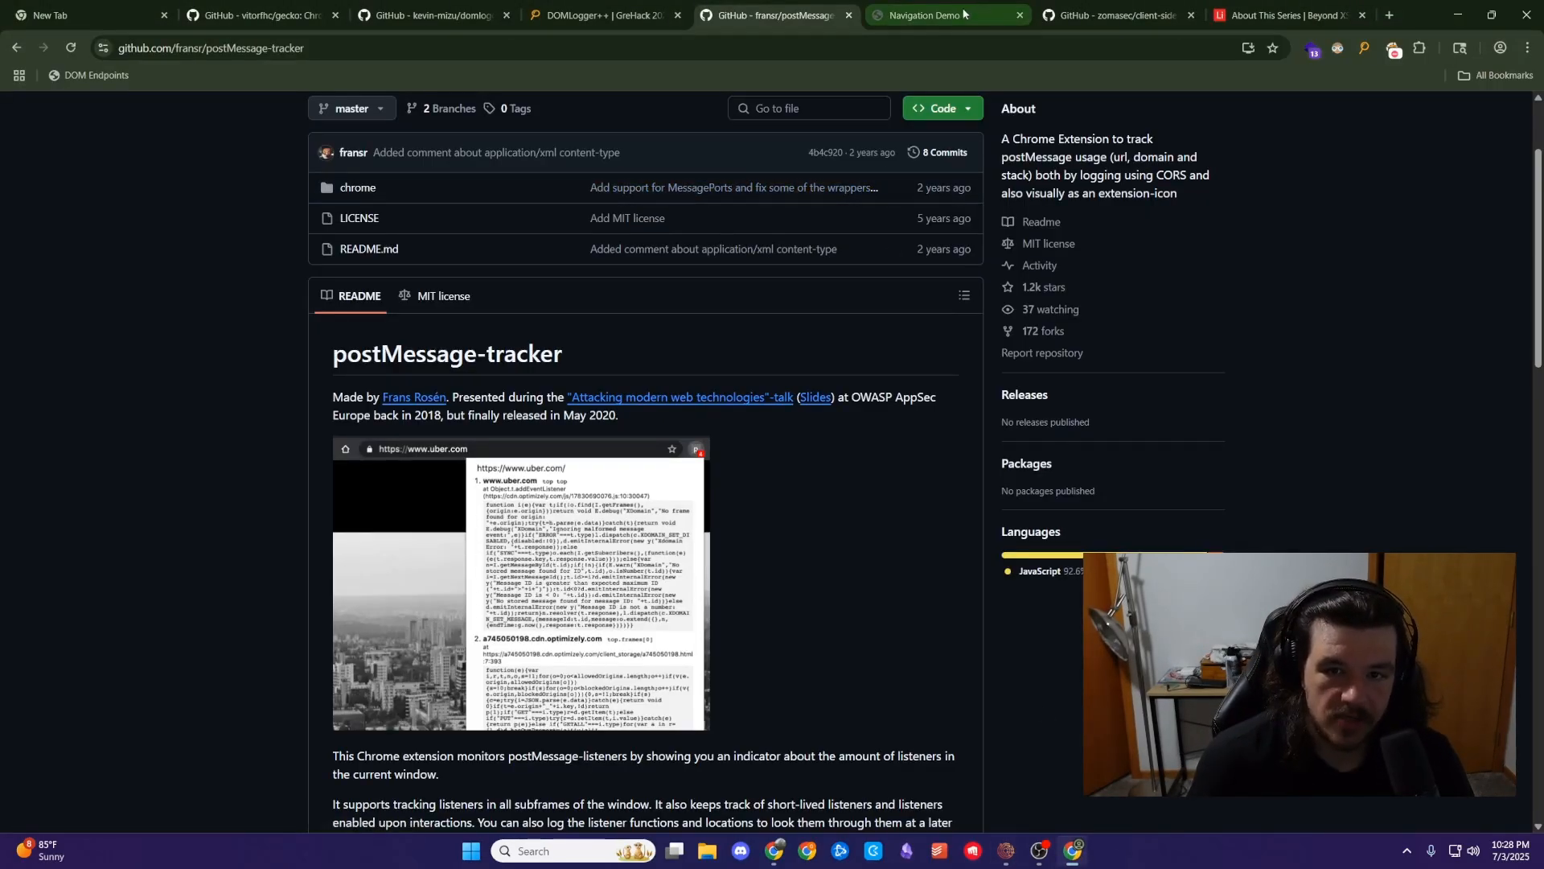
# - On the Navigation Demo page, navigate the whole tab to Wikipedia and go back
pyautogui.click(933, 15)
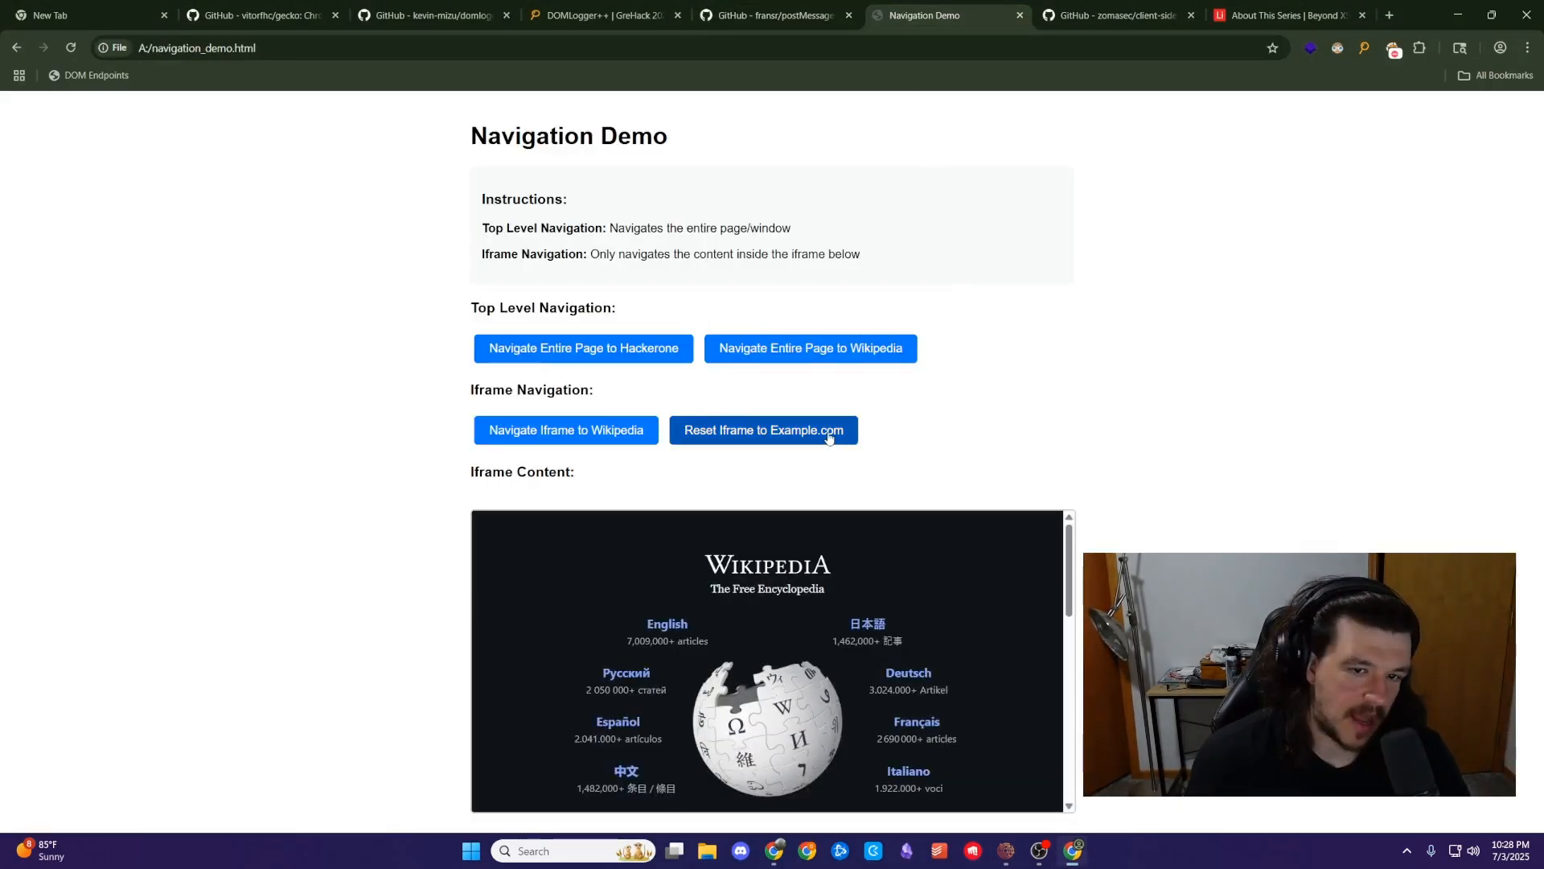
pyautogui.moveTo(809, 348)
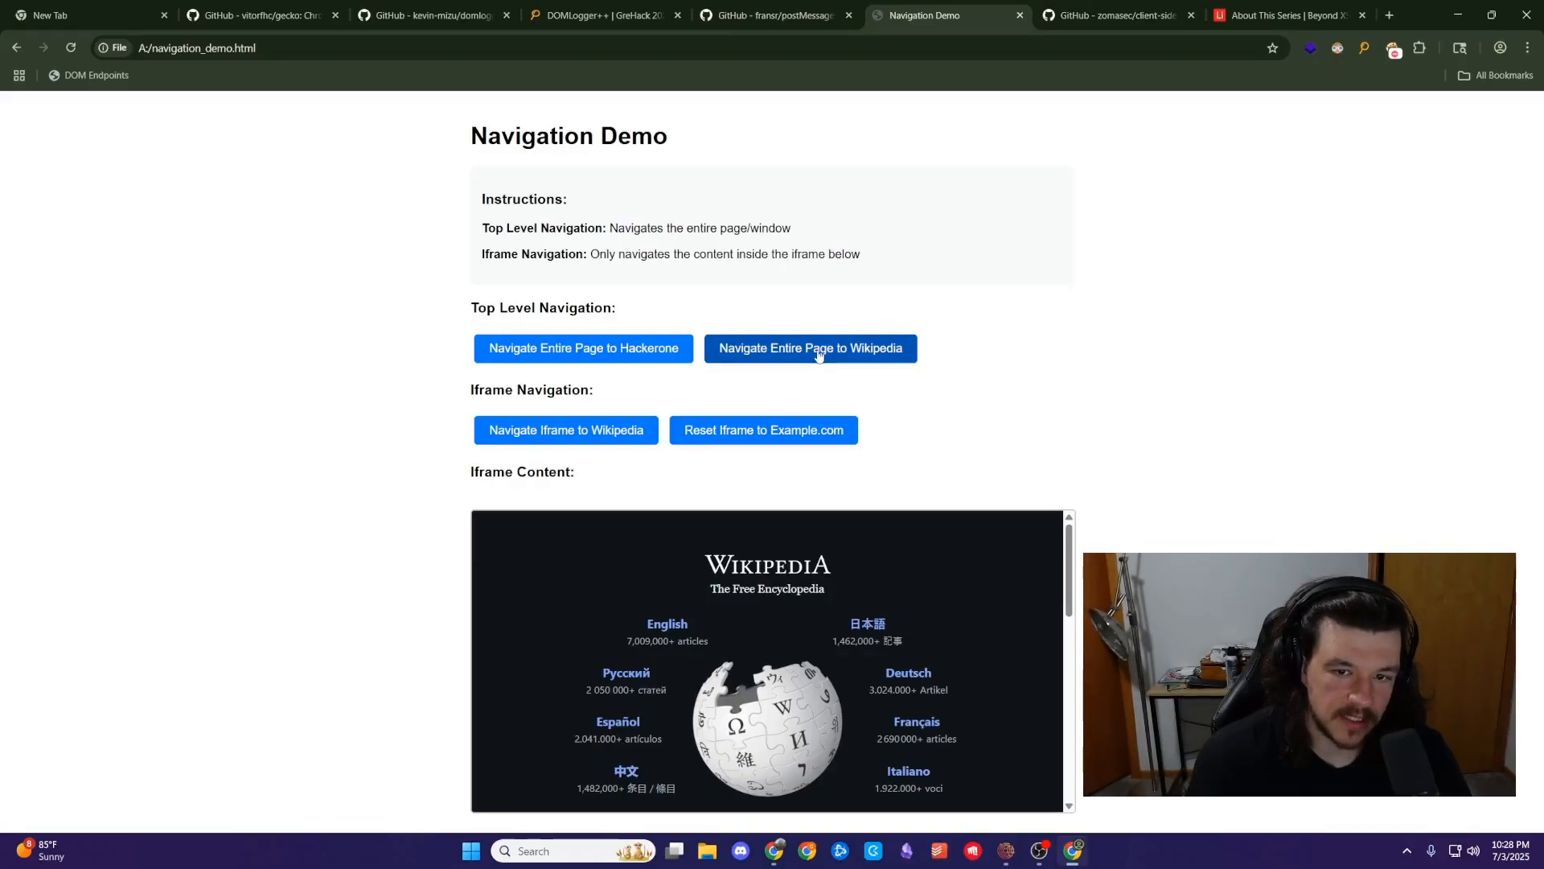
pyautogui.click(809, 347)
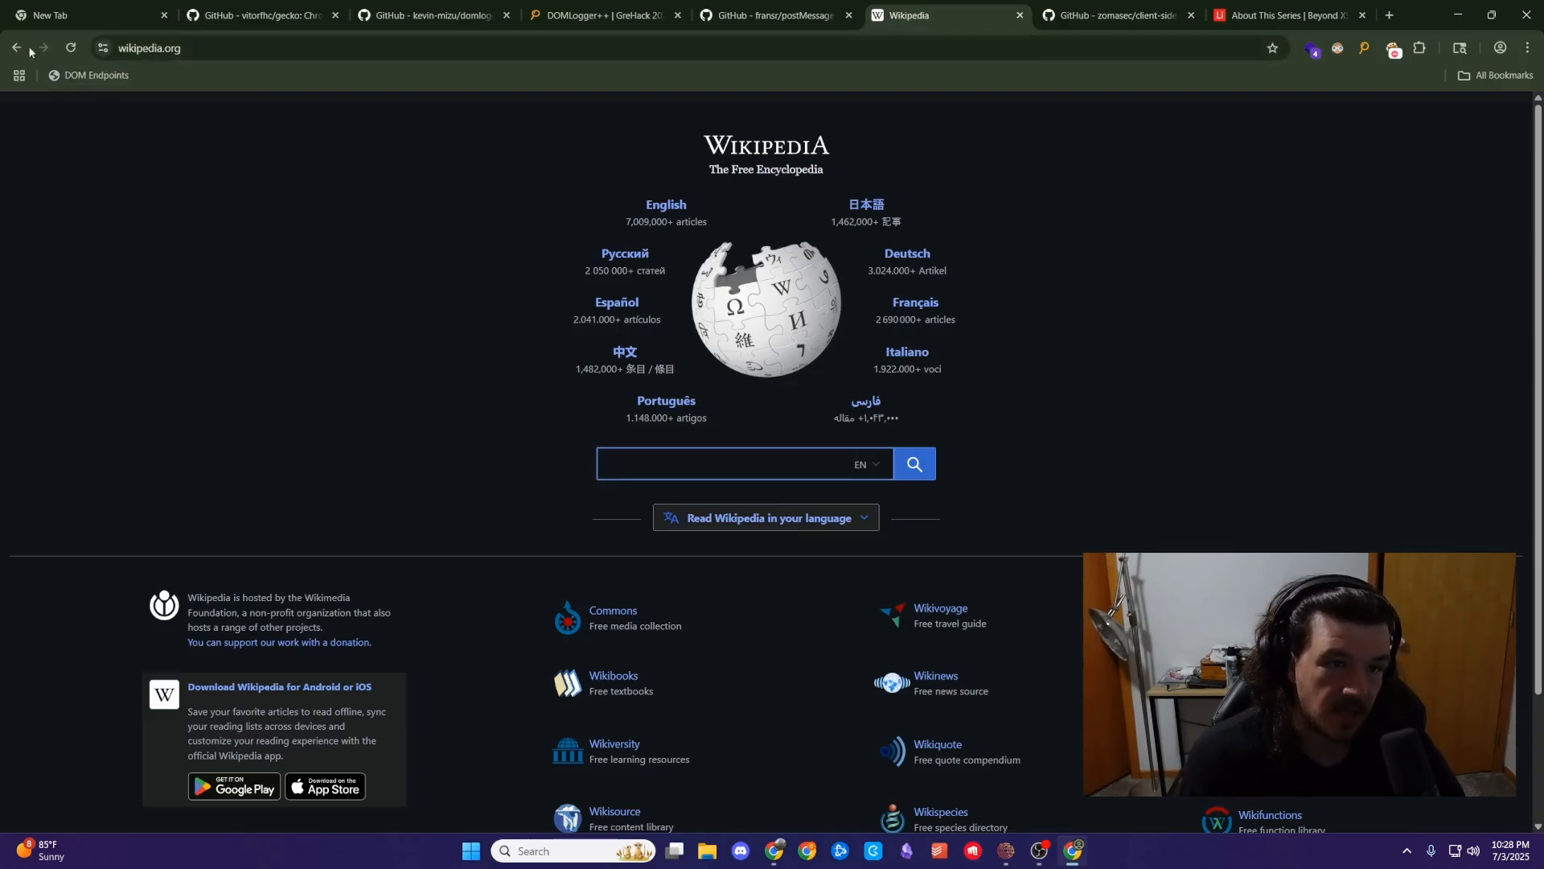
pyautogui.click(16, 47)
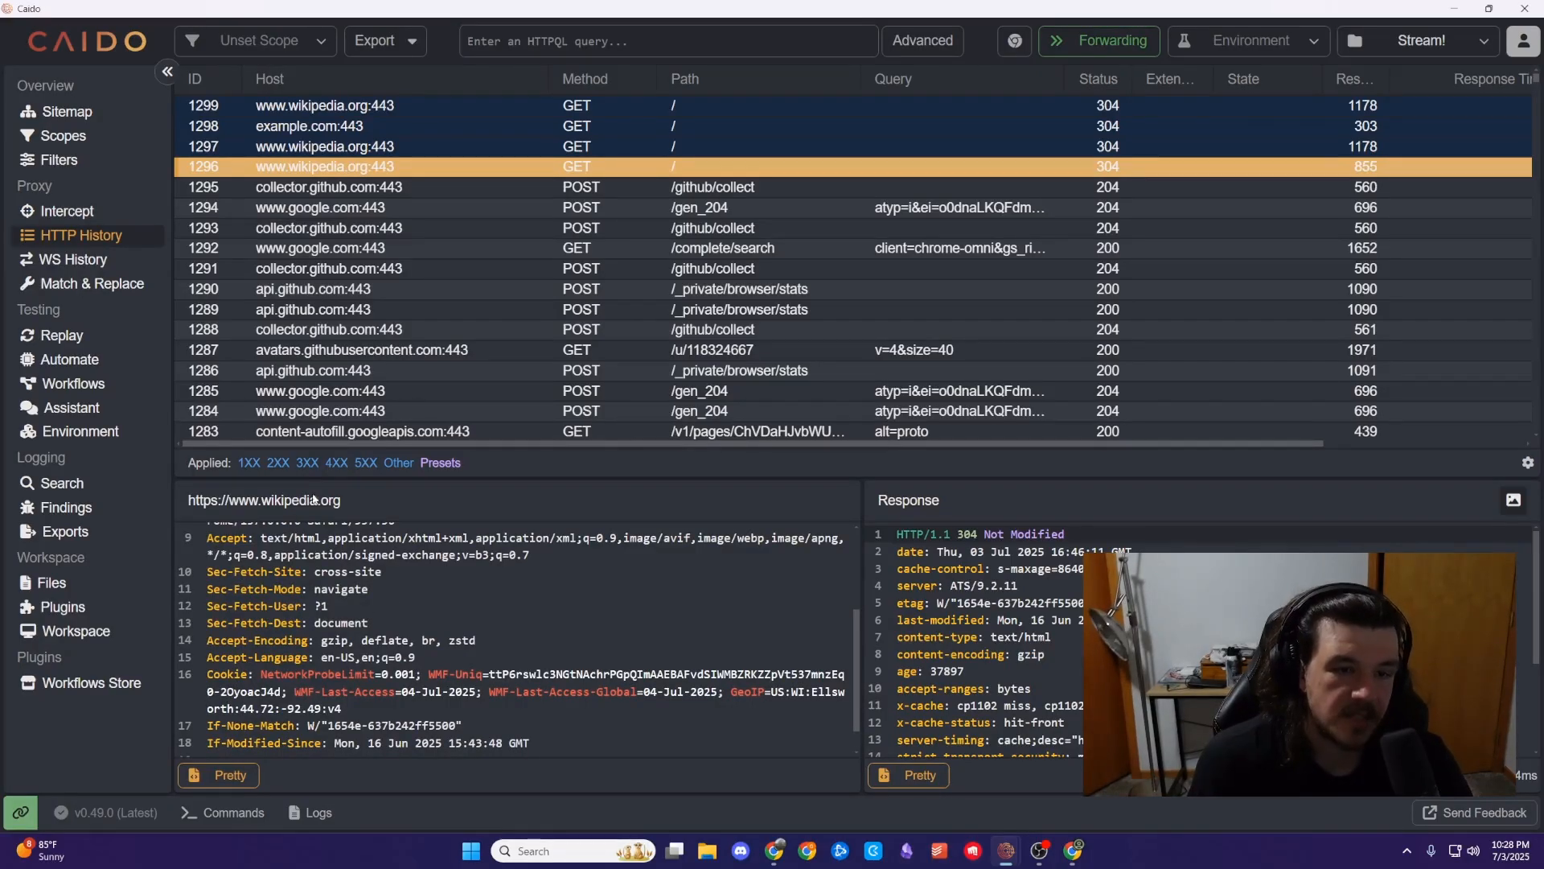
pyautogui.moveTo(484, 175)
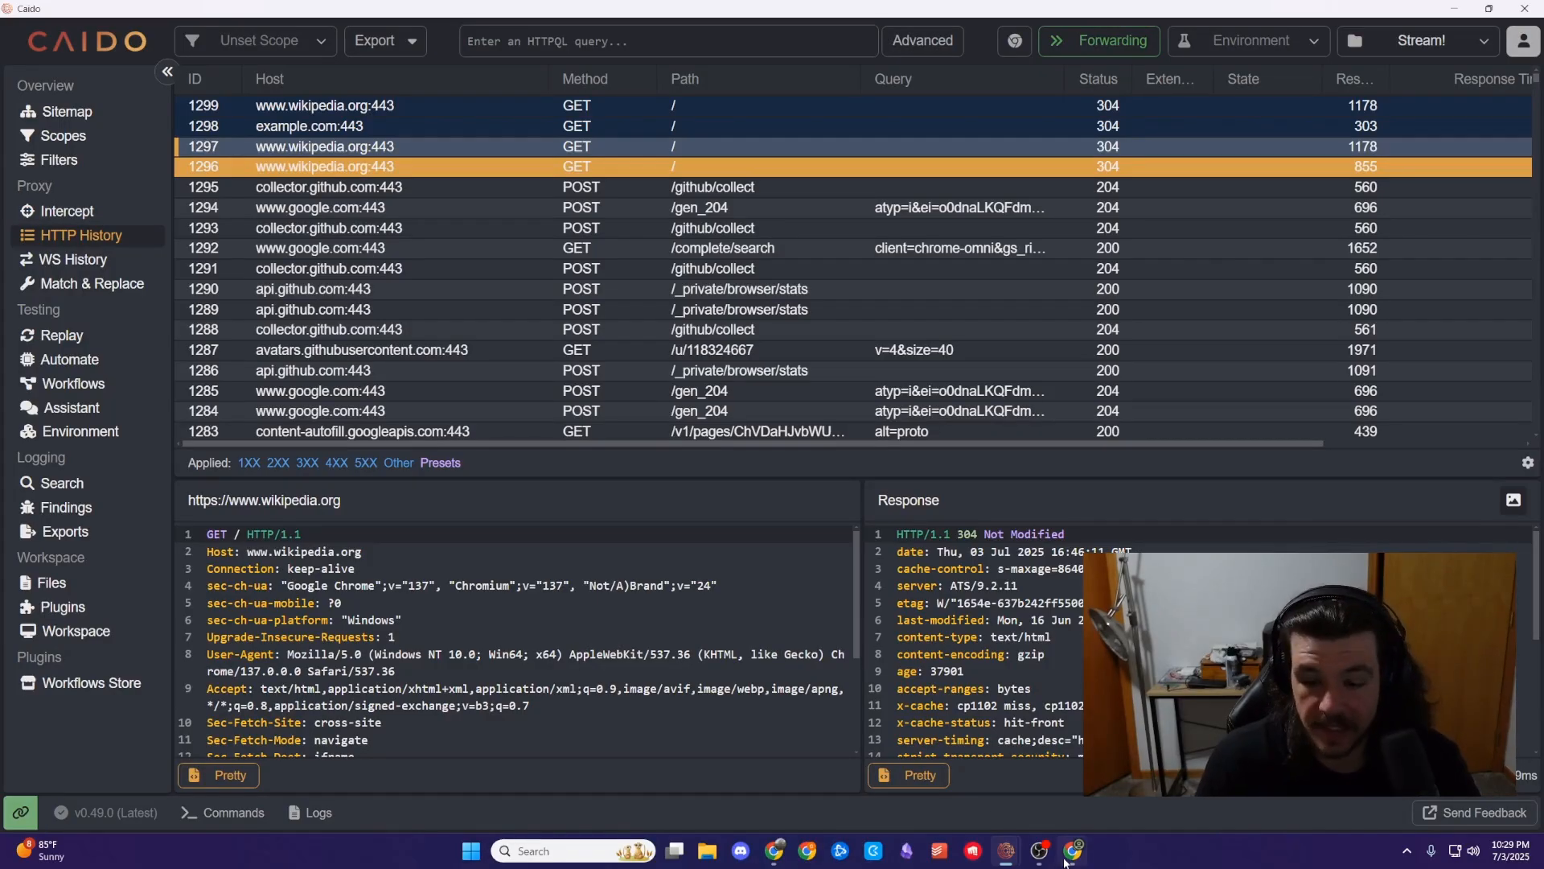
# - Return from Caido to the Navigation Demo tab with its Wikipedia iframe
pyautogui.click(1073, 849)
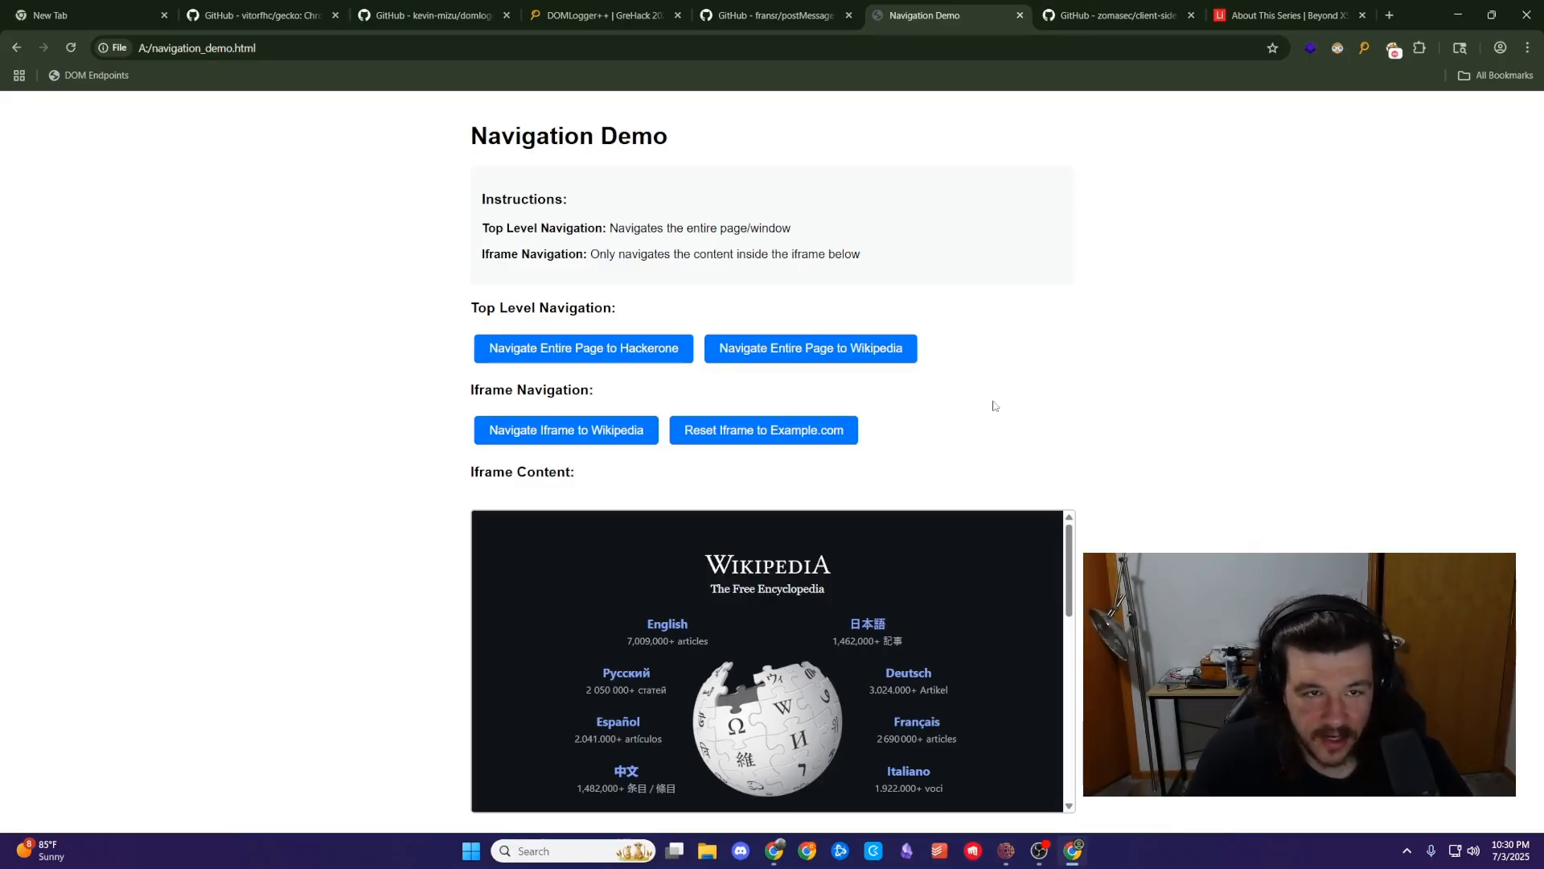
pyautogui.moveTo(859, 288)
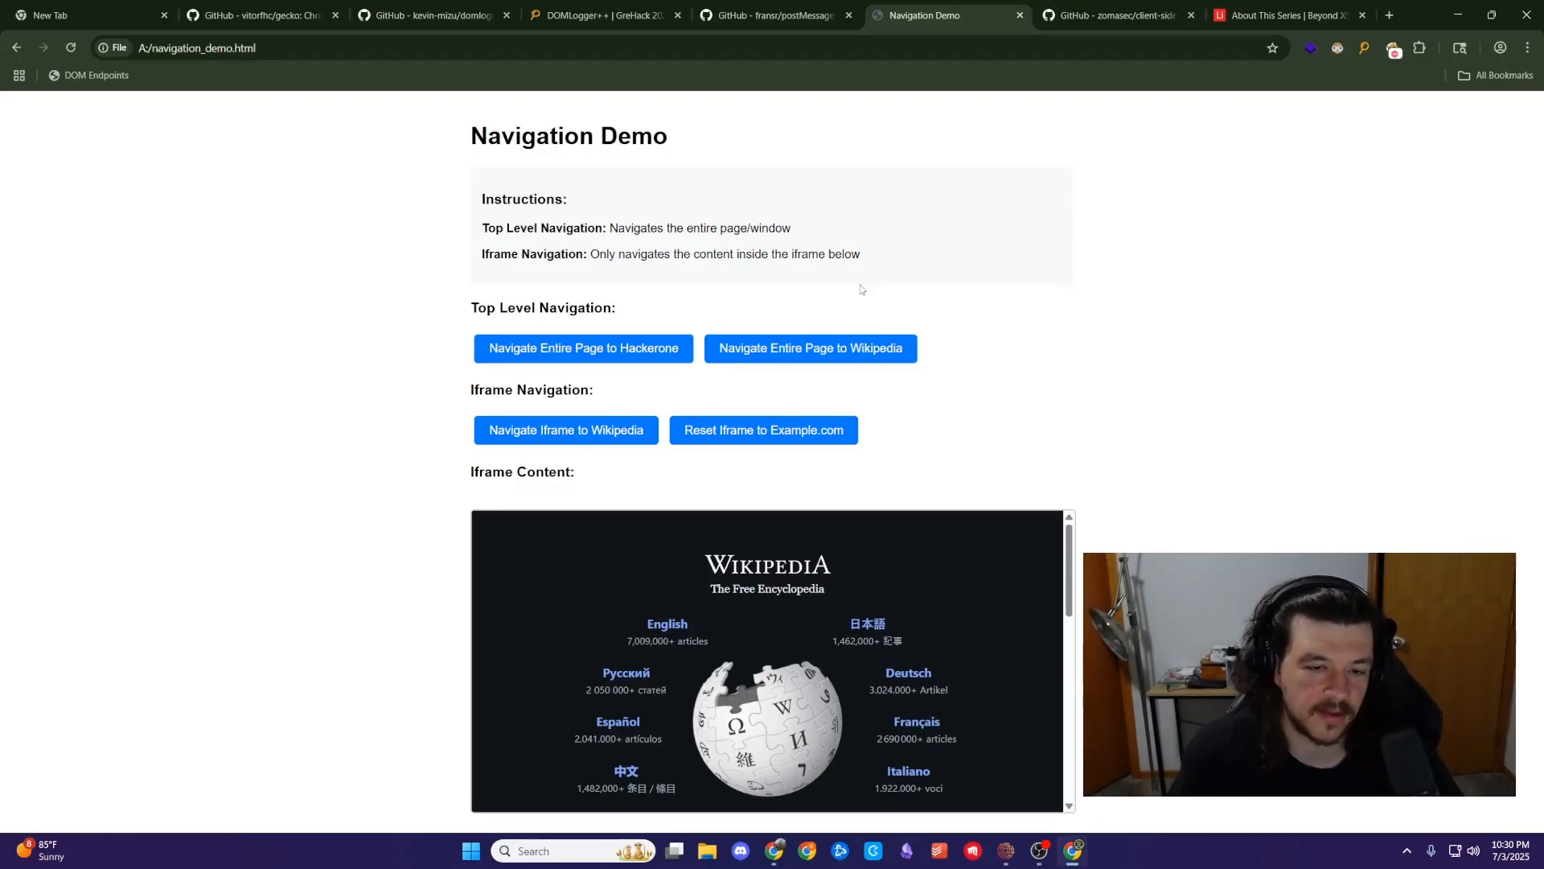
pyautogui.moveTo(1047, 198)
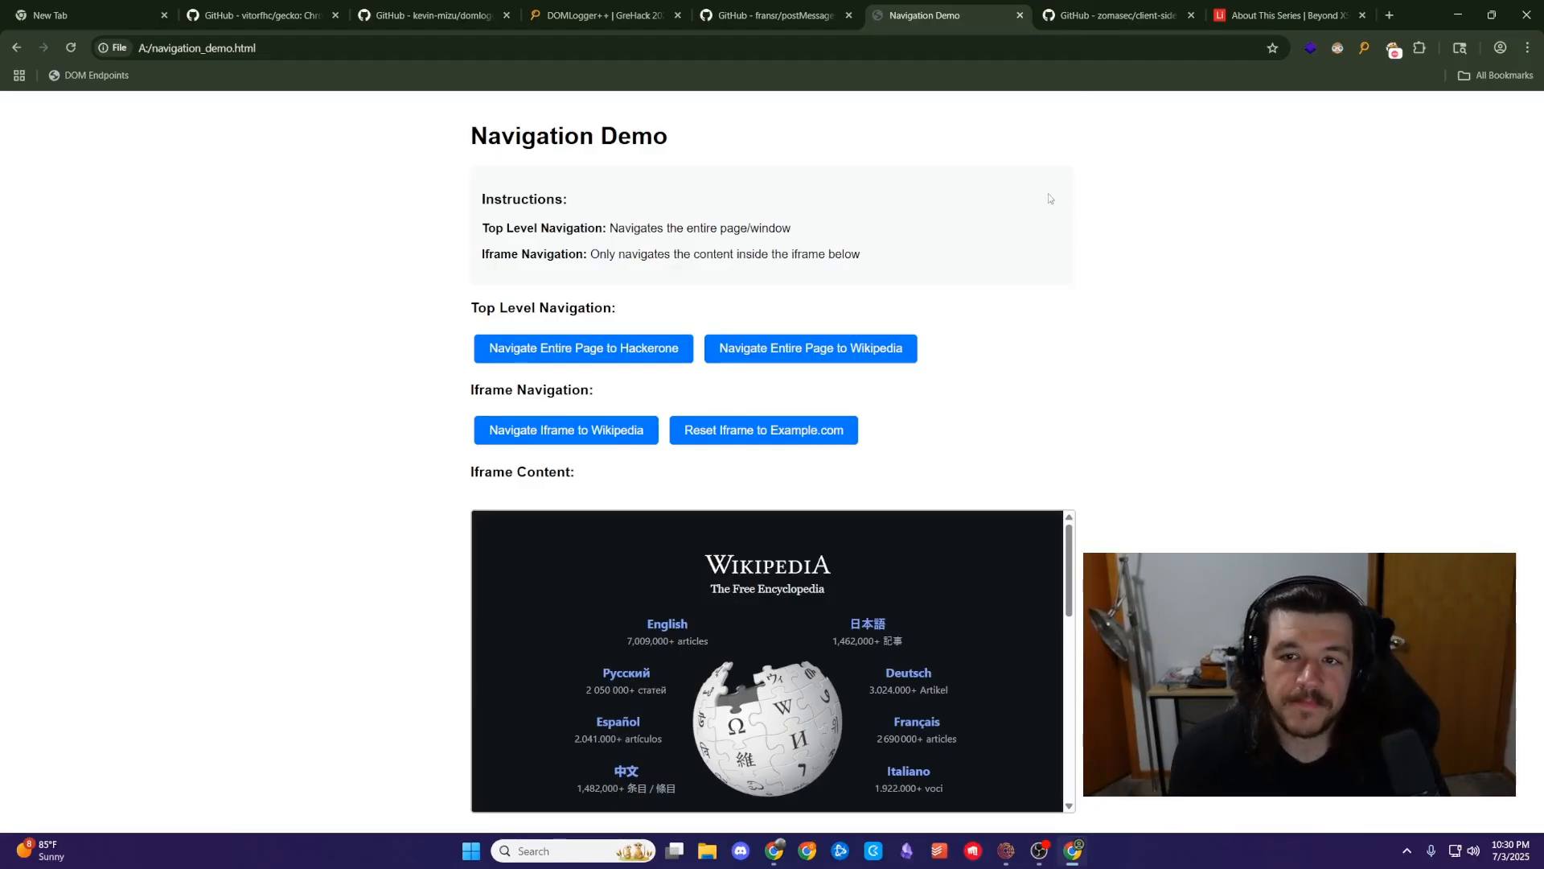
# - Read the zomasec/client-side-bugs-resources README through Challenges, Series, Blogs and CSP Resources
pyautogui.click(1113, 15)
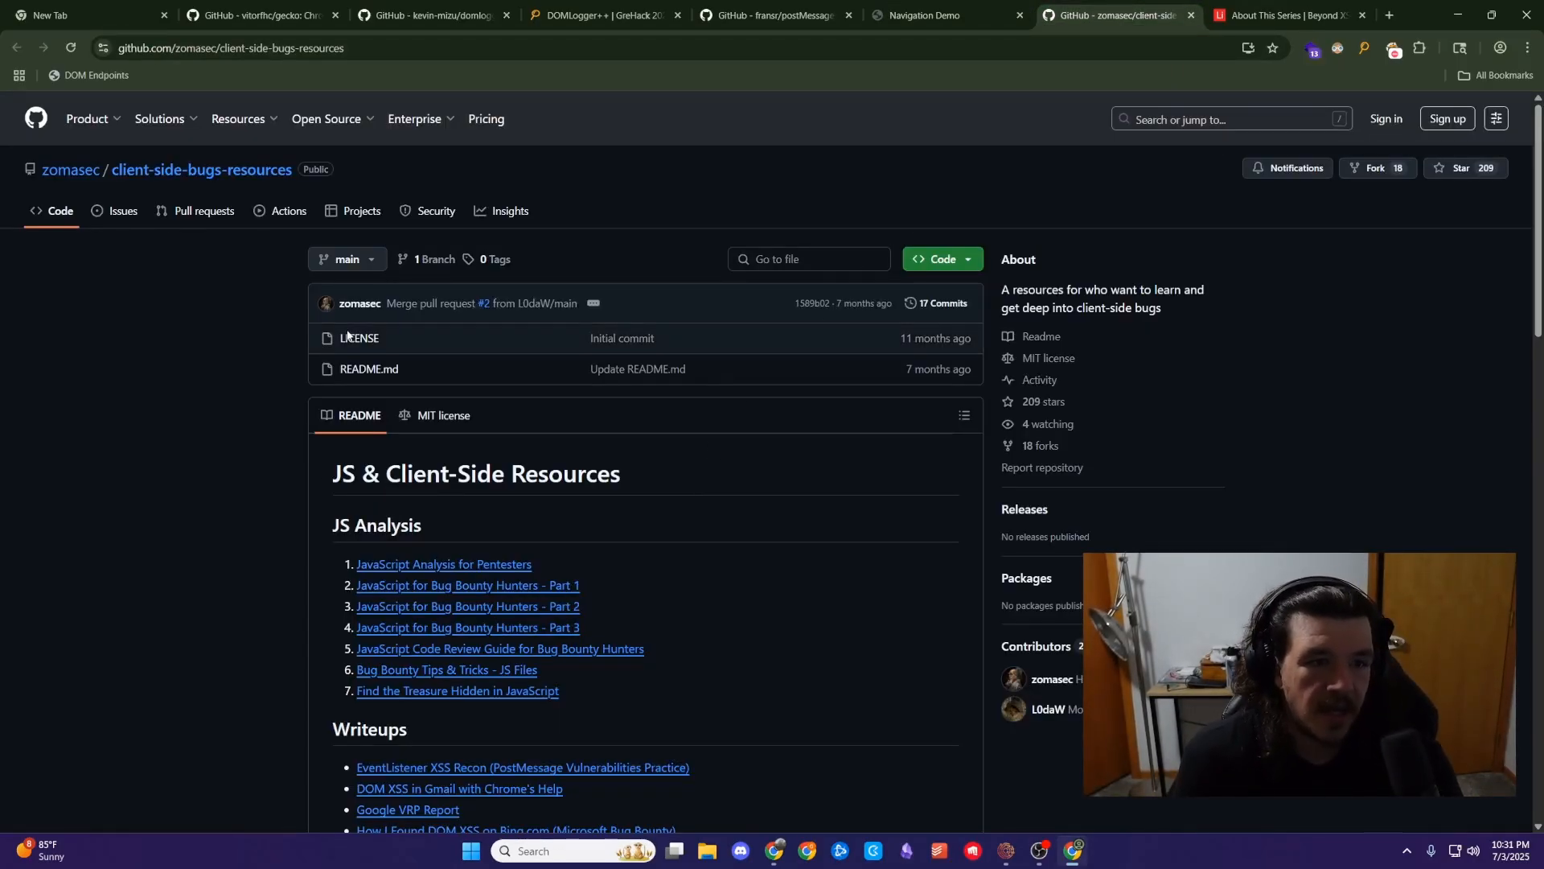
pyautogui.moveTo(69, 169)
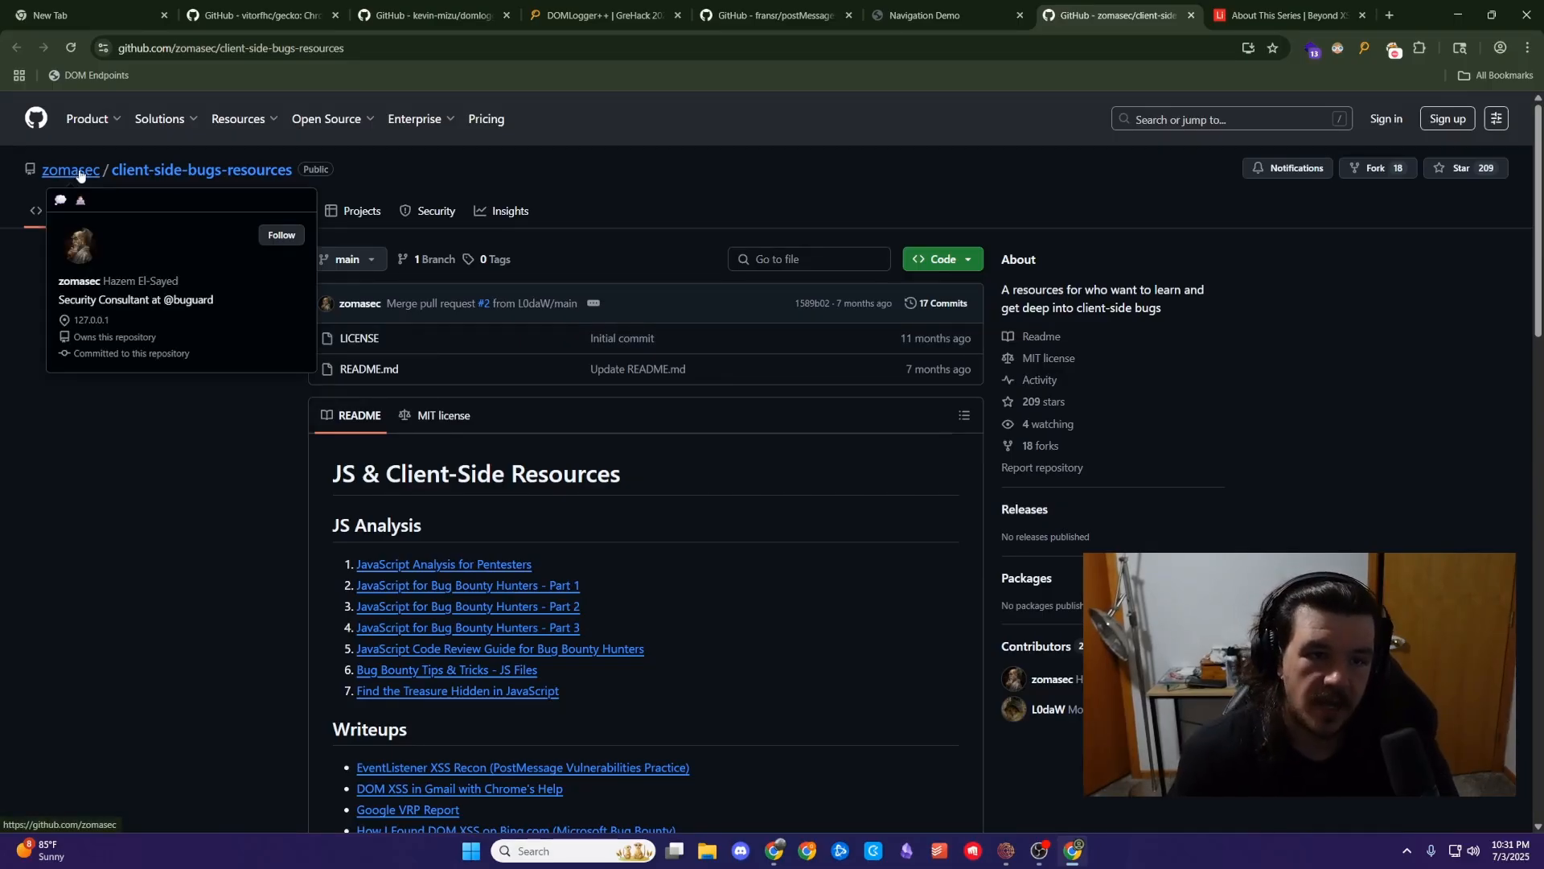
pyautogui.moveTo(606, 578)
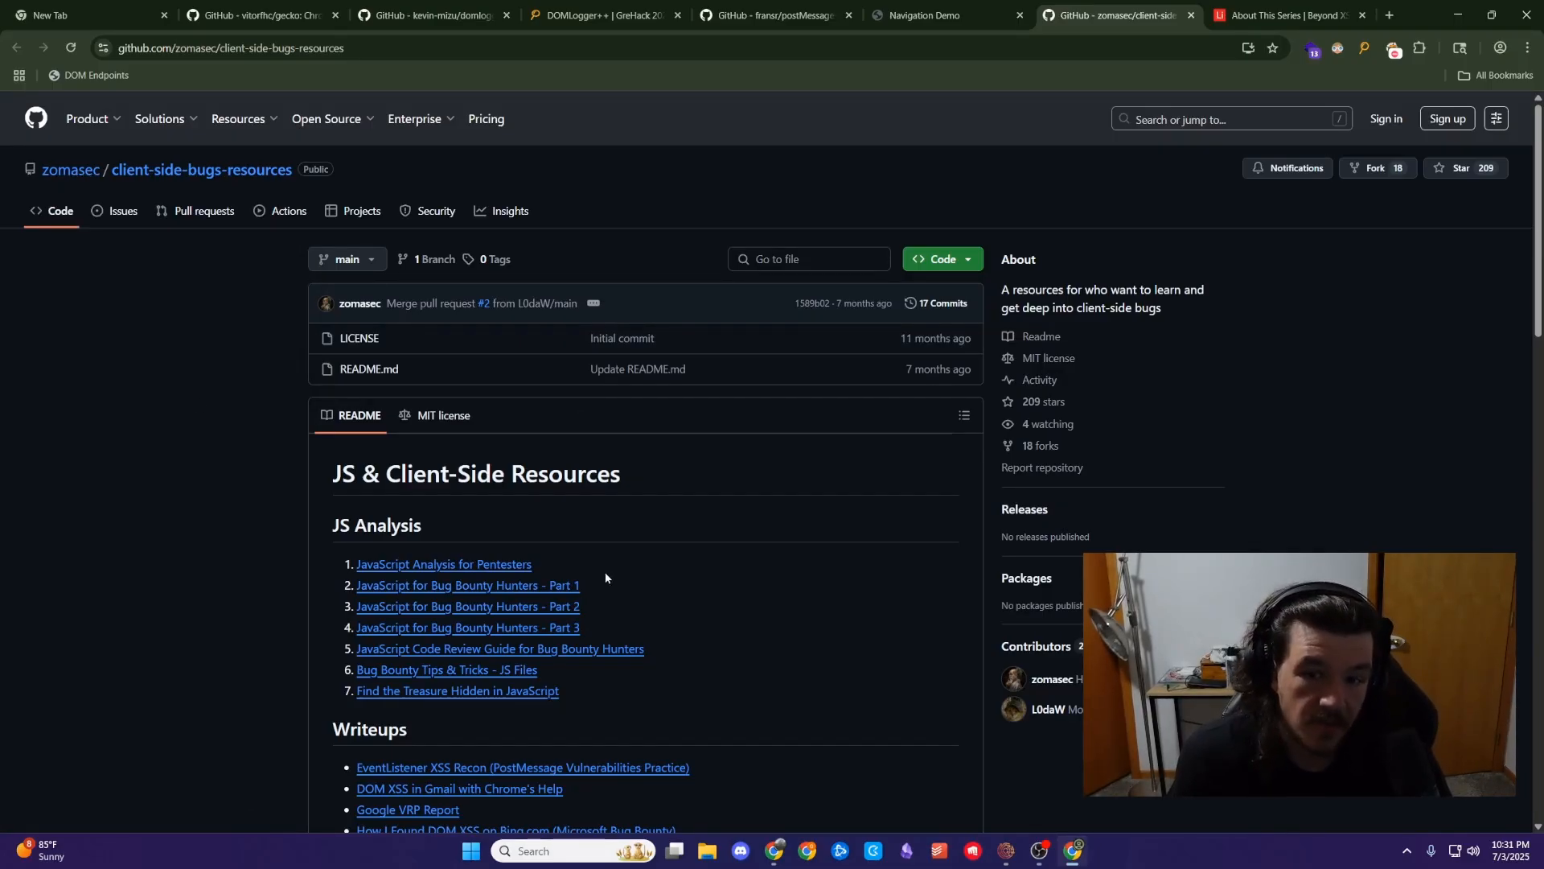
pyautogui.moveTo(945, 350)
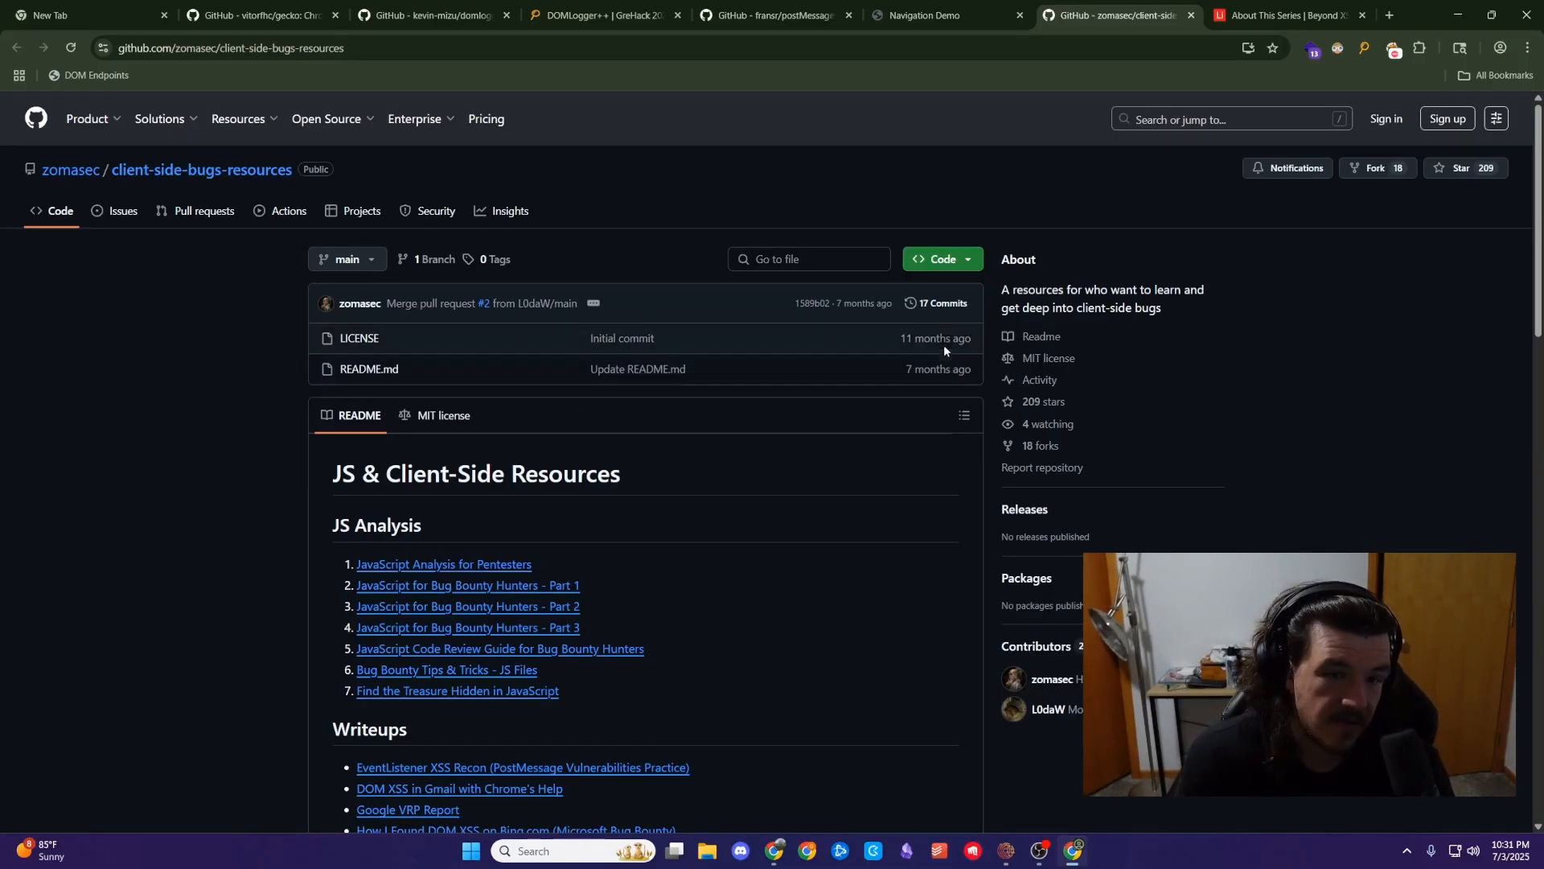
pyautogui.moveTo(761, 478)
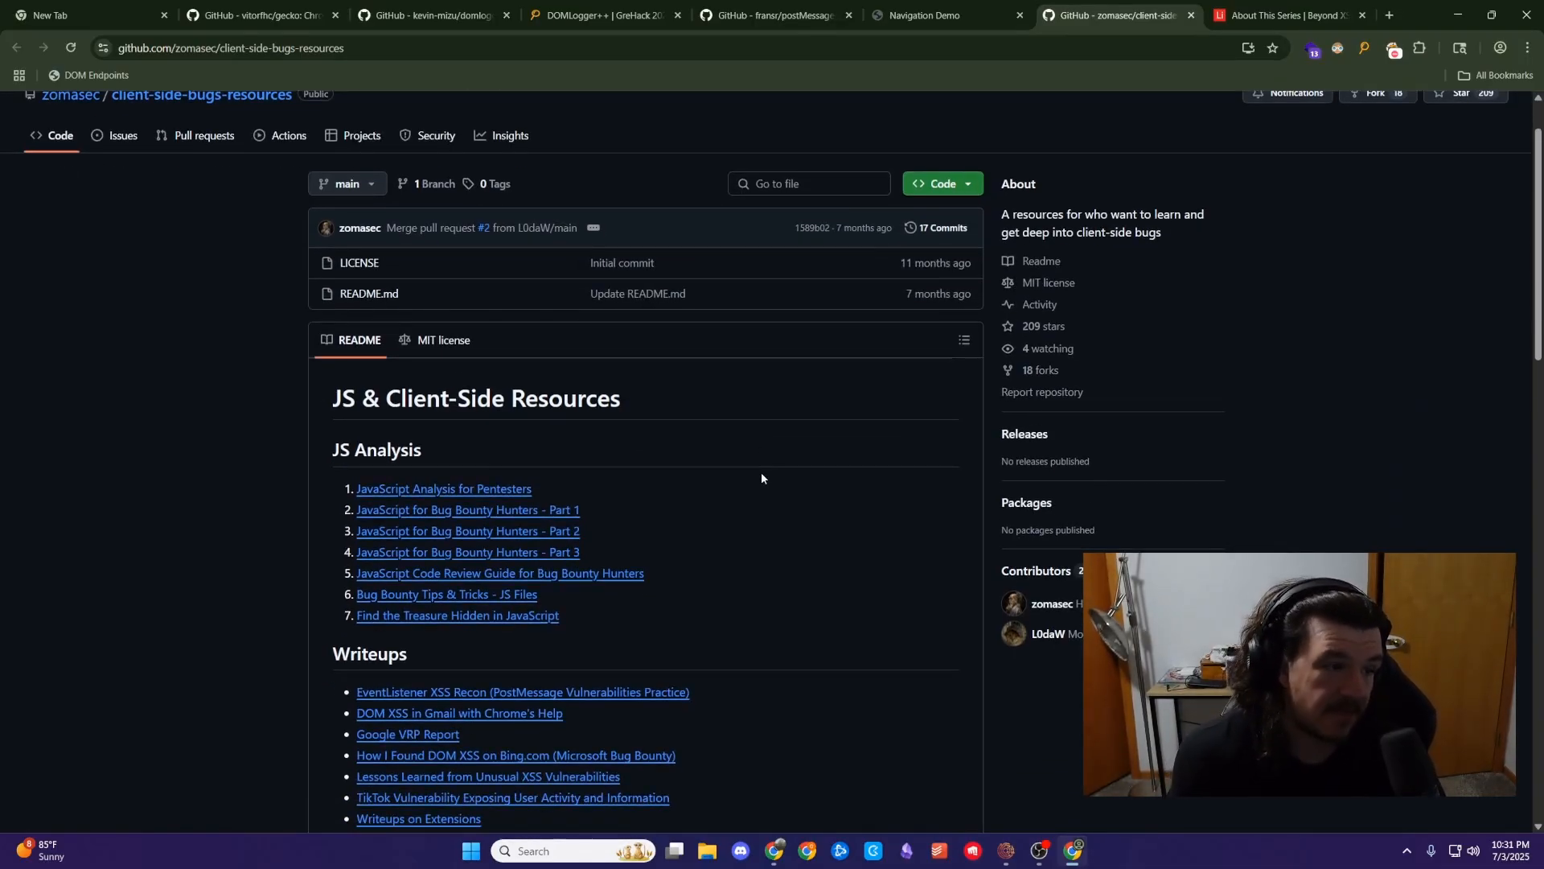
pyautogui.scroll(-3)
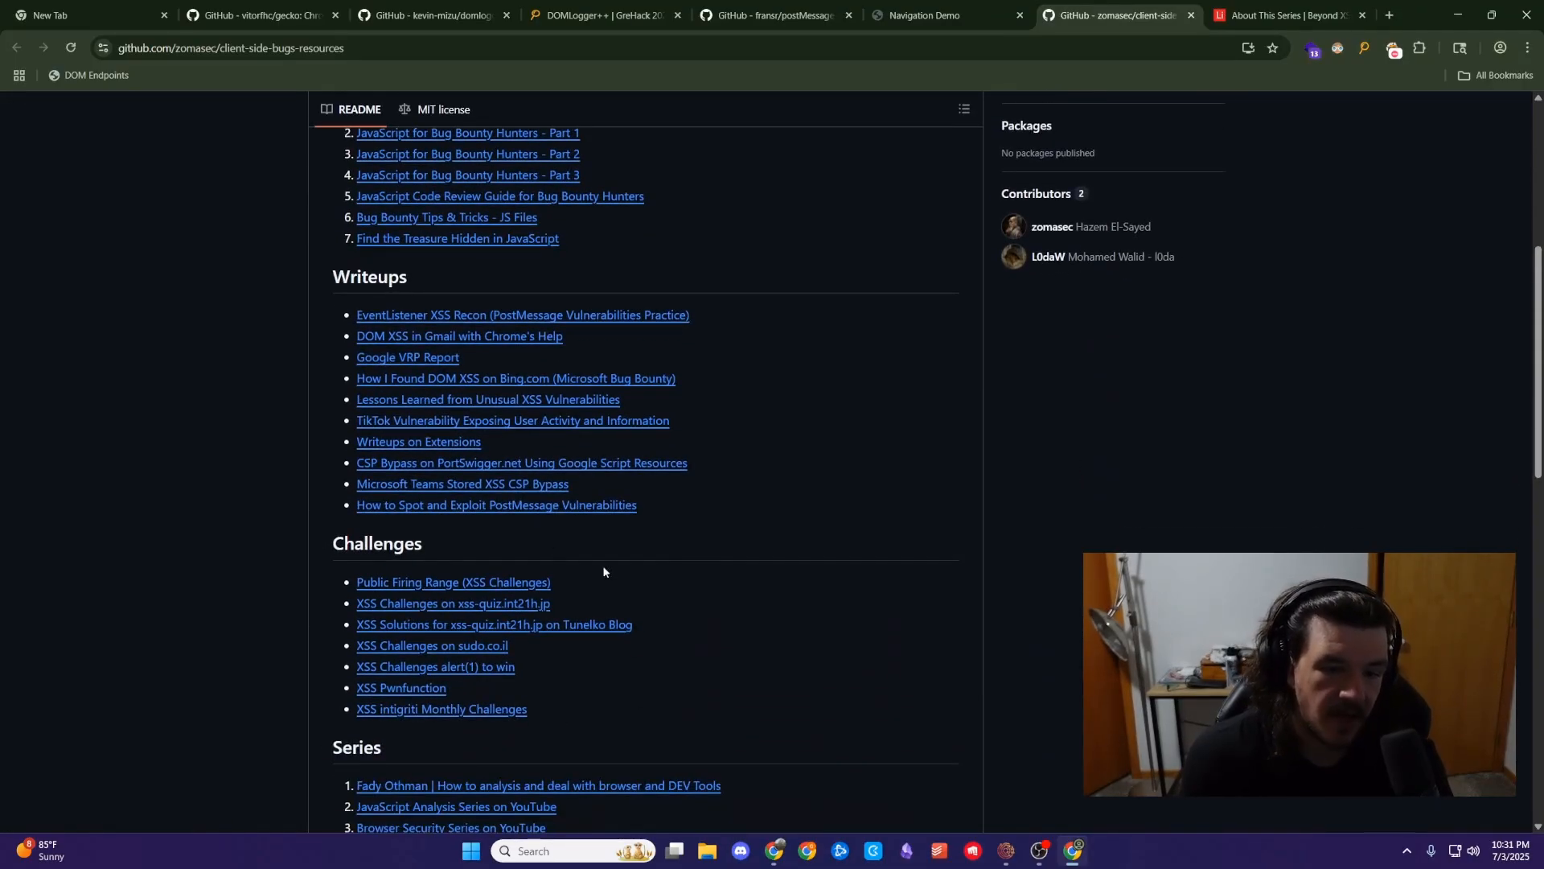
pyautogui.scroll(-3)
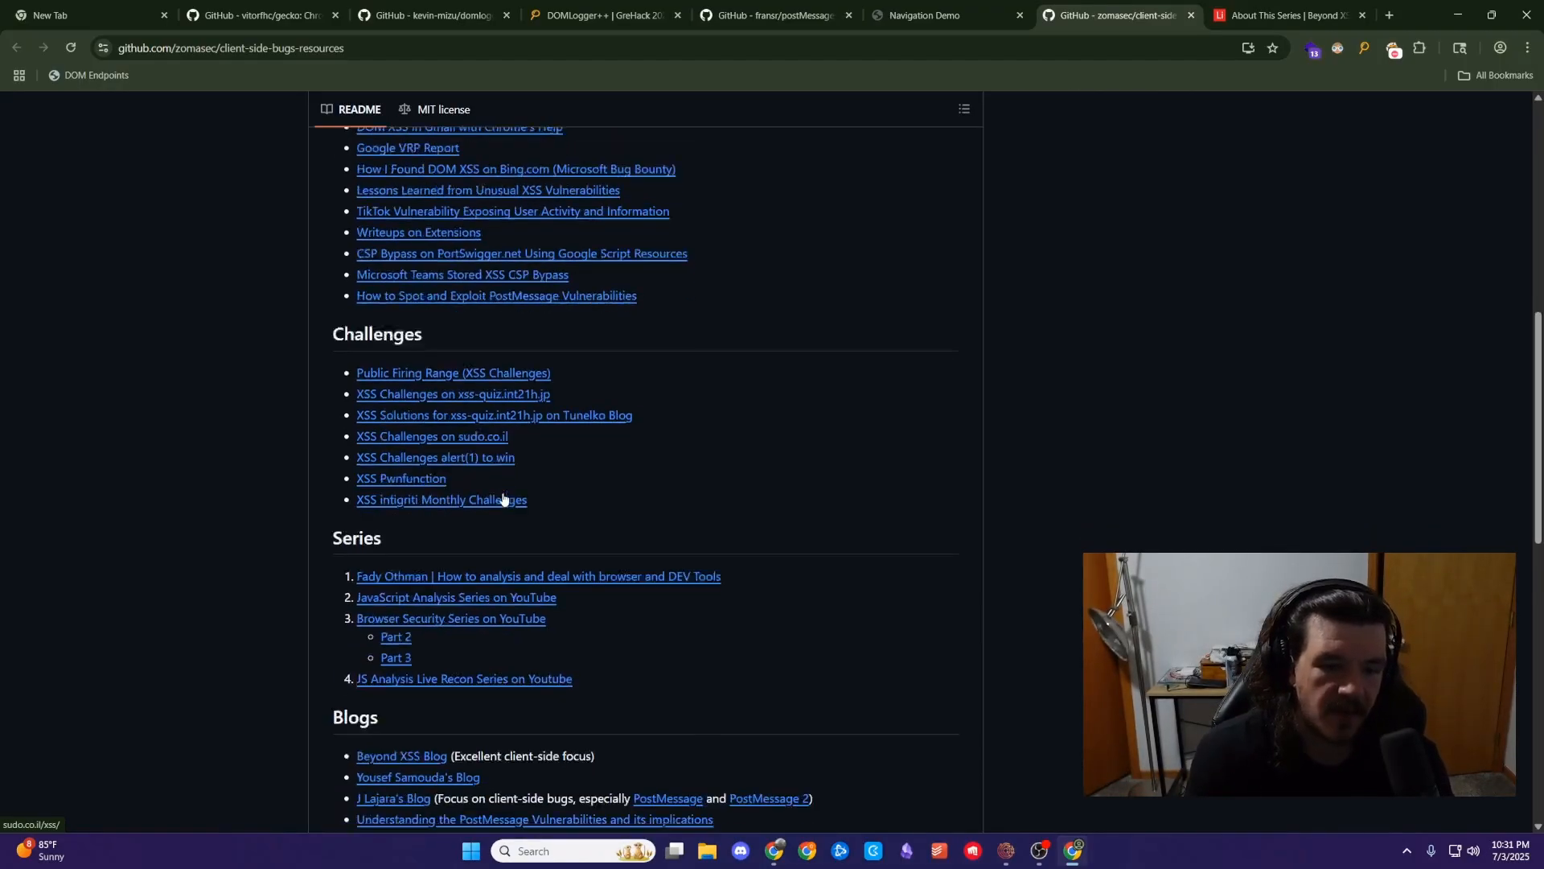
pyautogui.scroll(-3)
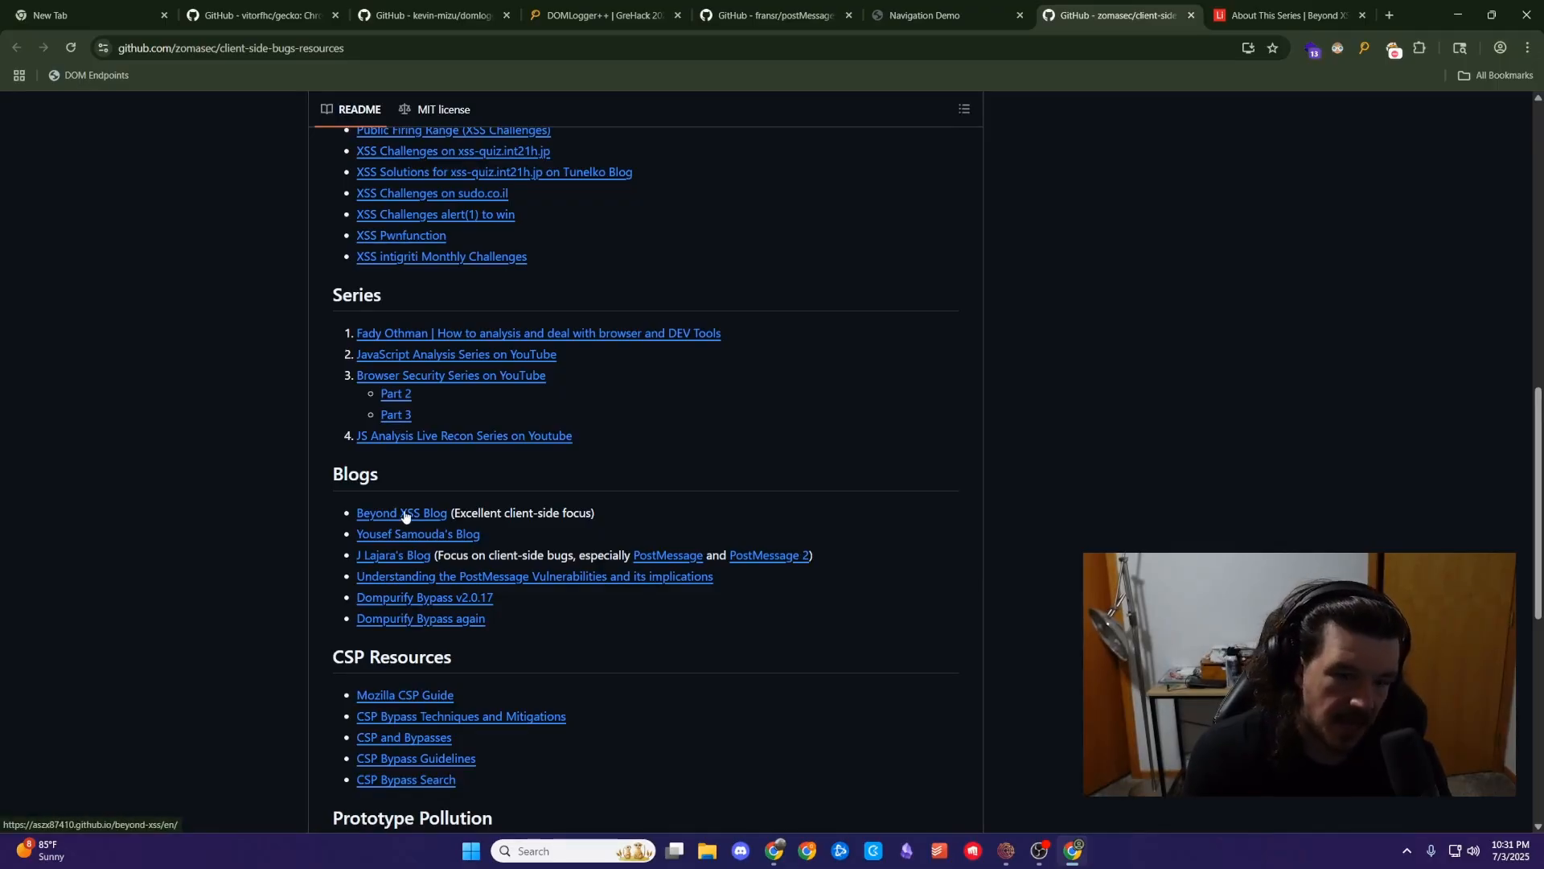
# - Visit the Beyond XSS 'About This Series' page, then return to the README's Writeups list
pyautogui.click(400, 513)
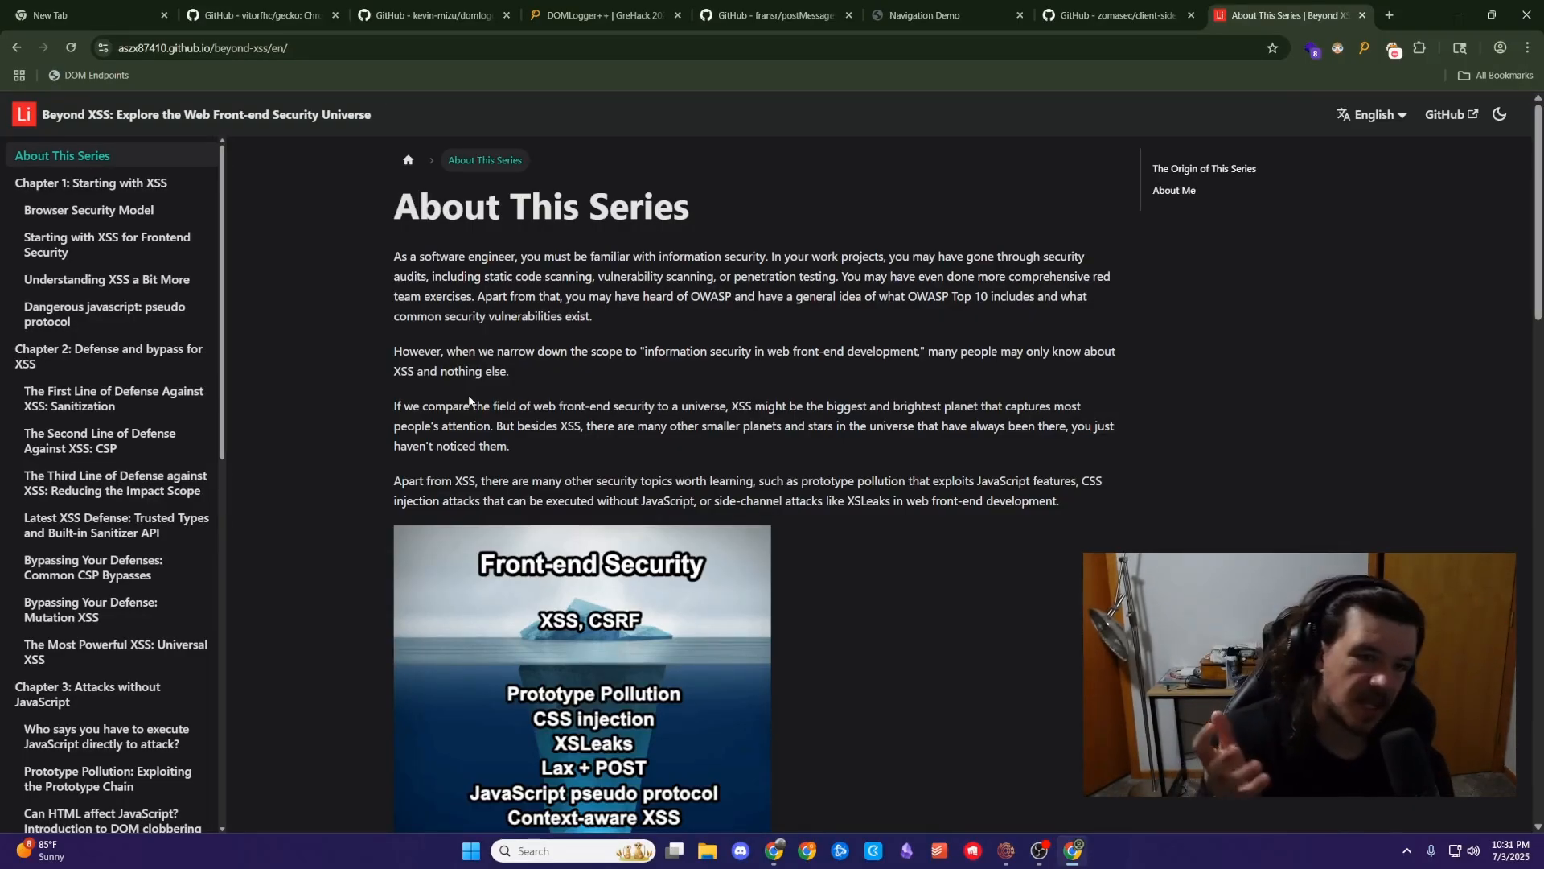
pyautogui.click(1113, 14)
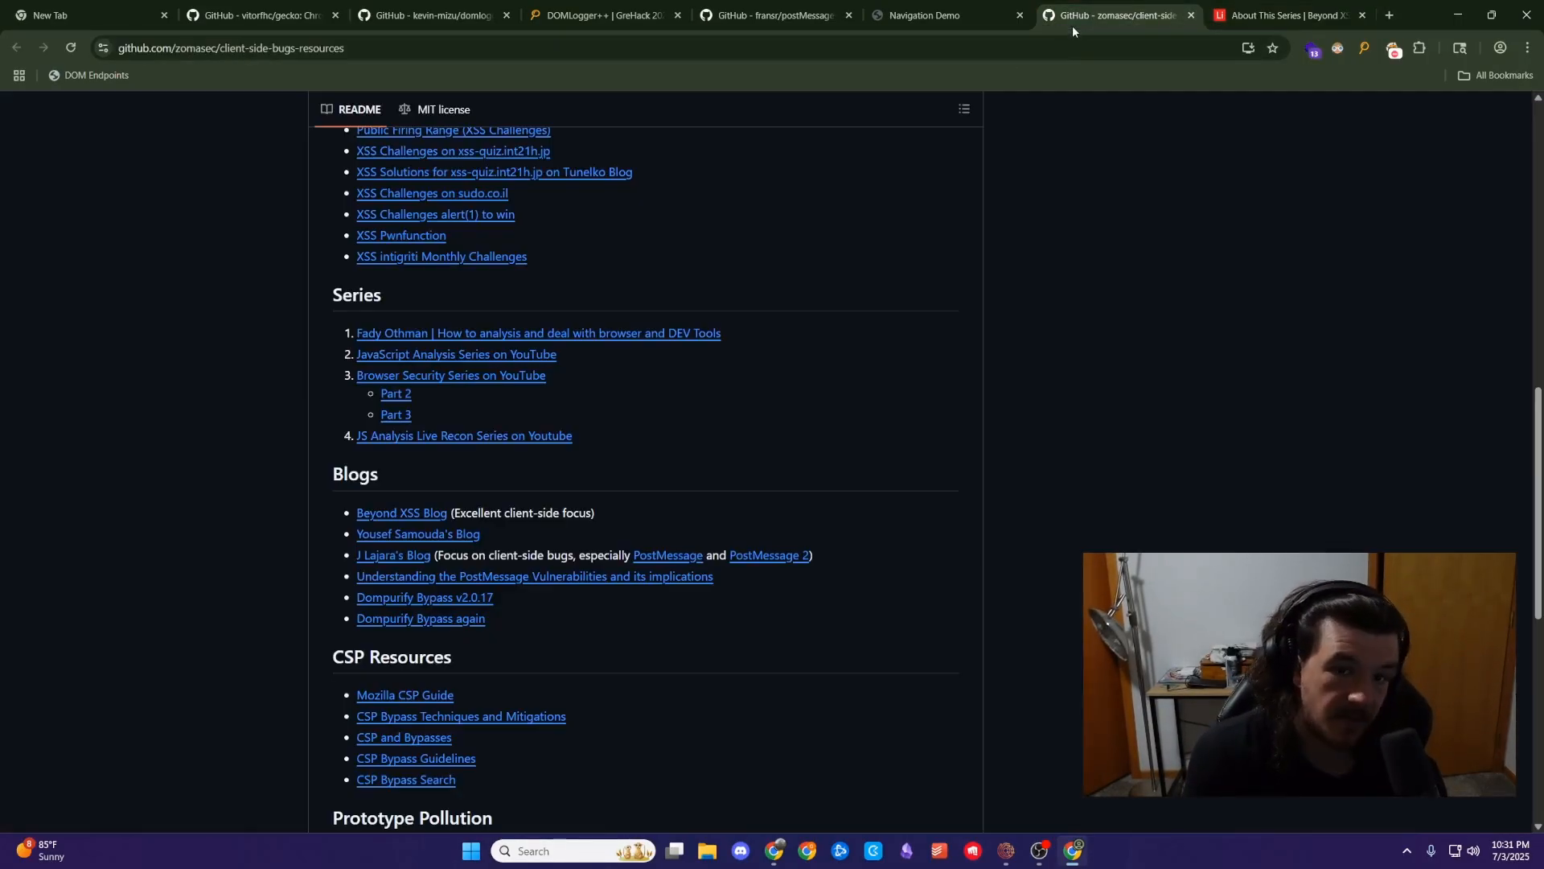
pyautogui.scroll(3)
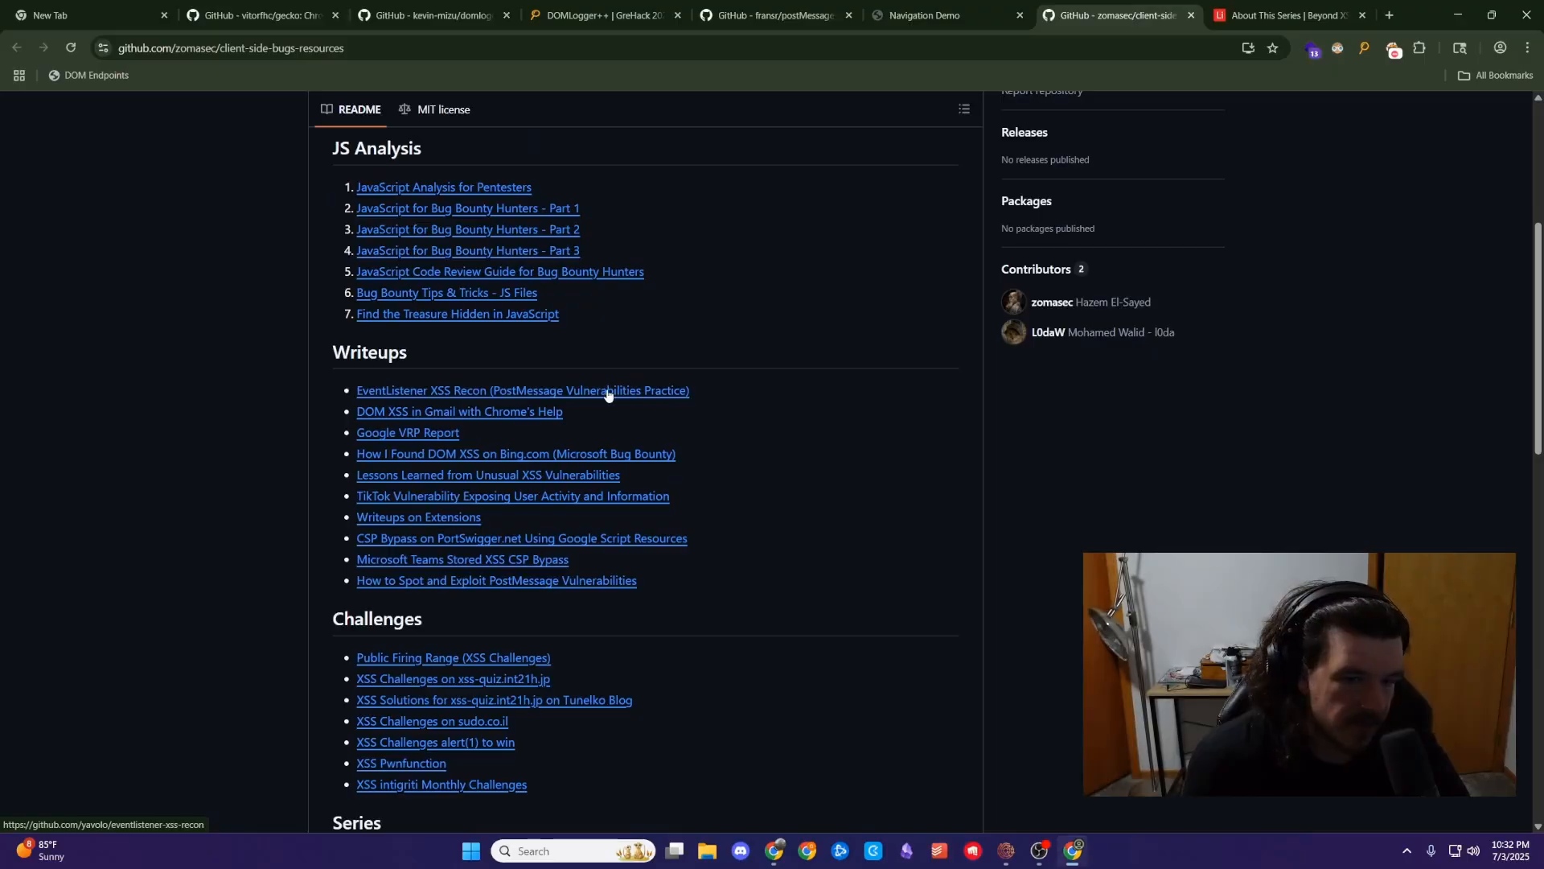
pyautogui.moveTo(477, 420)
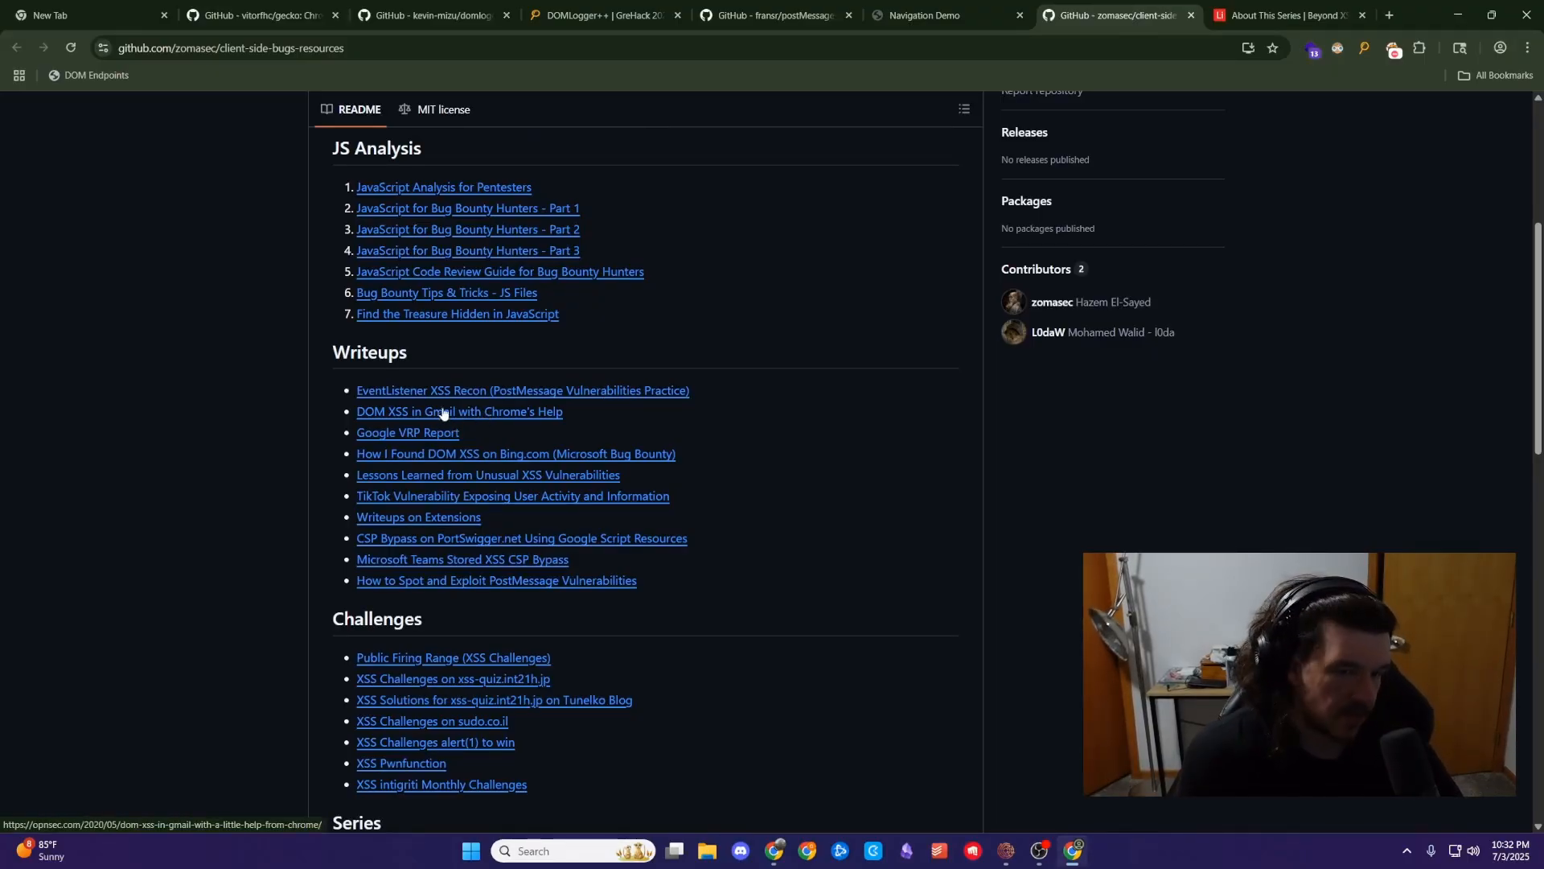
# - Scroll the README back down to the Series and Blogs sections with the Beyond XSS entry
pyautogui.scroll(-3)
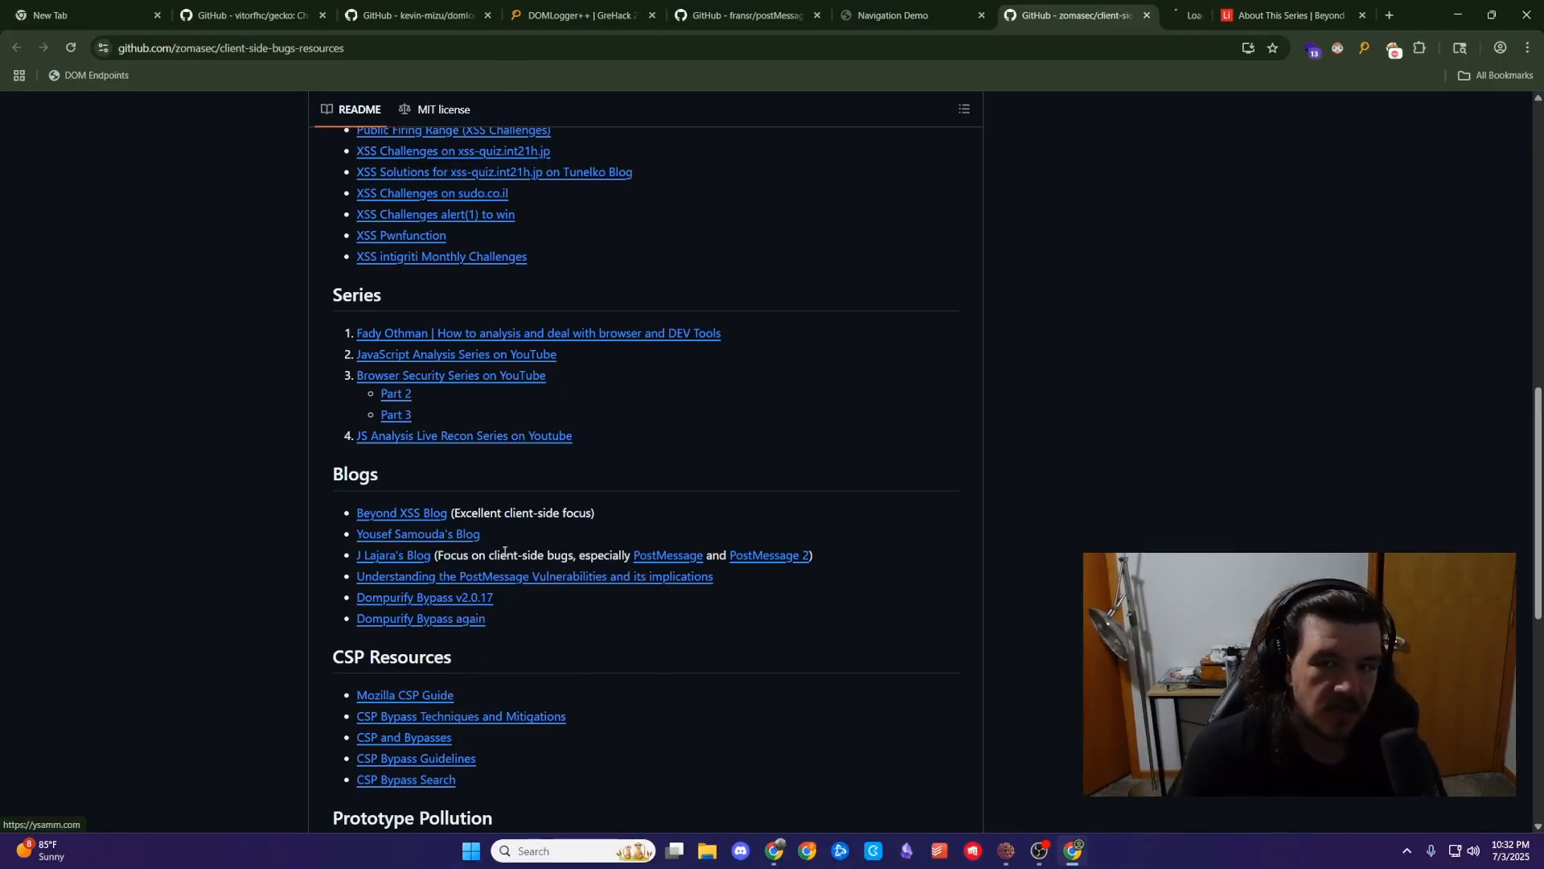
pyautogui.click(419, 534)
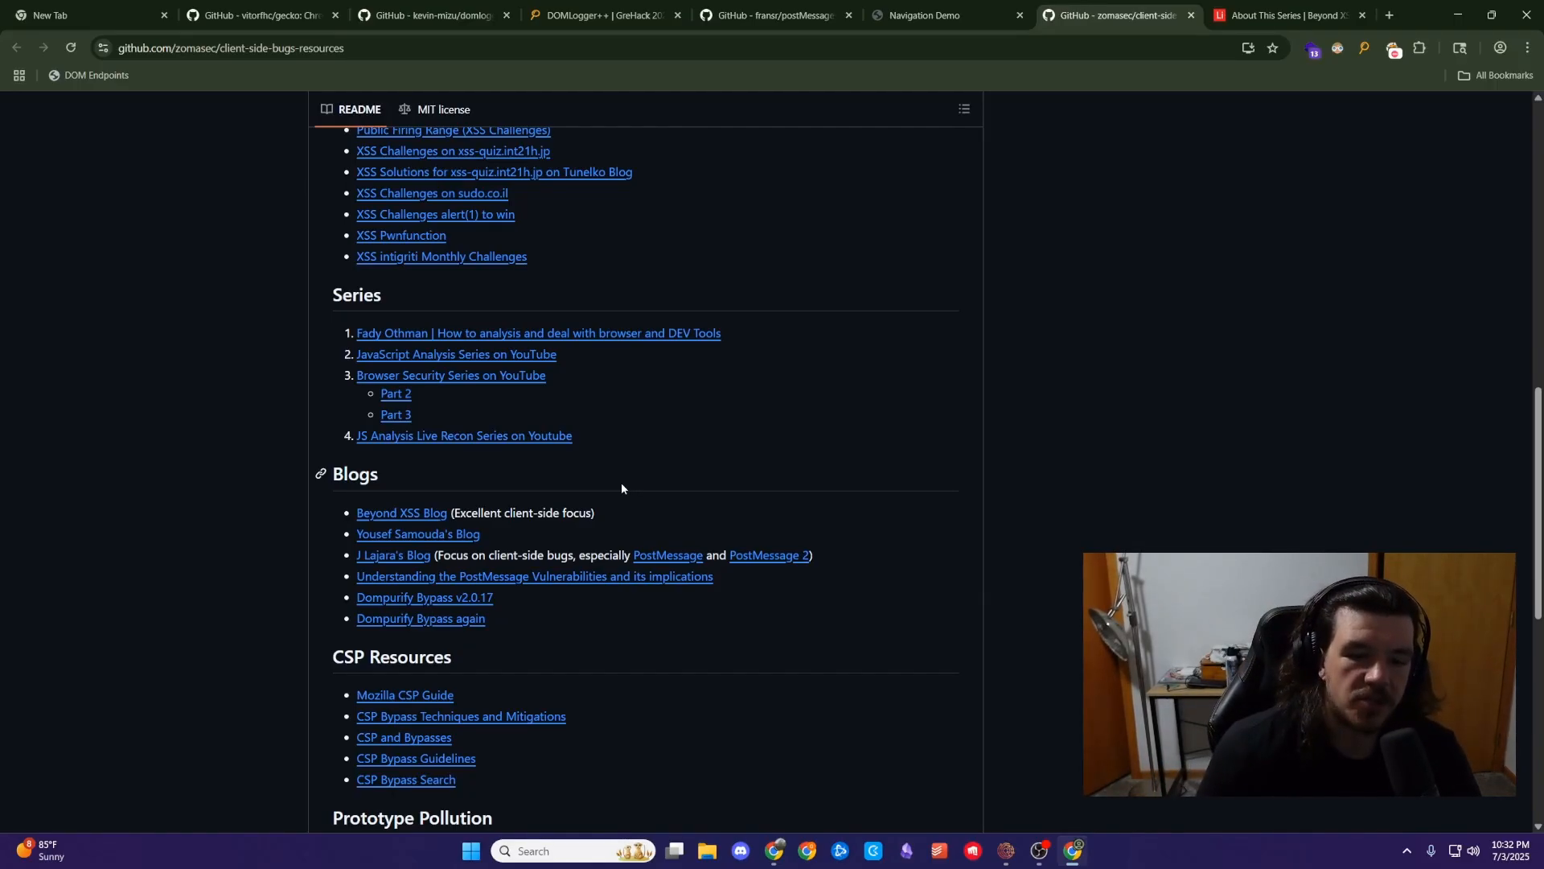
# - Scroll through the Prototype Pollution and Learning Resources sections of the client-side-bugs-resources README
pyautogui.scroll(-3)
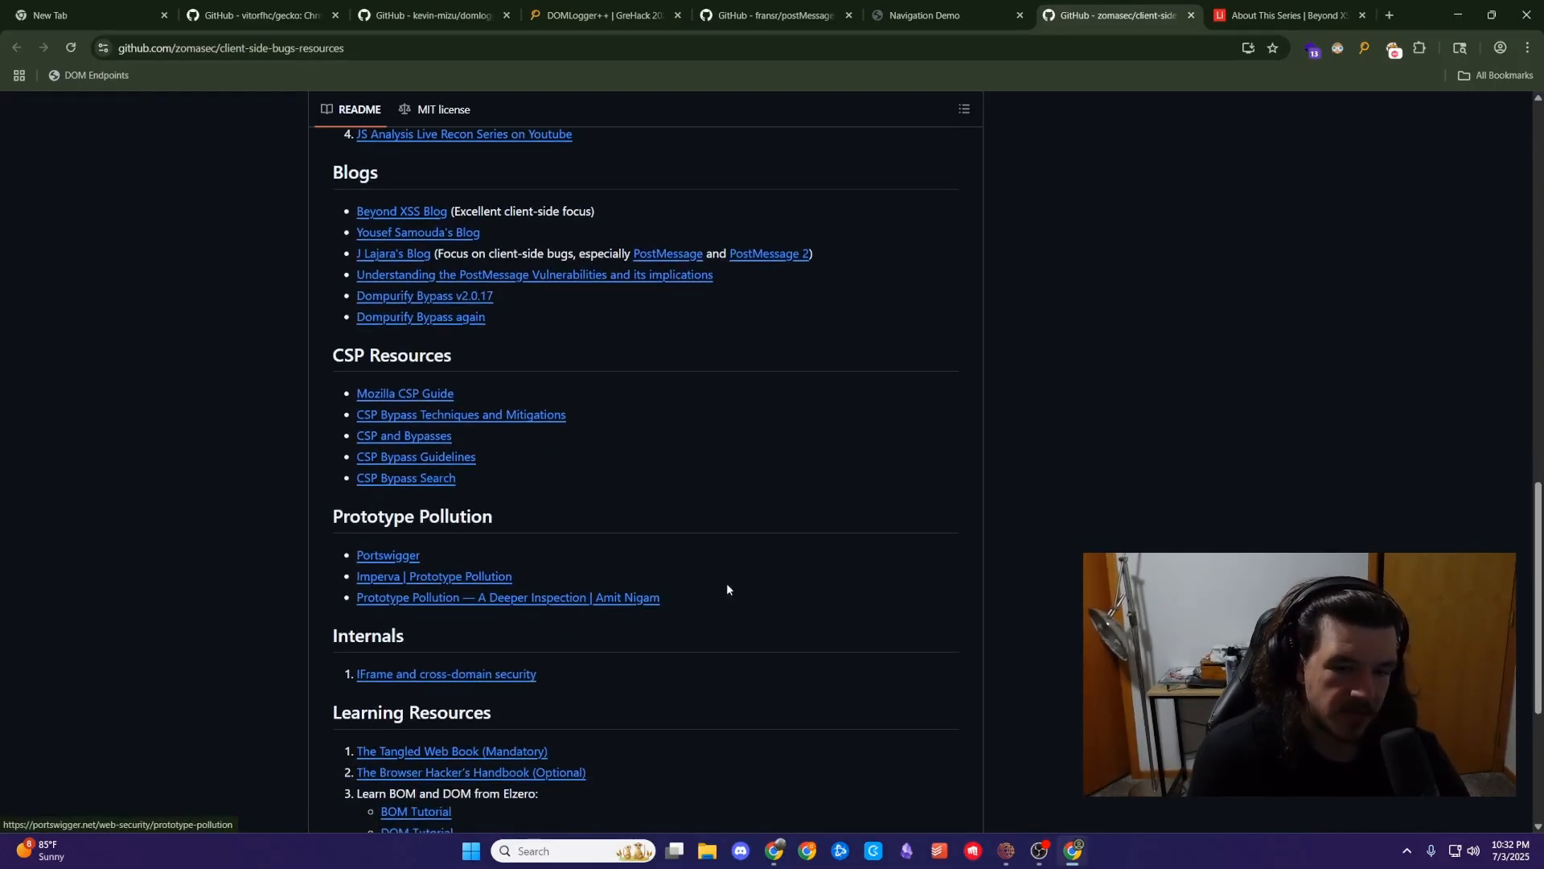
pyautogui.scroll(-3)
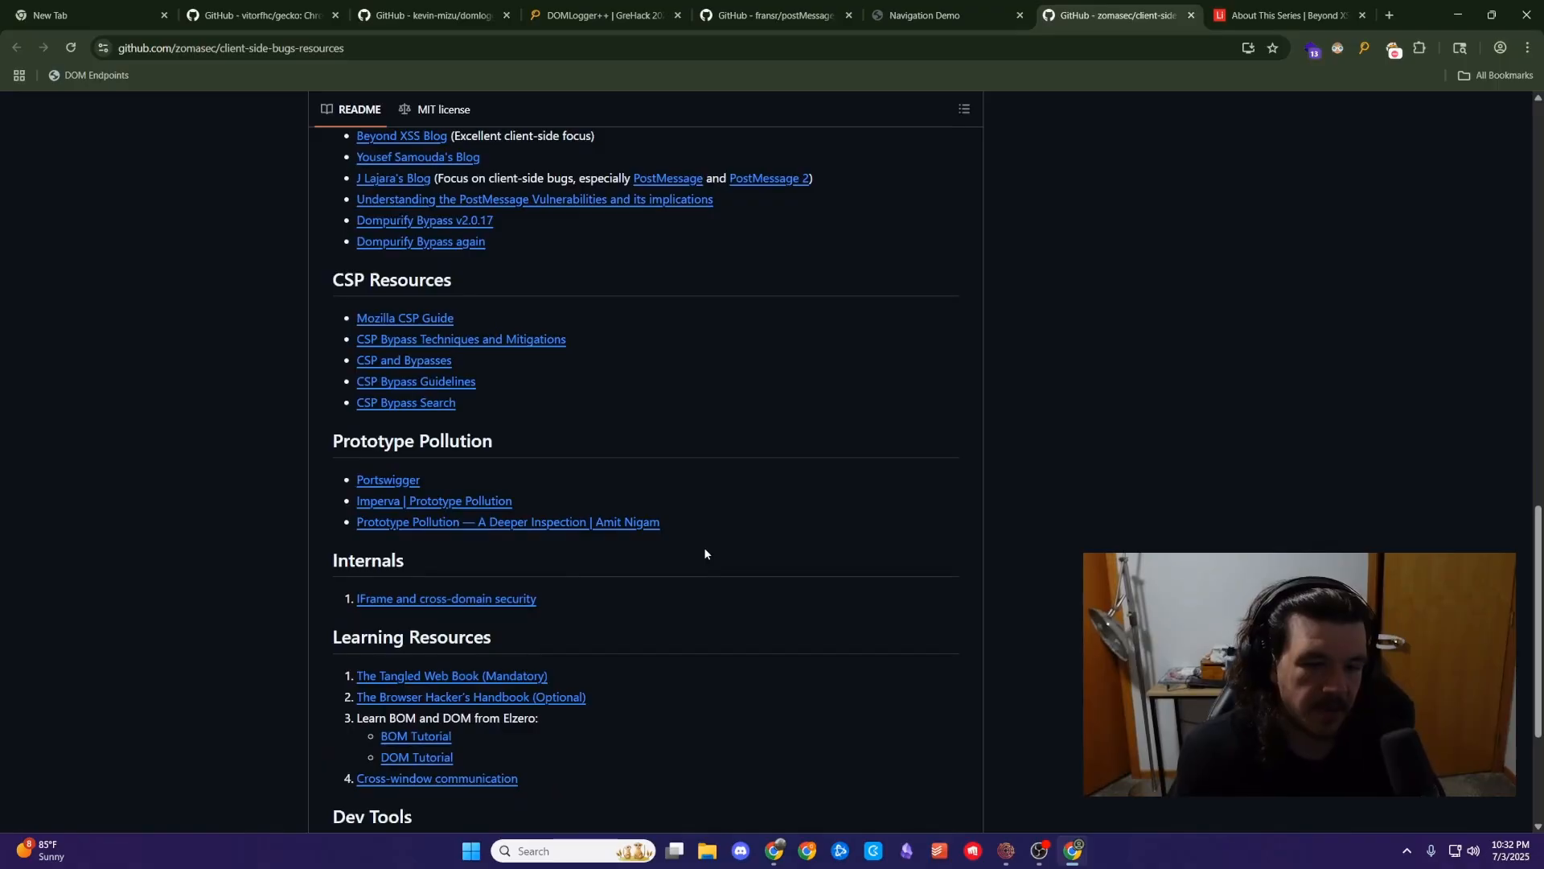
pyautogui.scroll(-3)
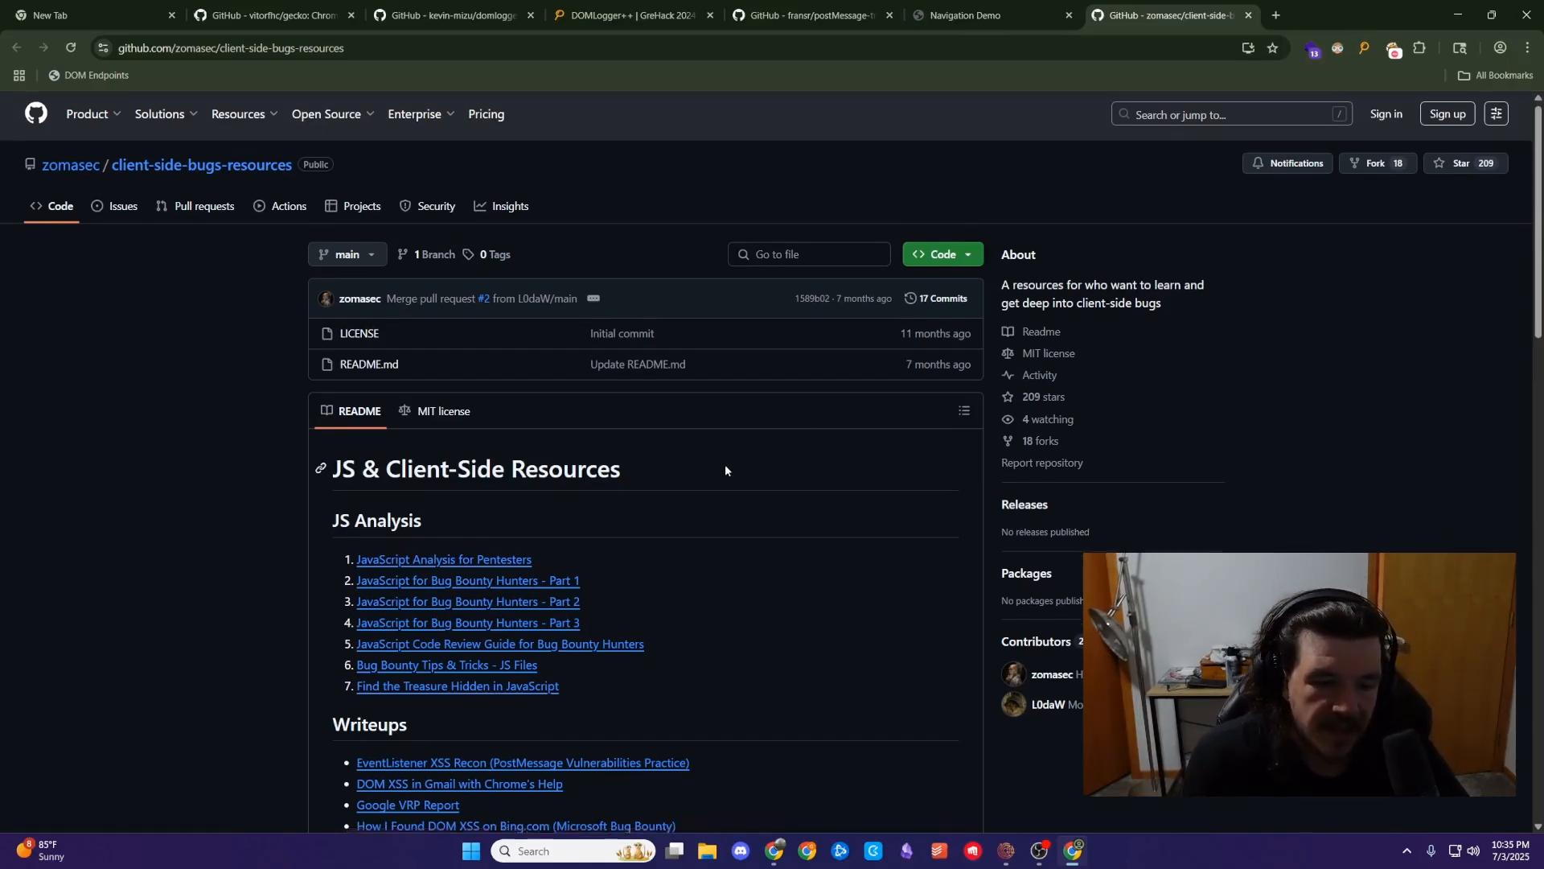
pyautogui.scroll(-3)
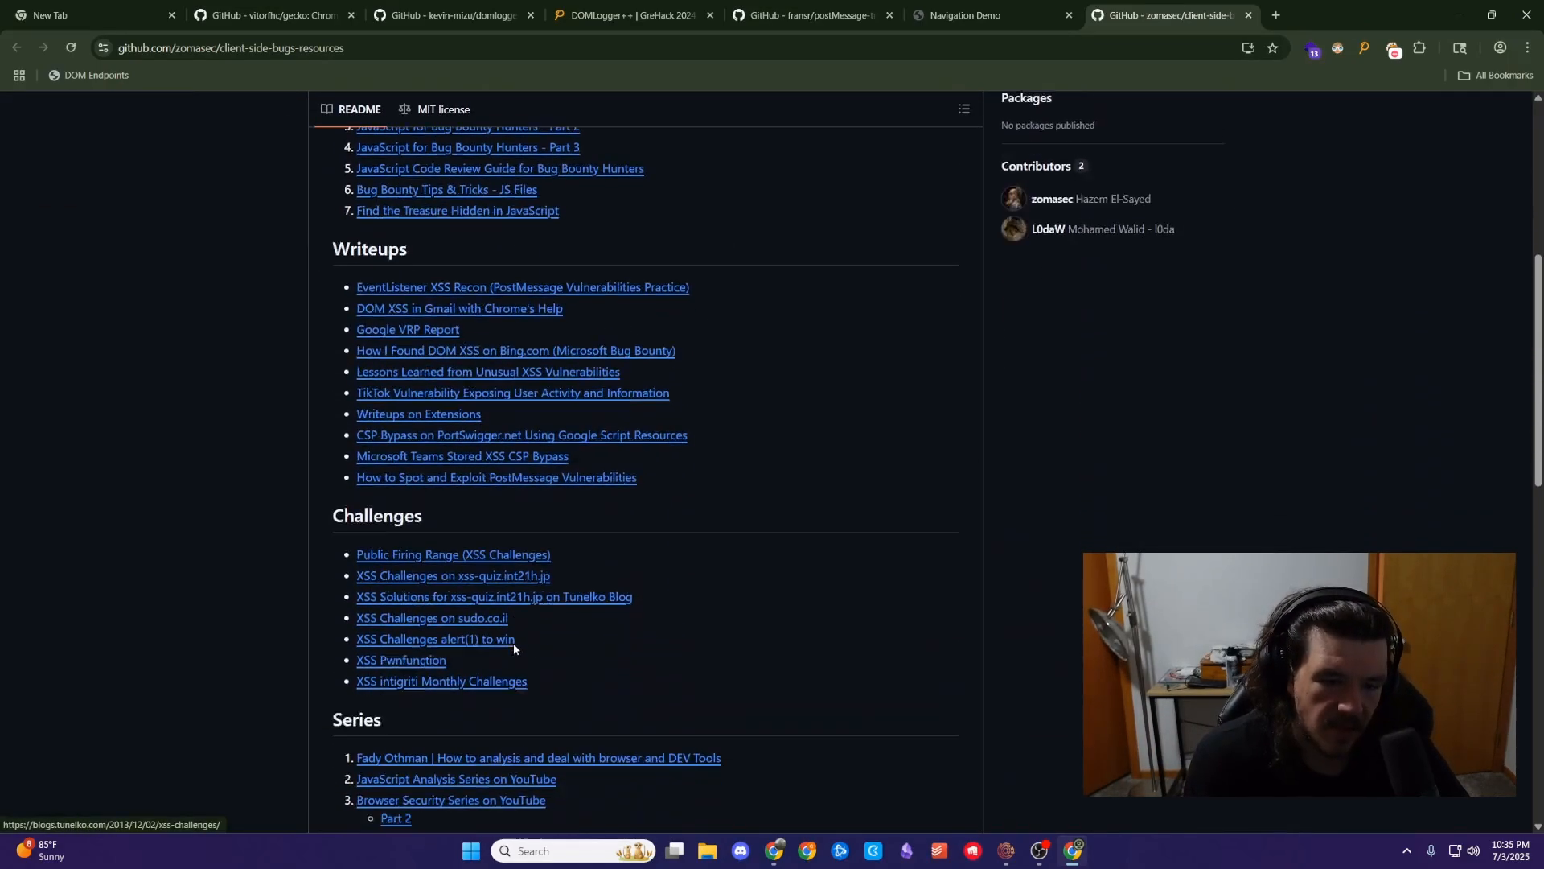
pyautogui.scroll(3)
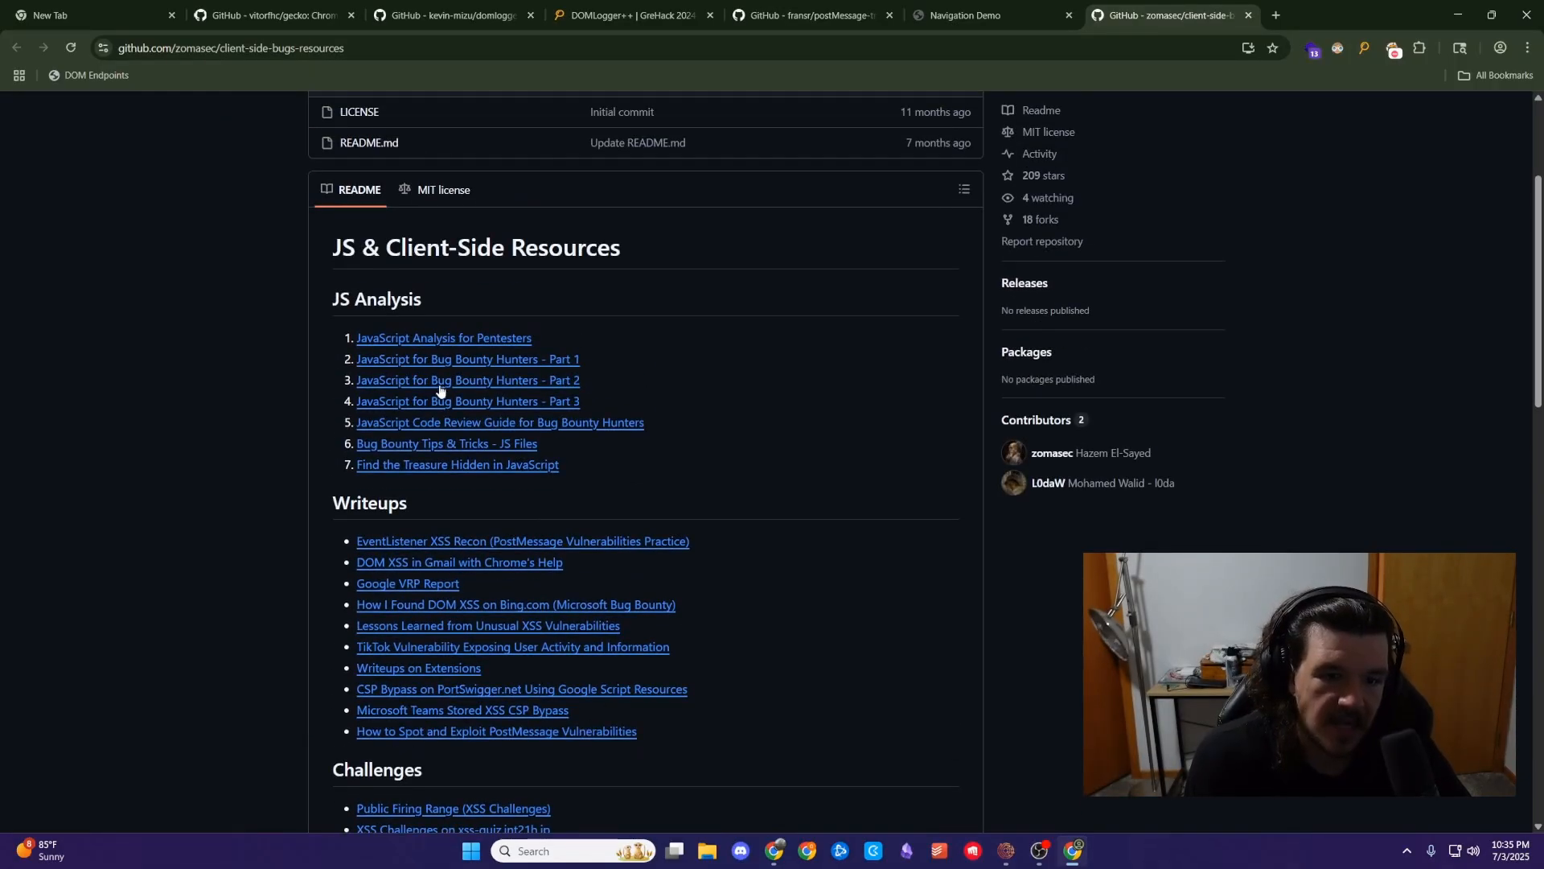
pyautogui.moveTo(448, 411)
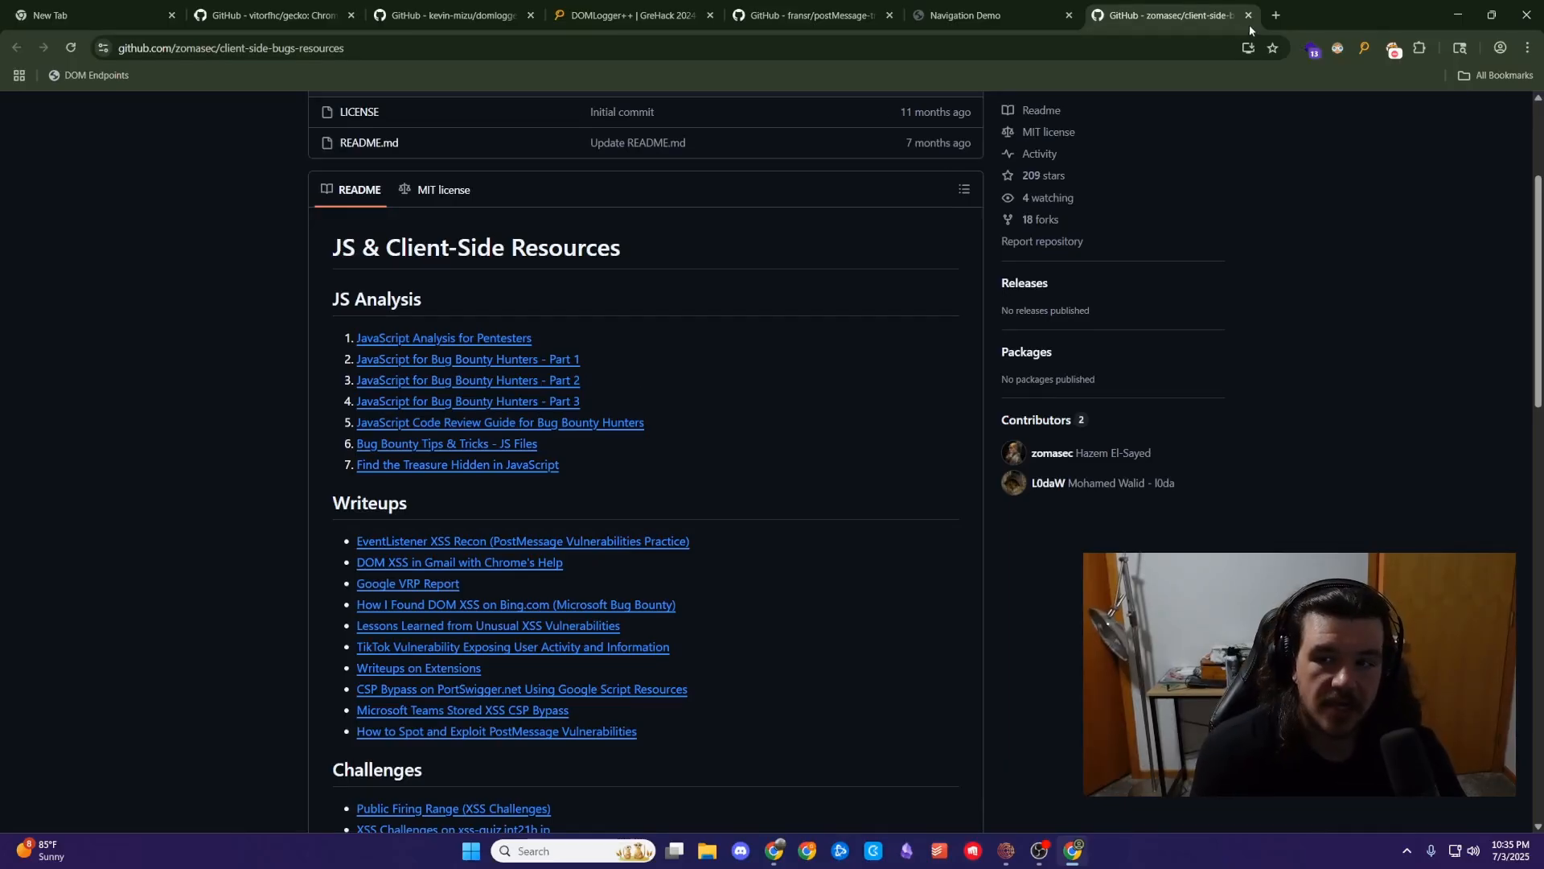
# - Search Google for "jxscout github" in a new tab
pyautogui.click(1276, 14)
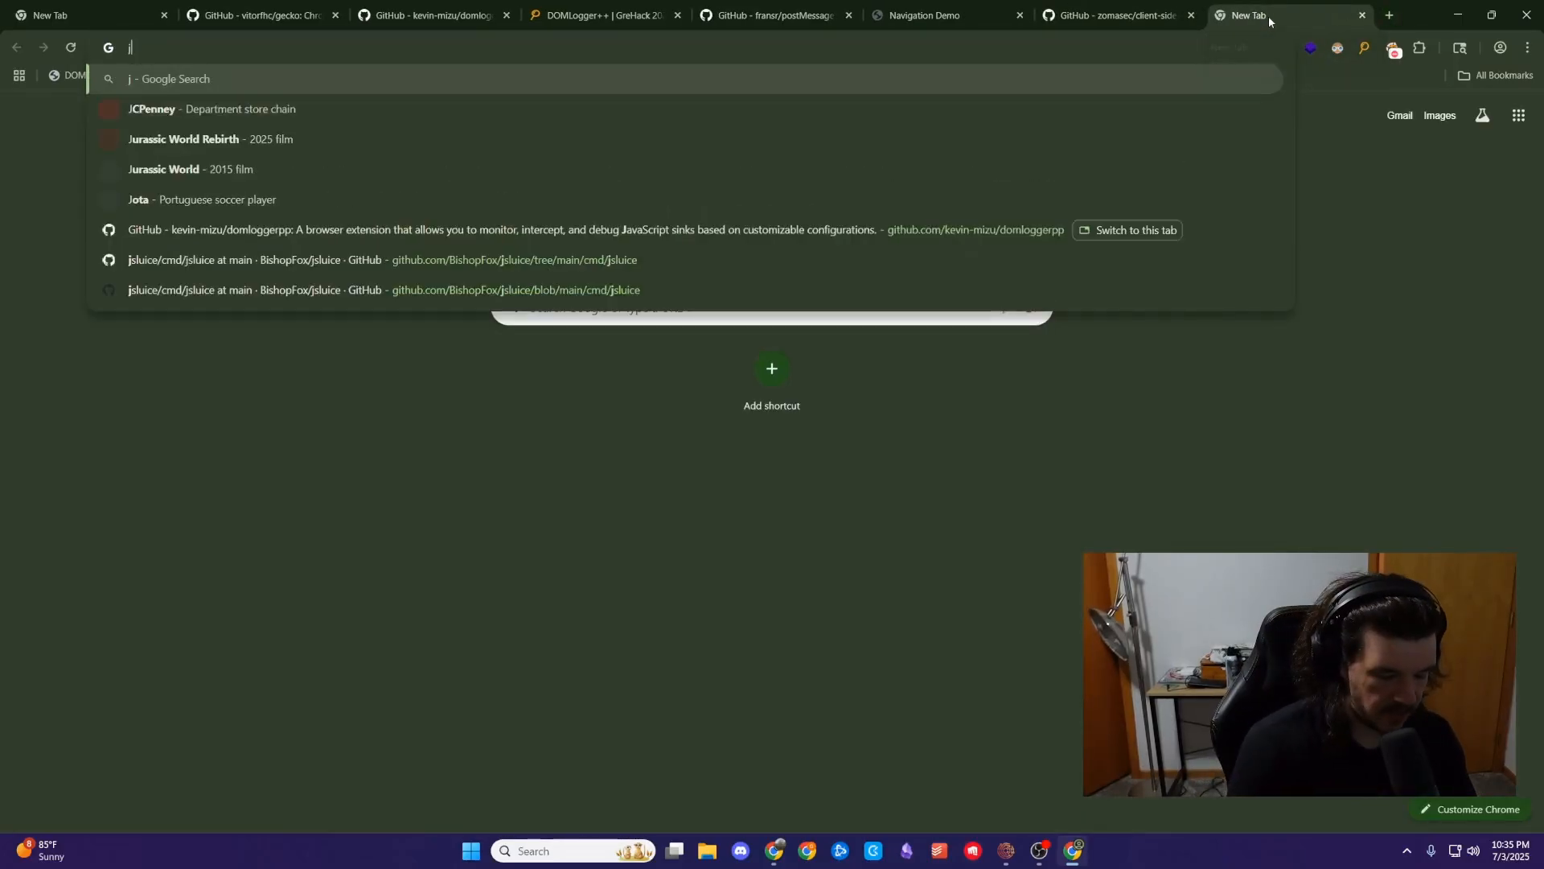
pyautogui.write('xscou')
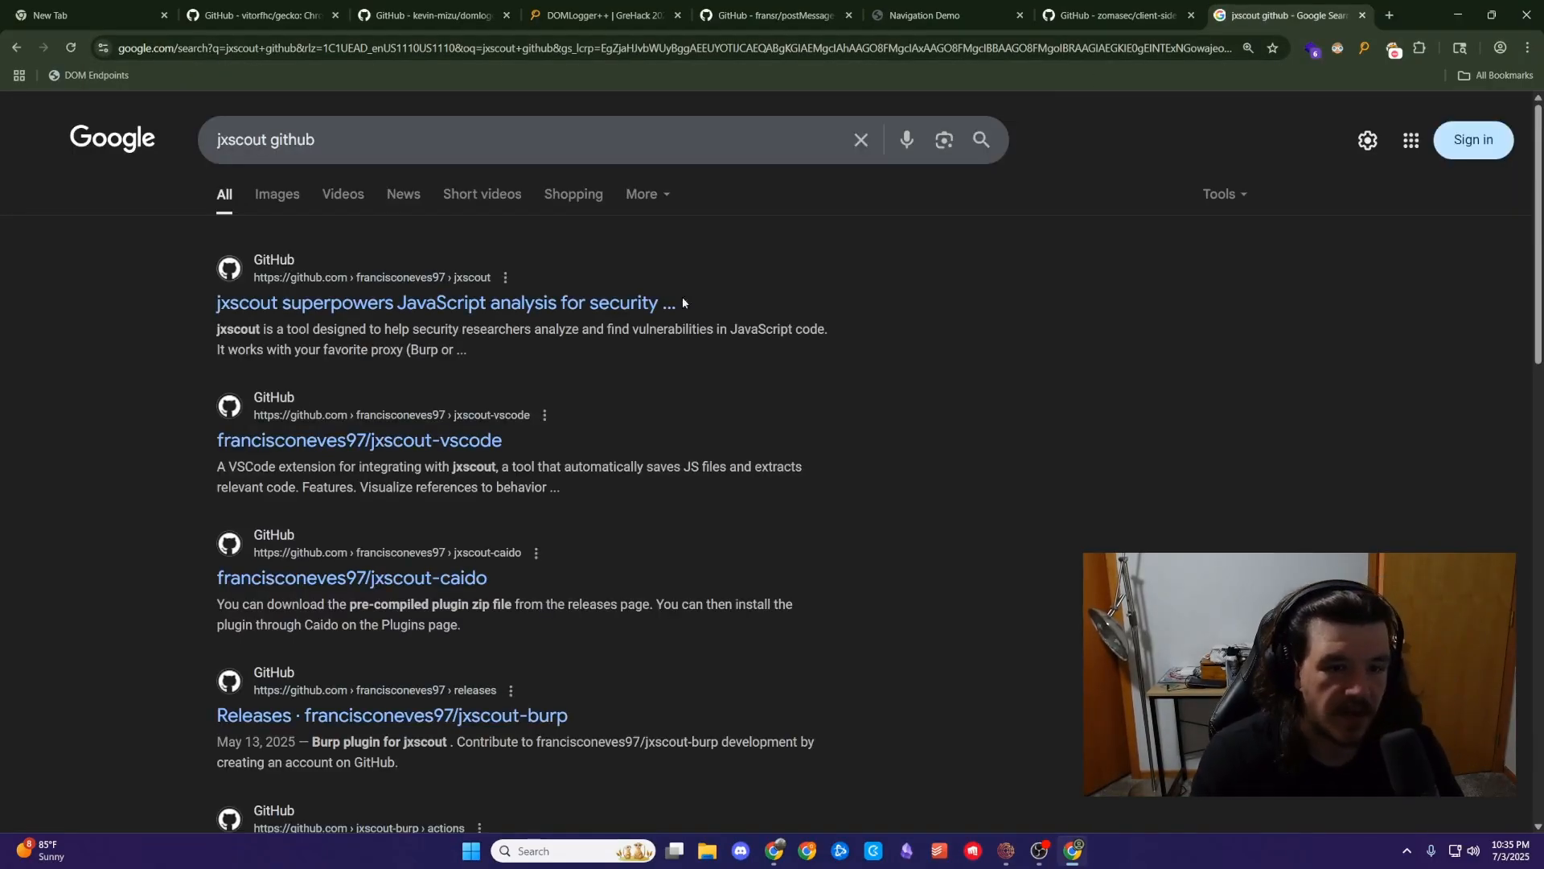
# - Open the francisconeves97/jxscout repository and scroll its README past Key Features to the Demo video
pyautogui.click(445, 302)
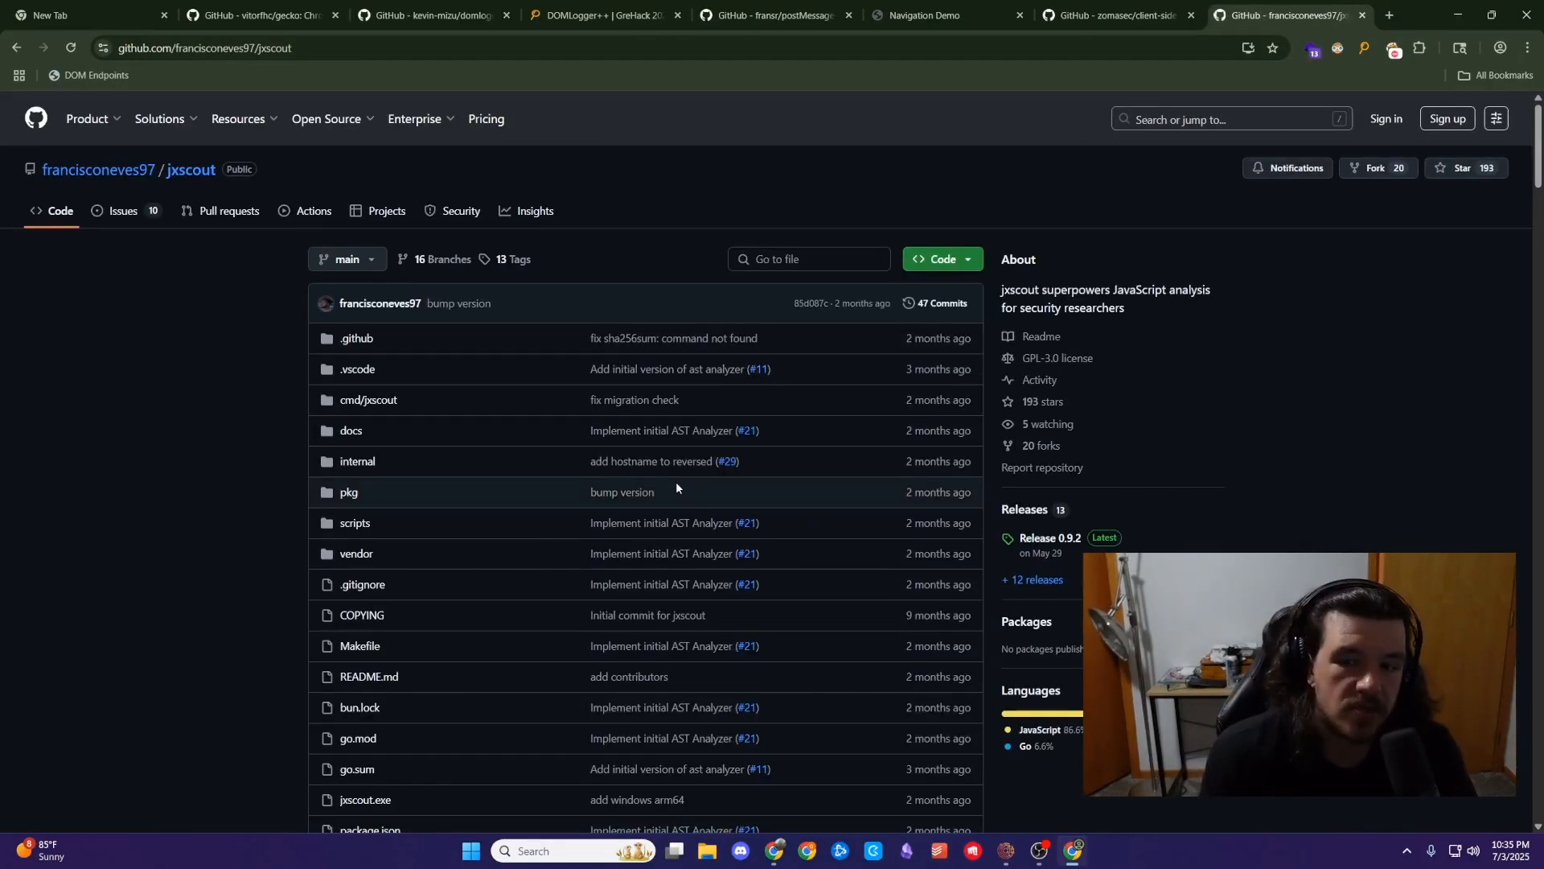
pyautogui.scroll(-3)
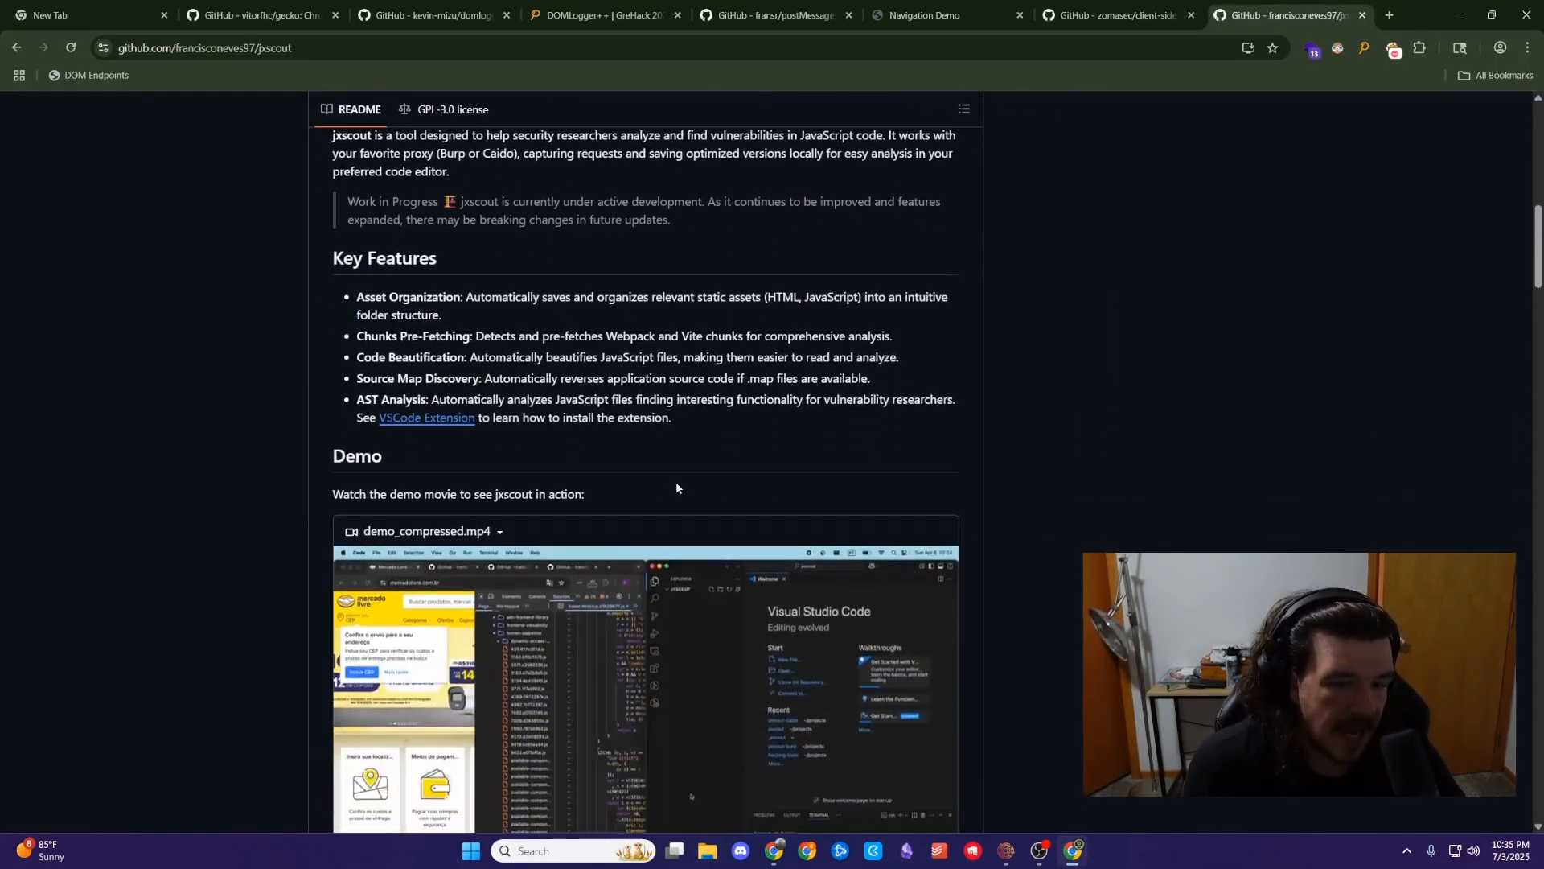
pyautogui.scroll(-3)
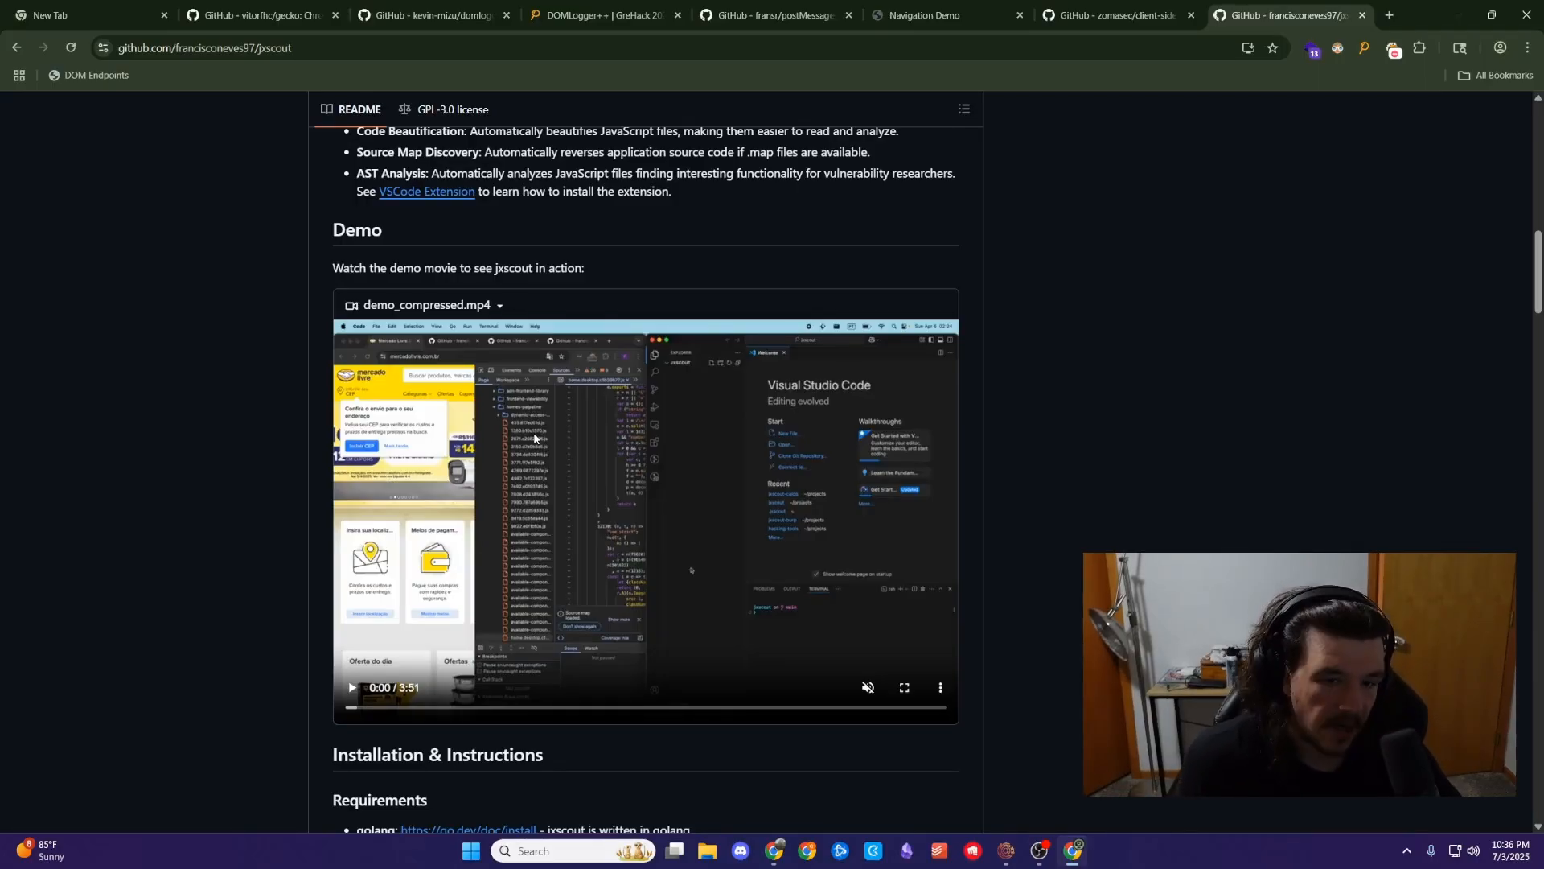
pyautogui.moveTo(497, 501)
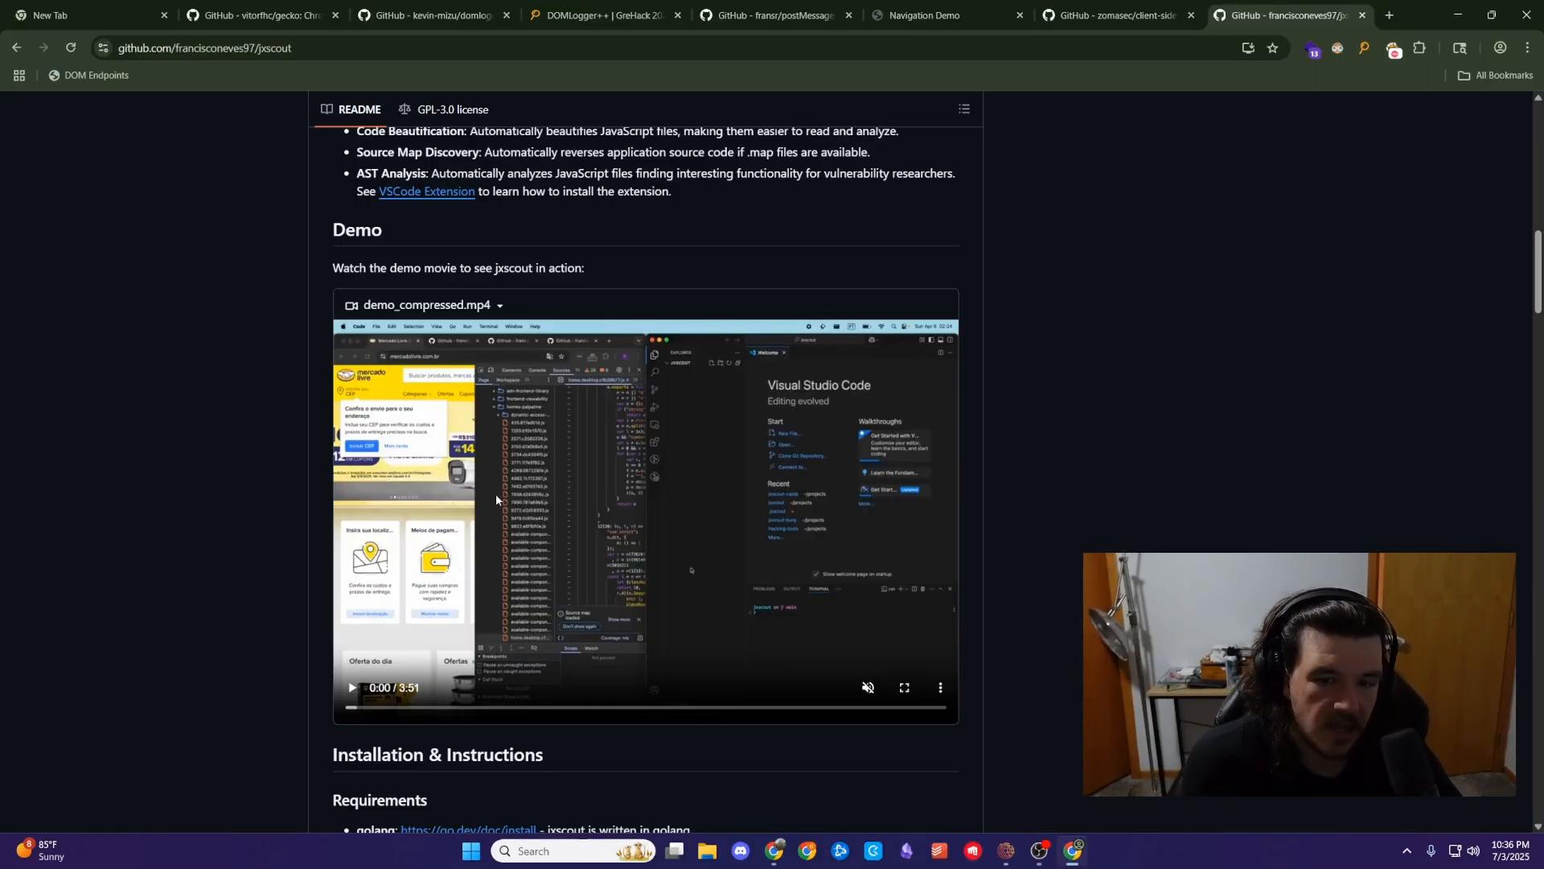
# - Scroll the jxscout README through Installing the CLI to Part 2 Proxy Setup with the Caido and Burp plugin links
pyautogui.scroll(-3)
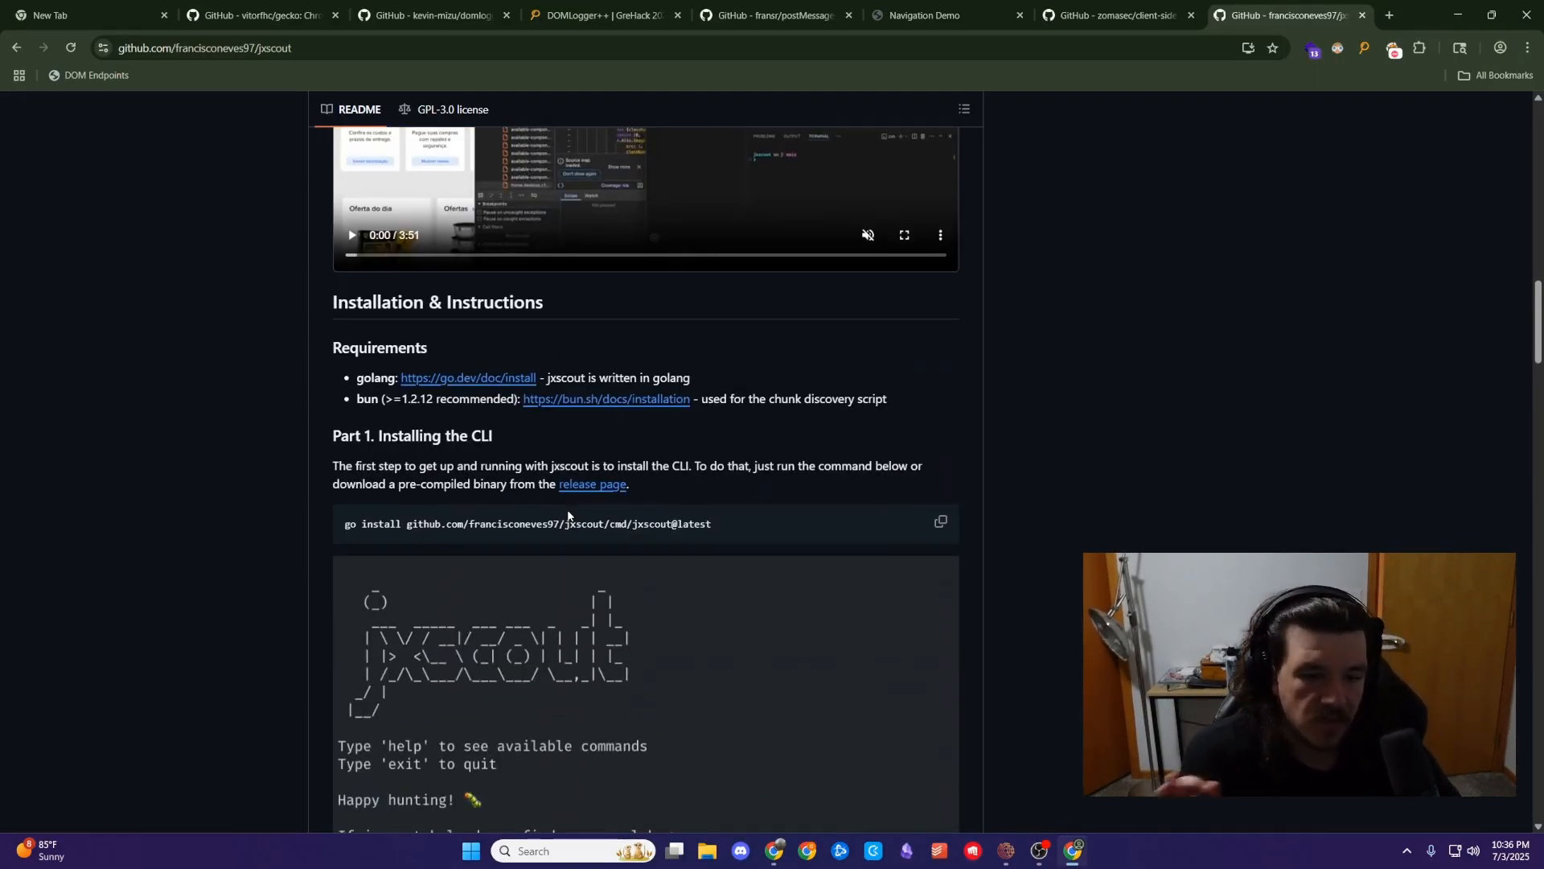
pyautogui.scroll(-3)
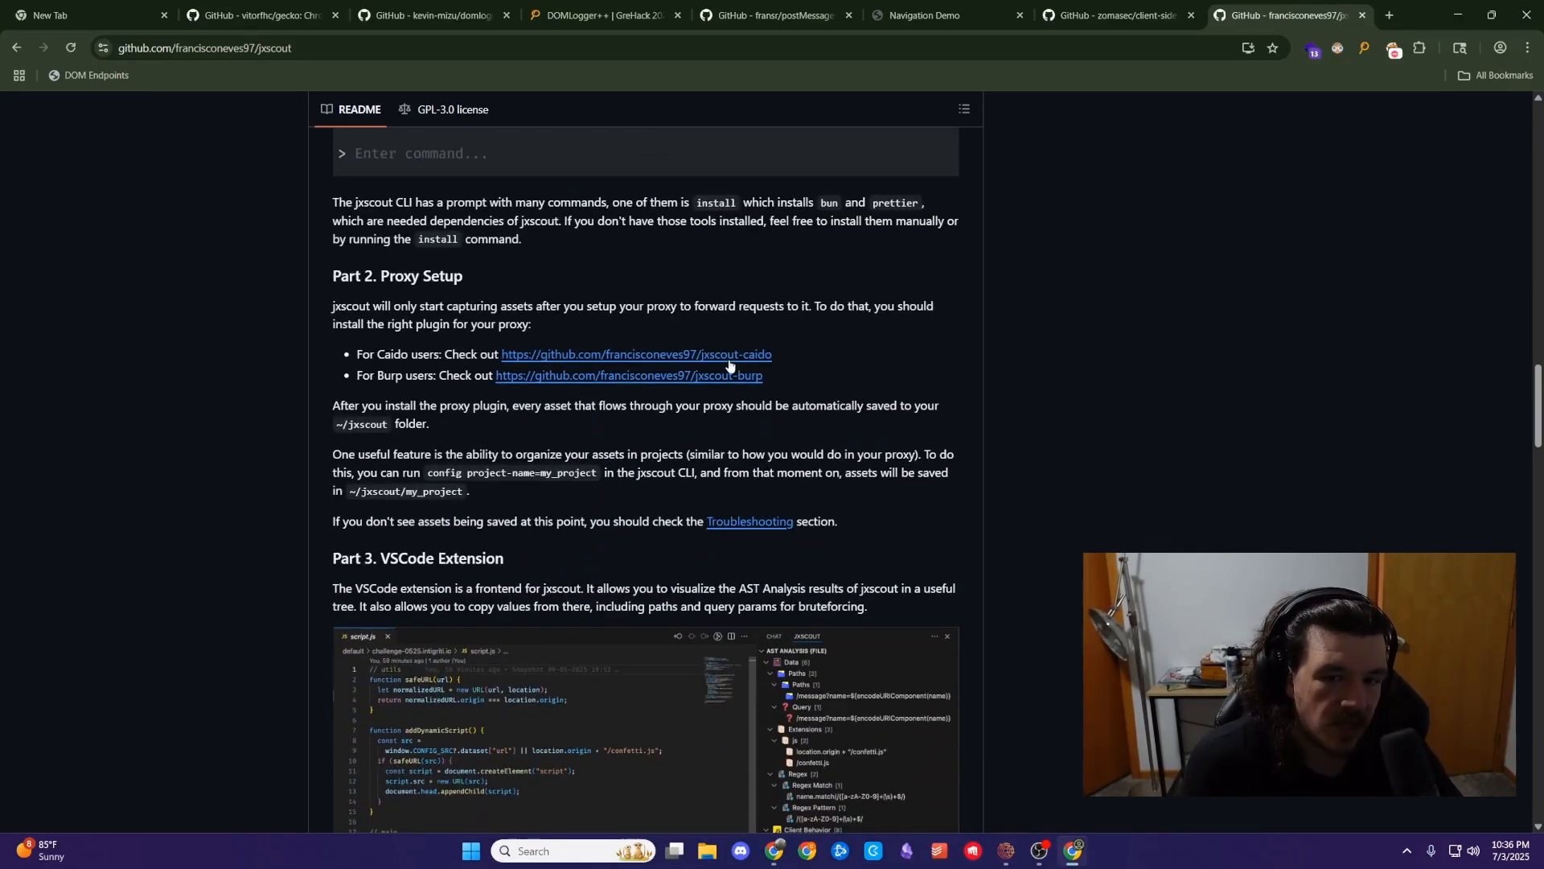
pyautogui.moveTo(751, 363)
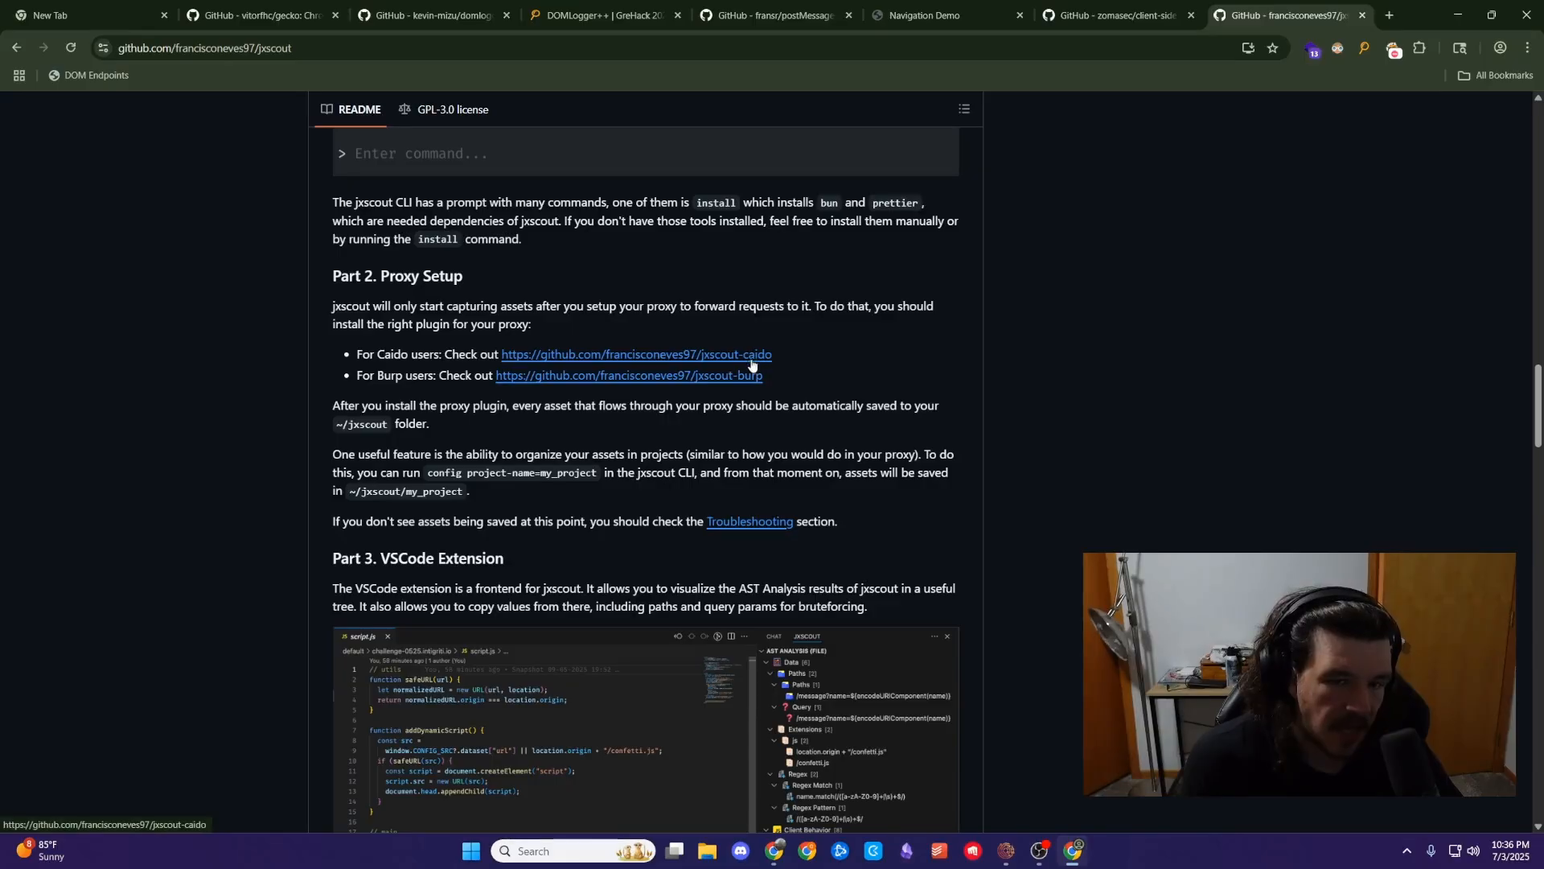
# - Scroll to Part 3 VSCode Extension to view its AST analysis screenshot and extension link
pyautogui.scroll(-3)
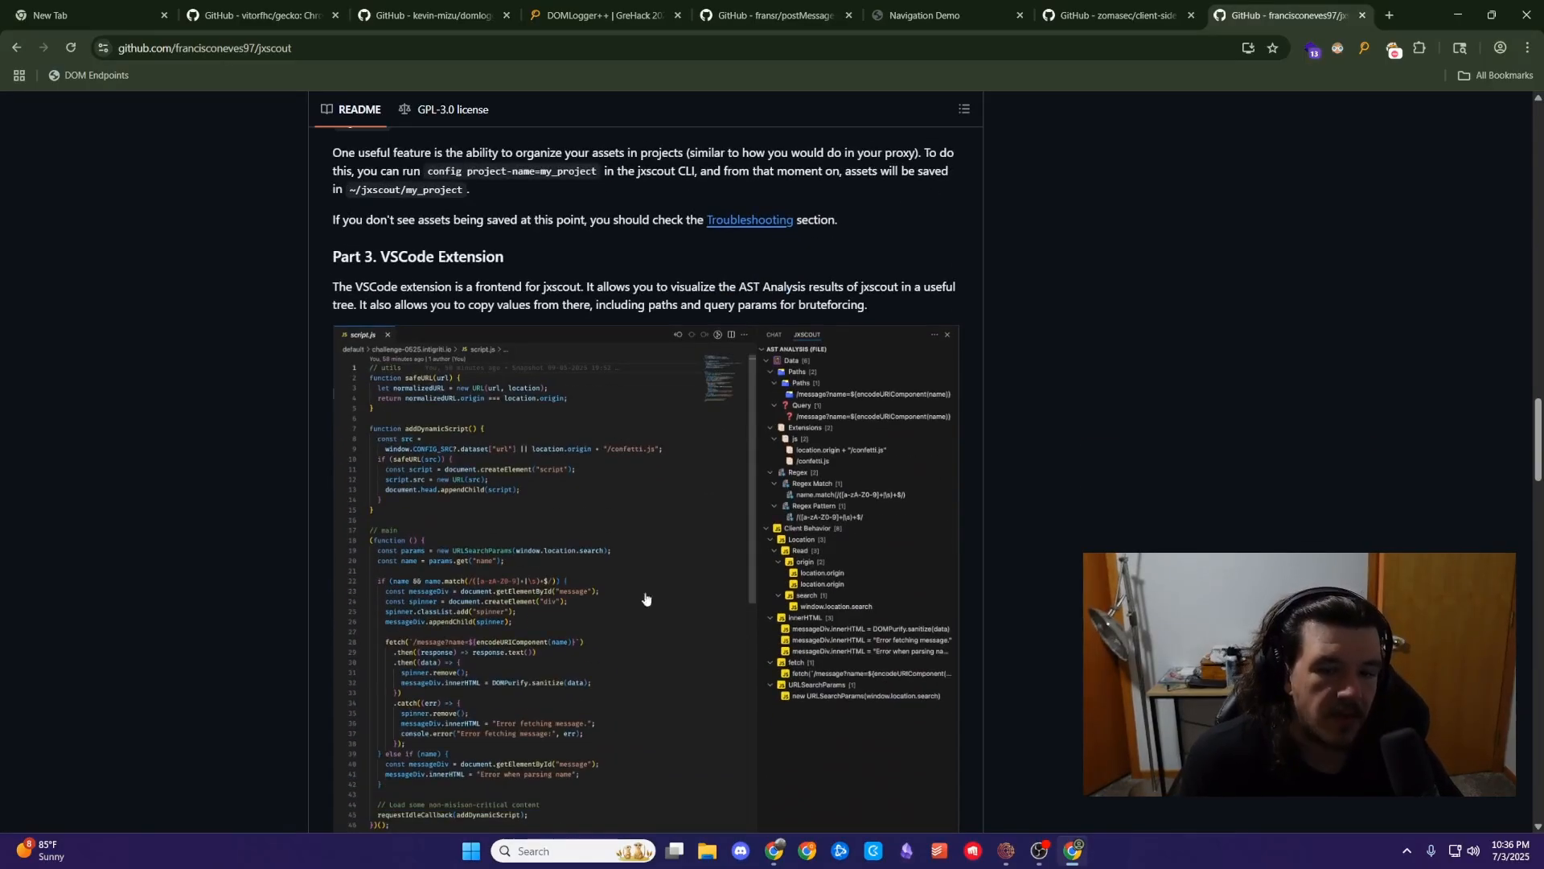
pyautogui.scroll(-3)
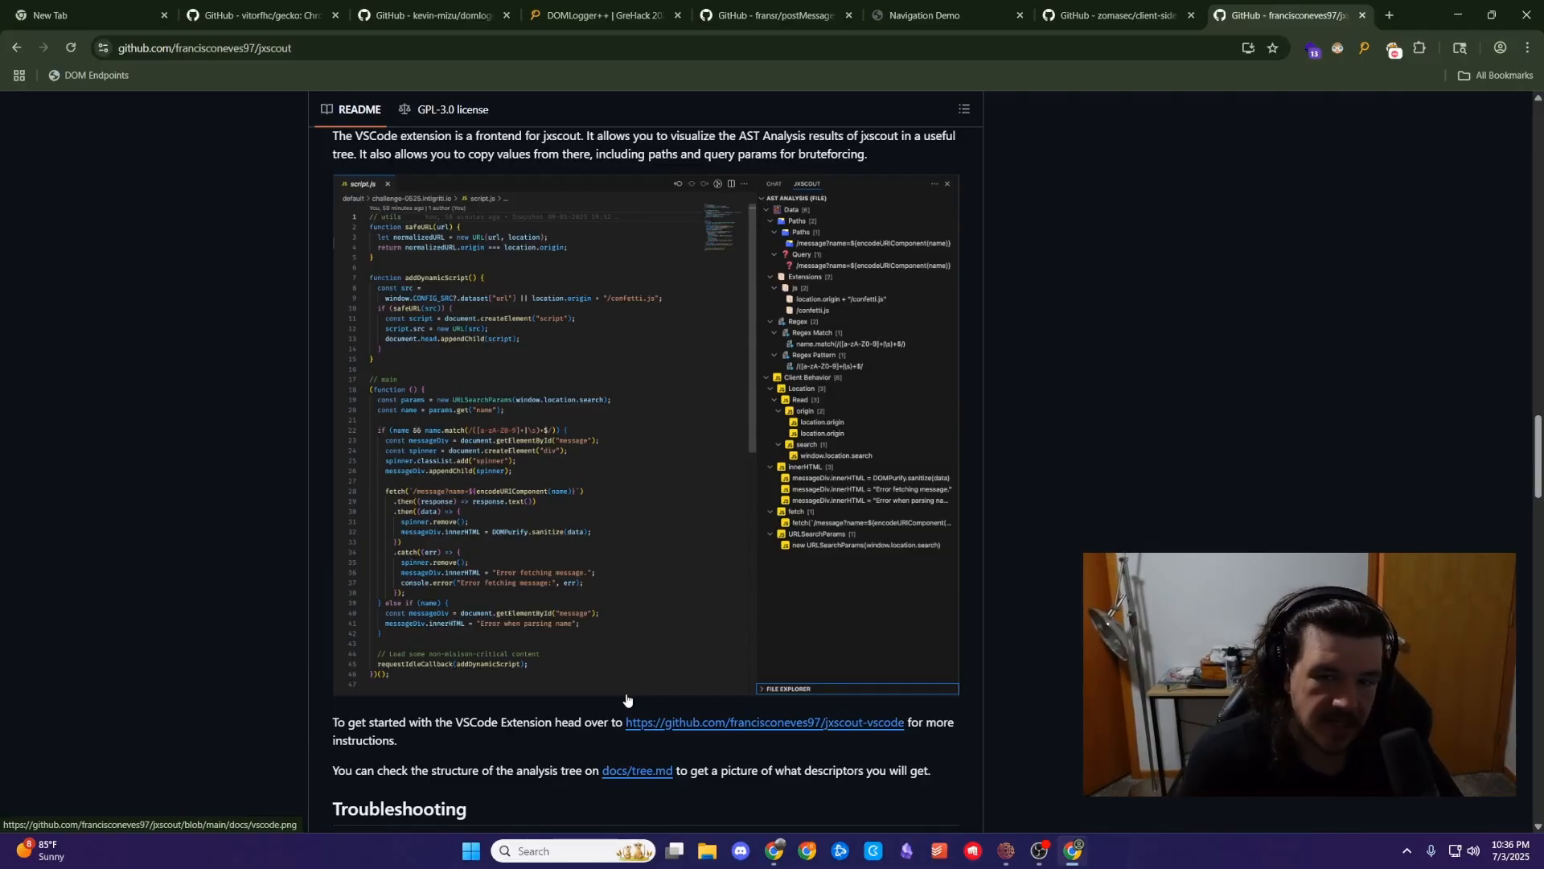
pyautogui.moveTo(809, 257)
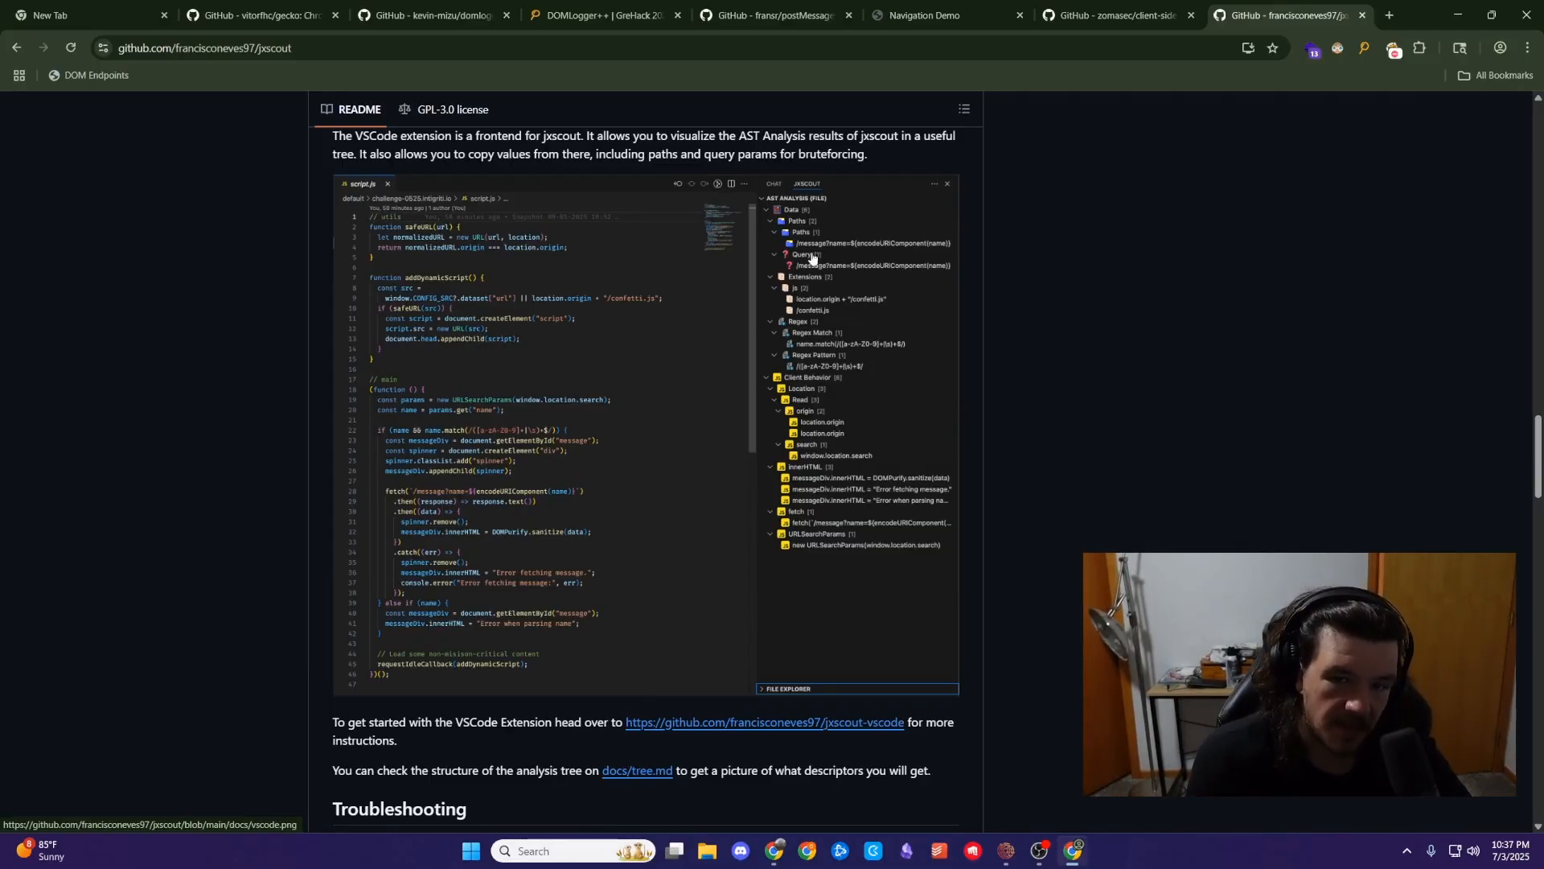